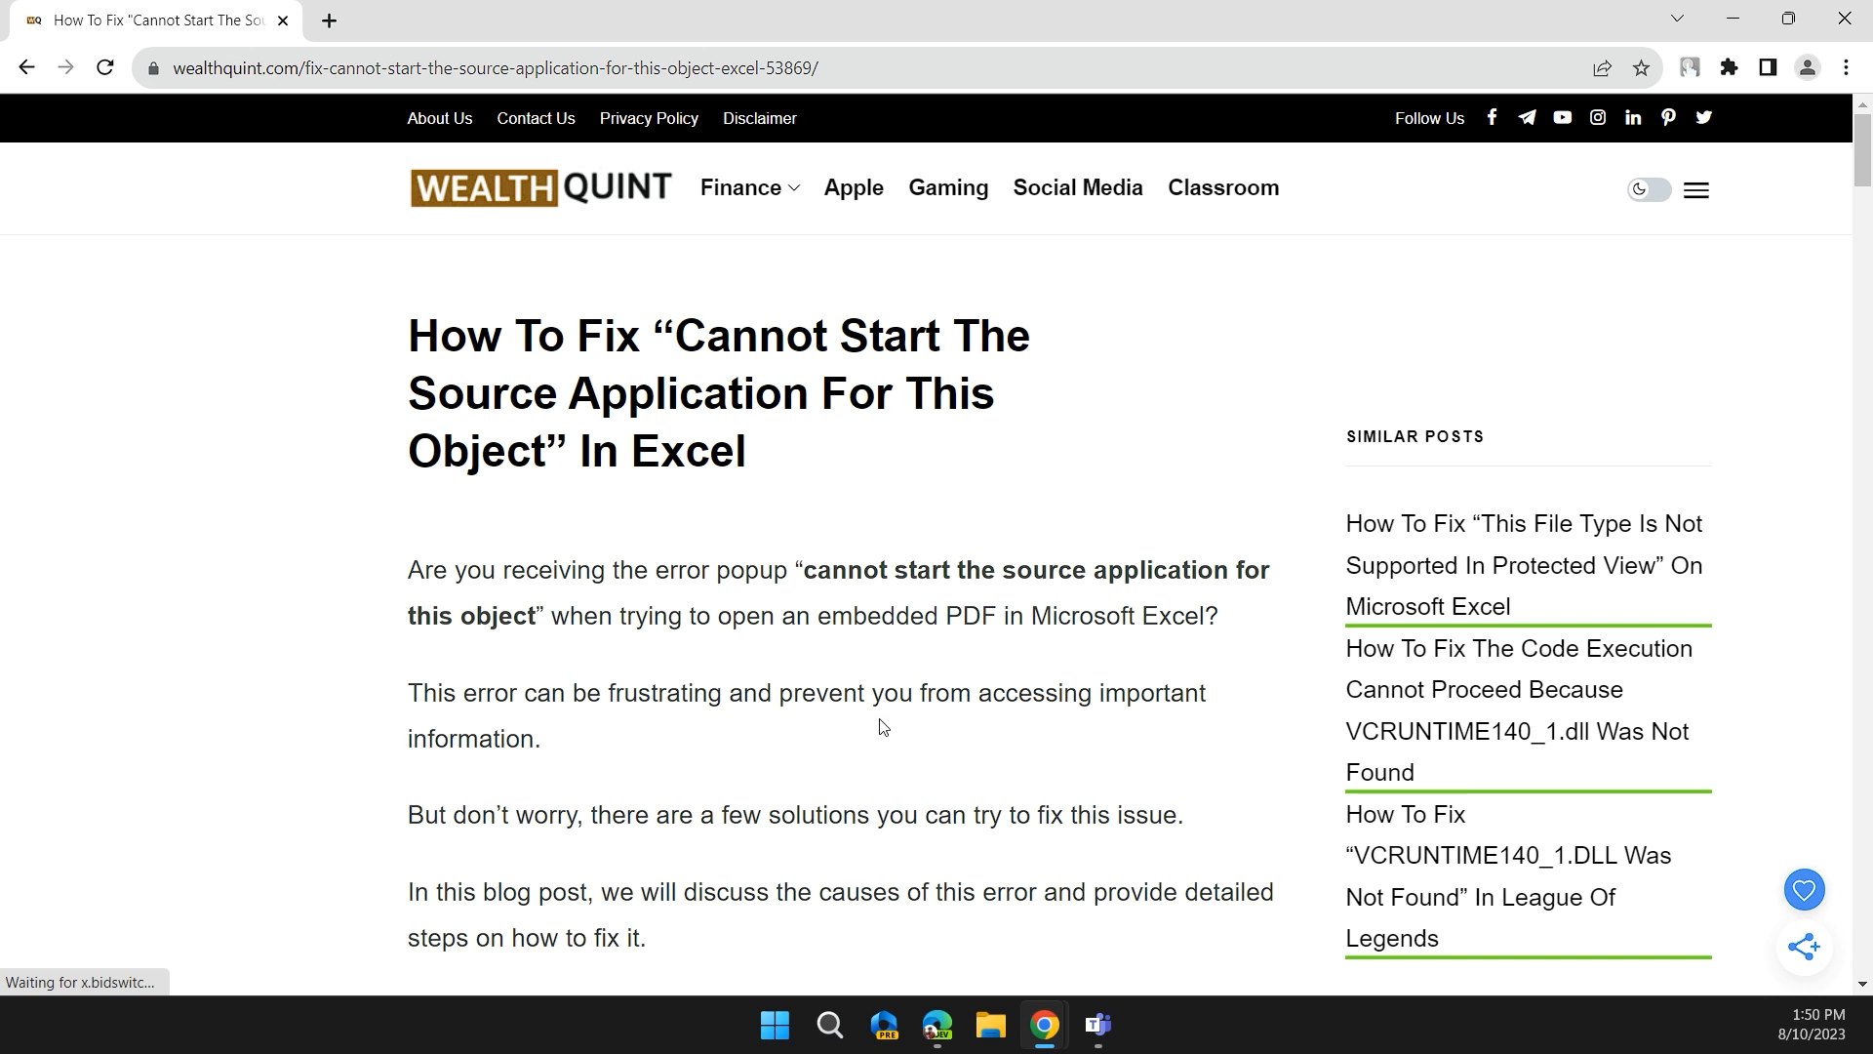
{"action": "mouse_move", "coordinate": [866, 739]}
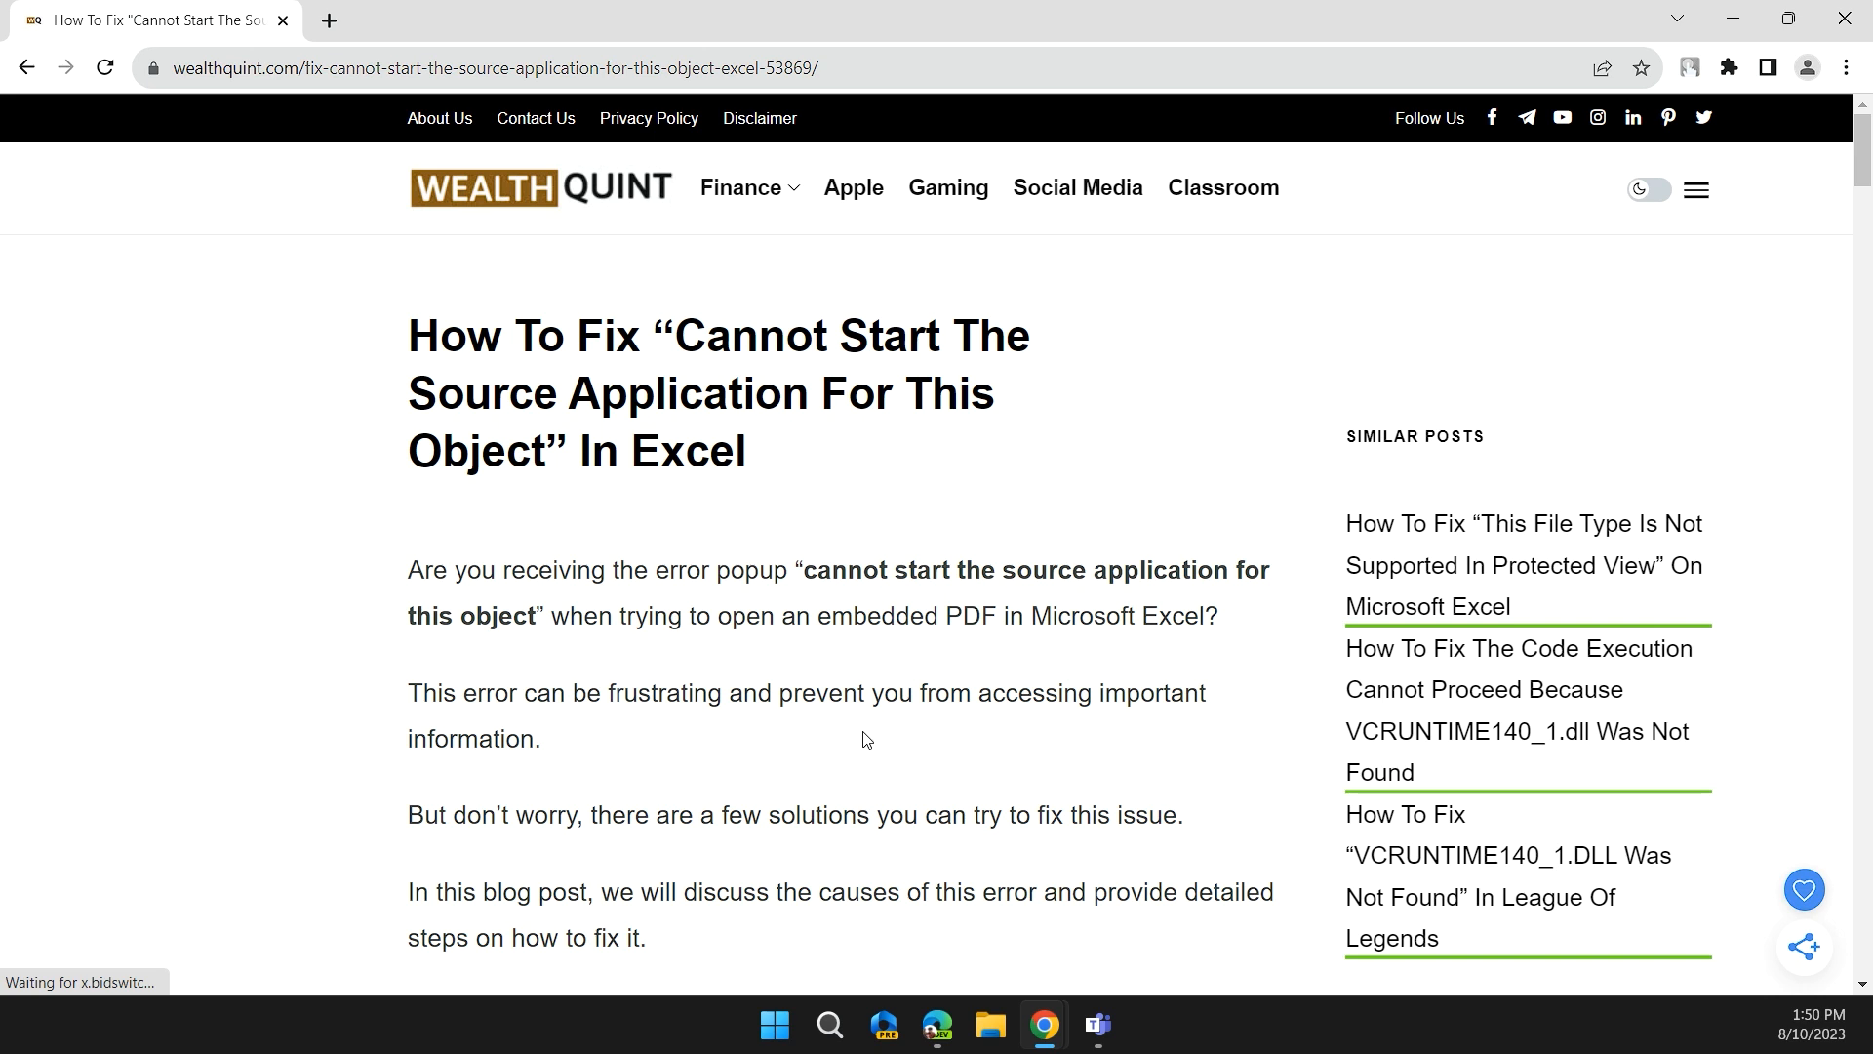
{"action": "mouse_move", "coordinate": [921, 726]}
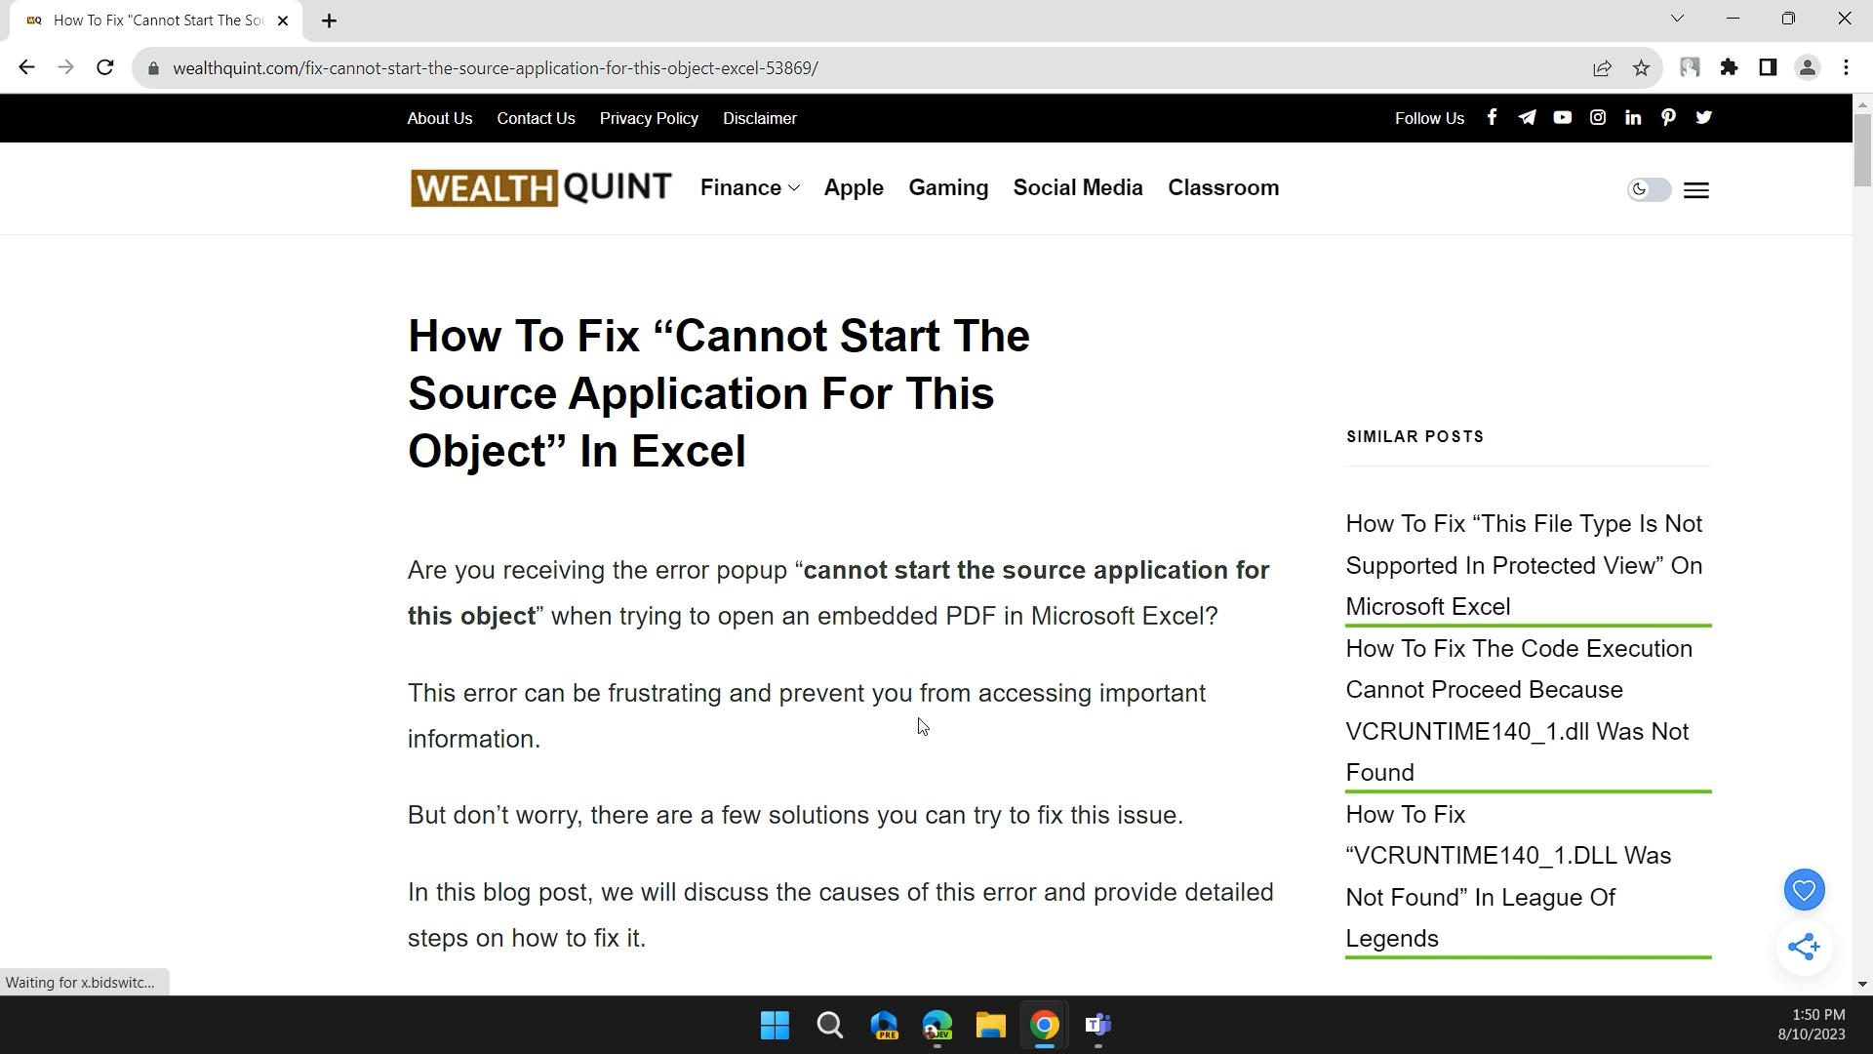
{"action": "mouse_move", "coordinate": [954, 753]}
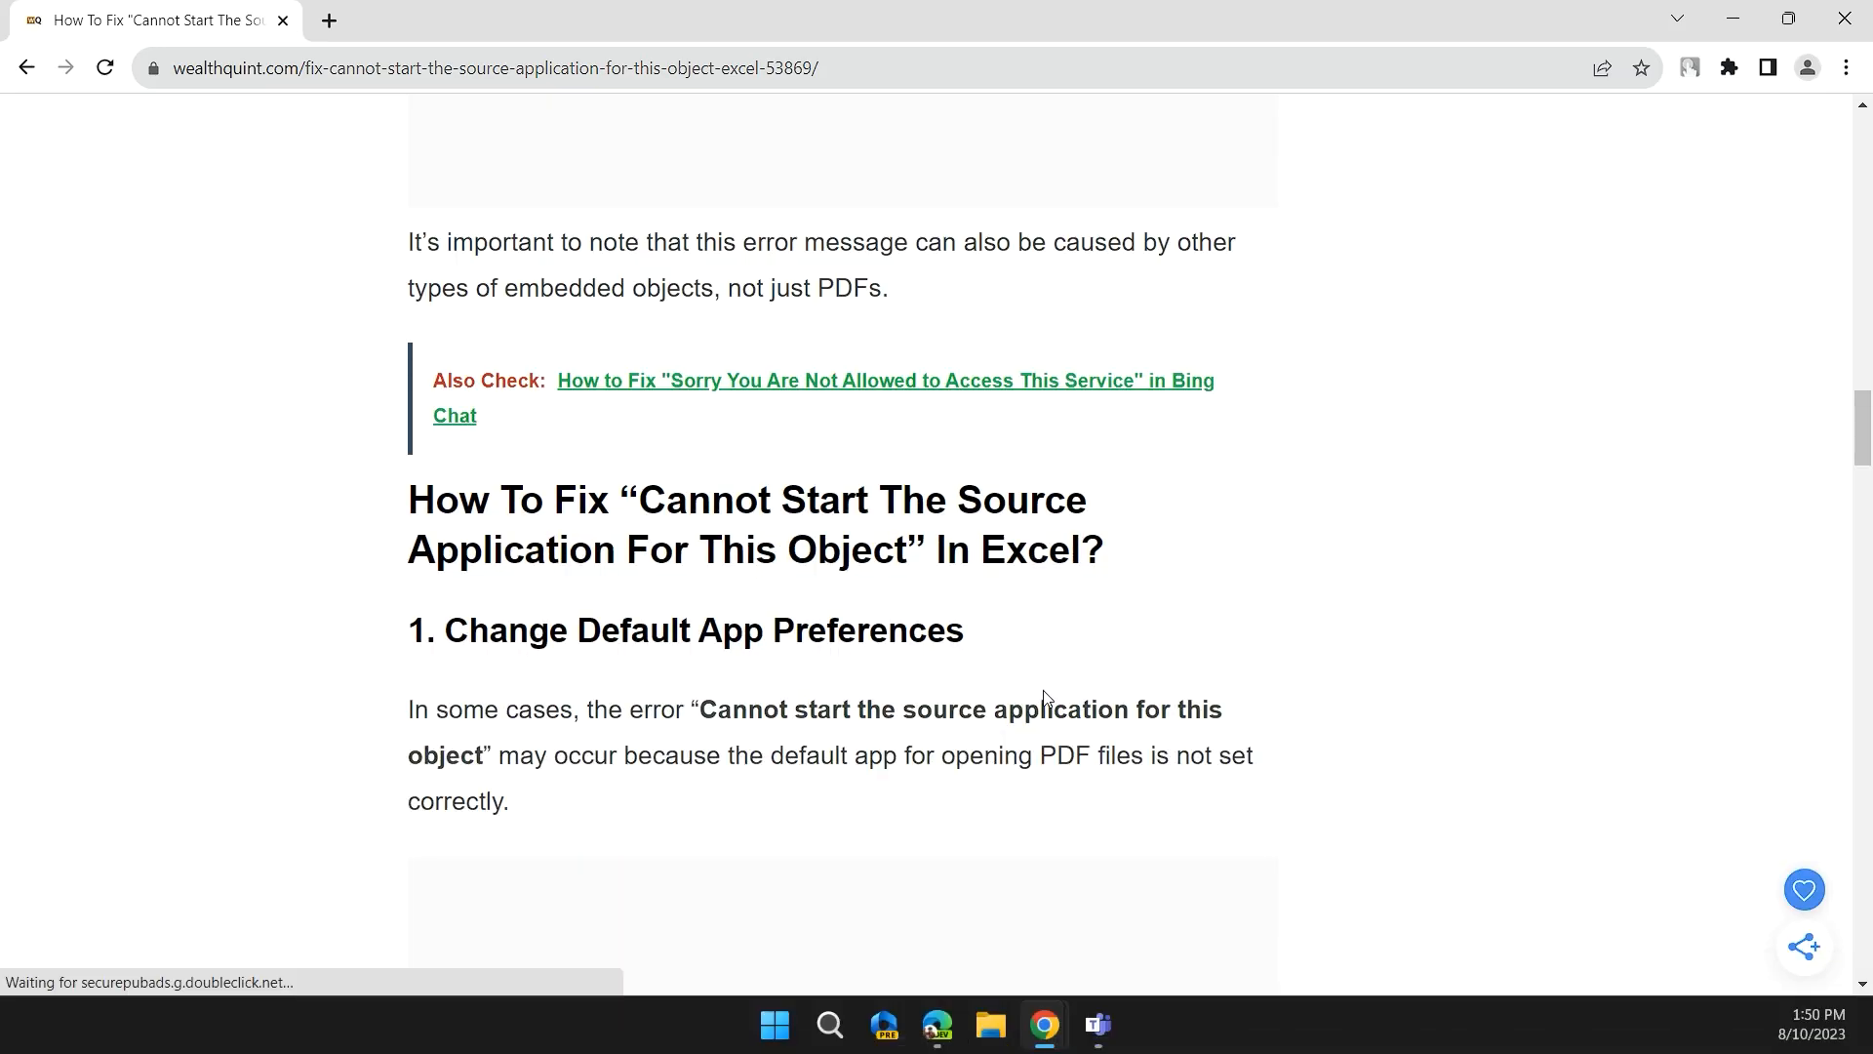
Scroll the article until the '1. Change Default App Preferences' section is visible
{"action": "scroll", "scroll_direction": "down", "scroll_amount": 3}
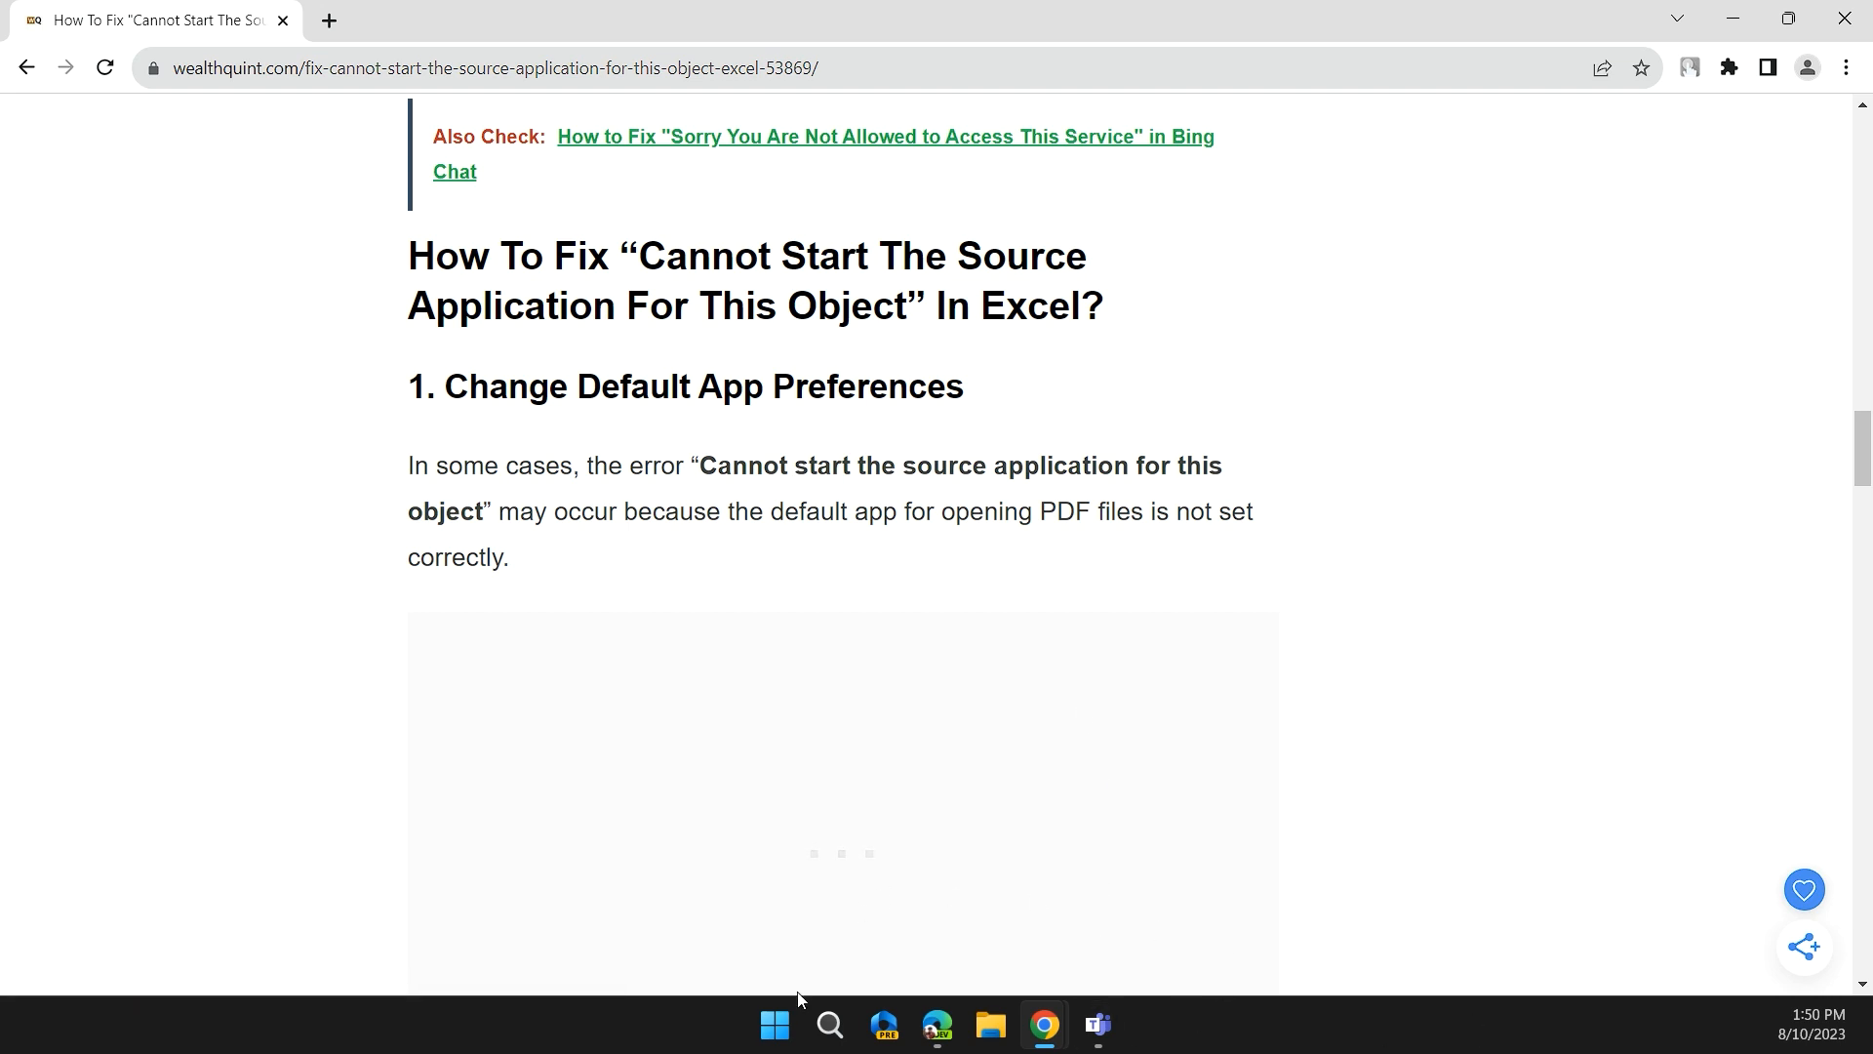
{"action": "left_click", "coordinate": [773, 1024]}
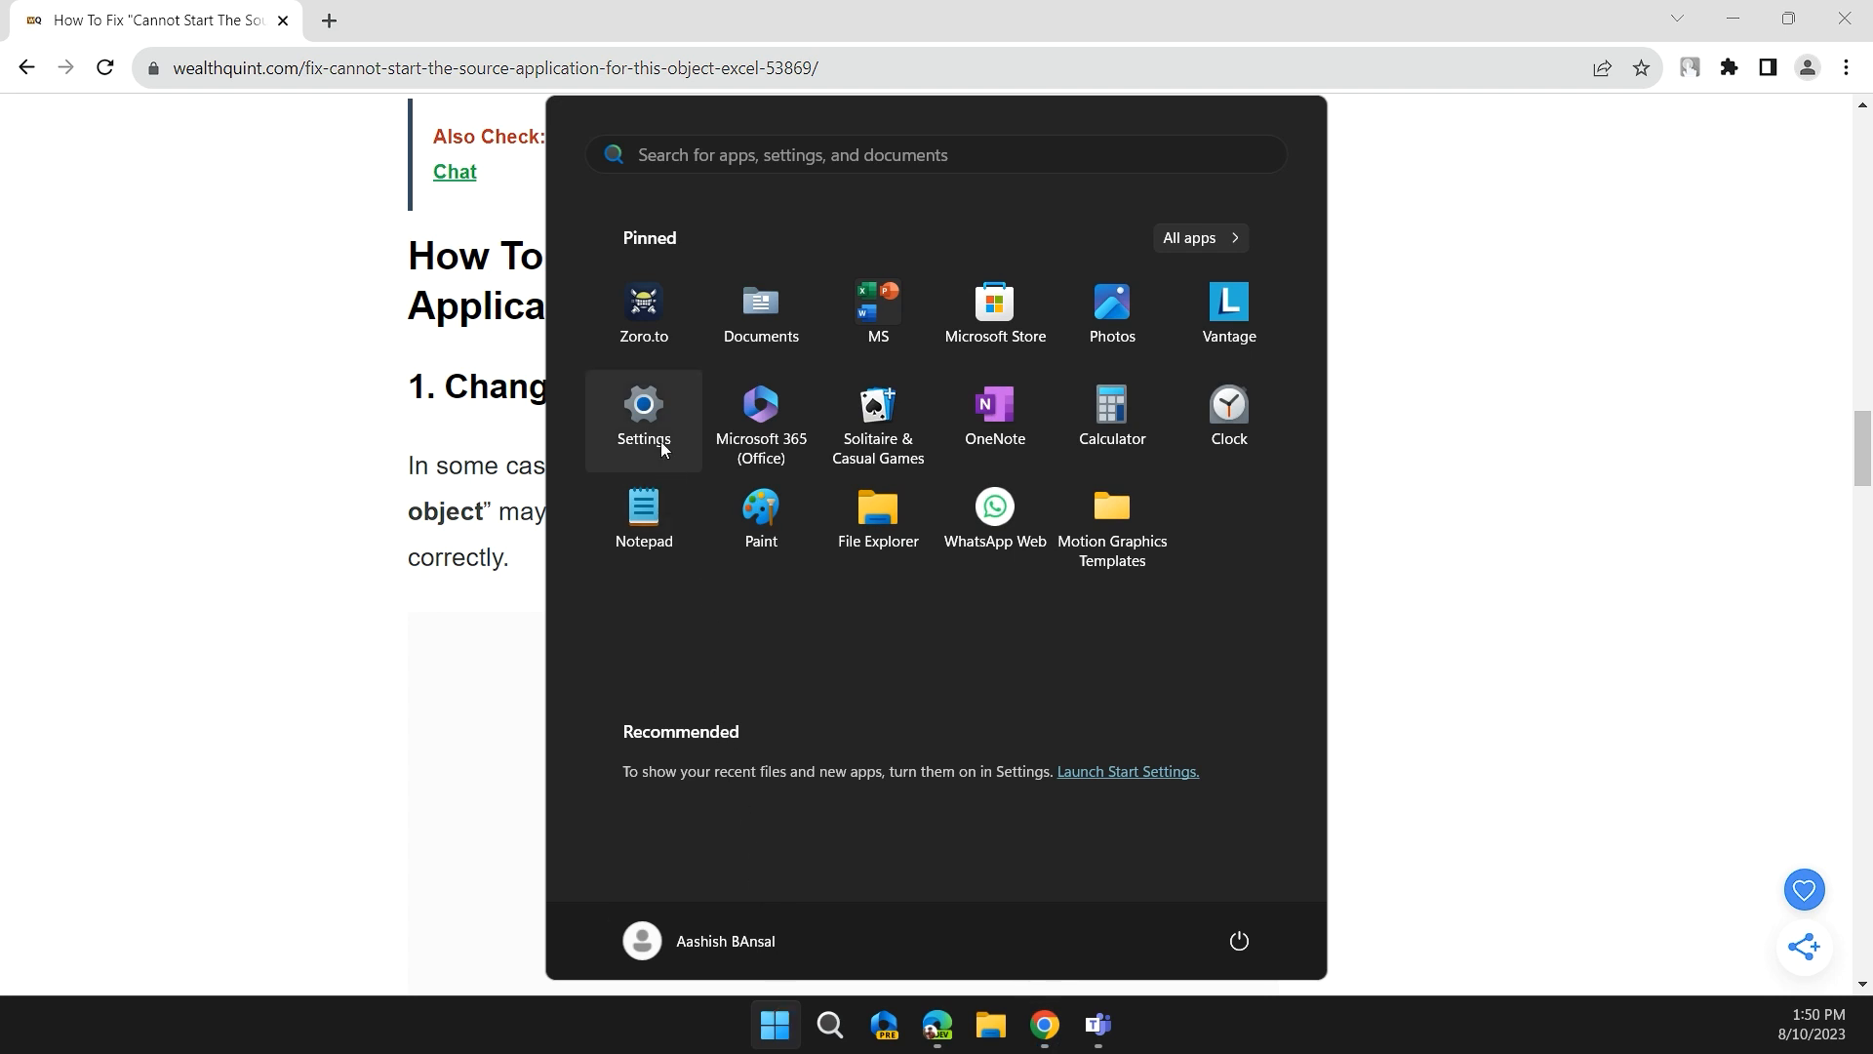
{"action": "left_click", "coordinate": [642, 412]}
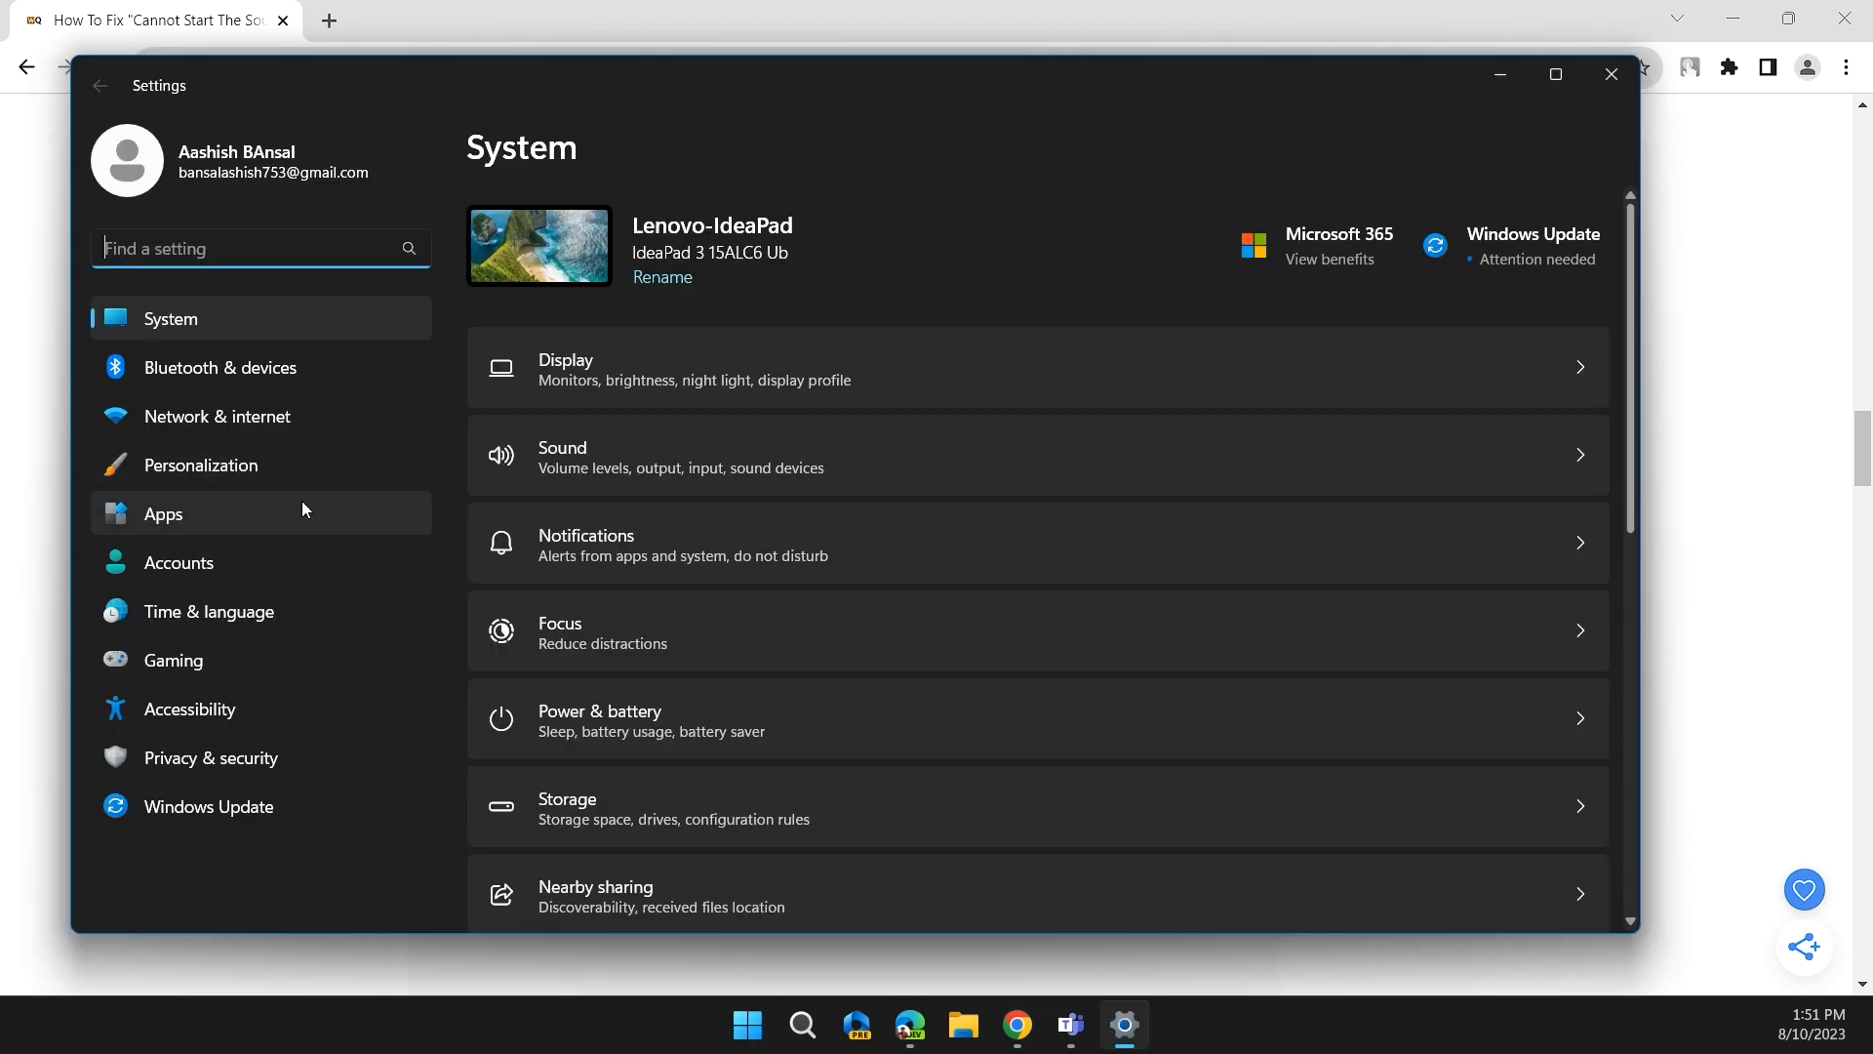
{"action": "left_click", "coordinate": [162, 513]}
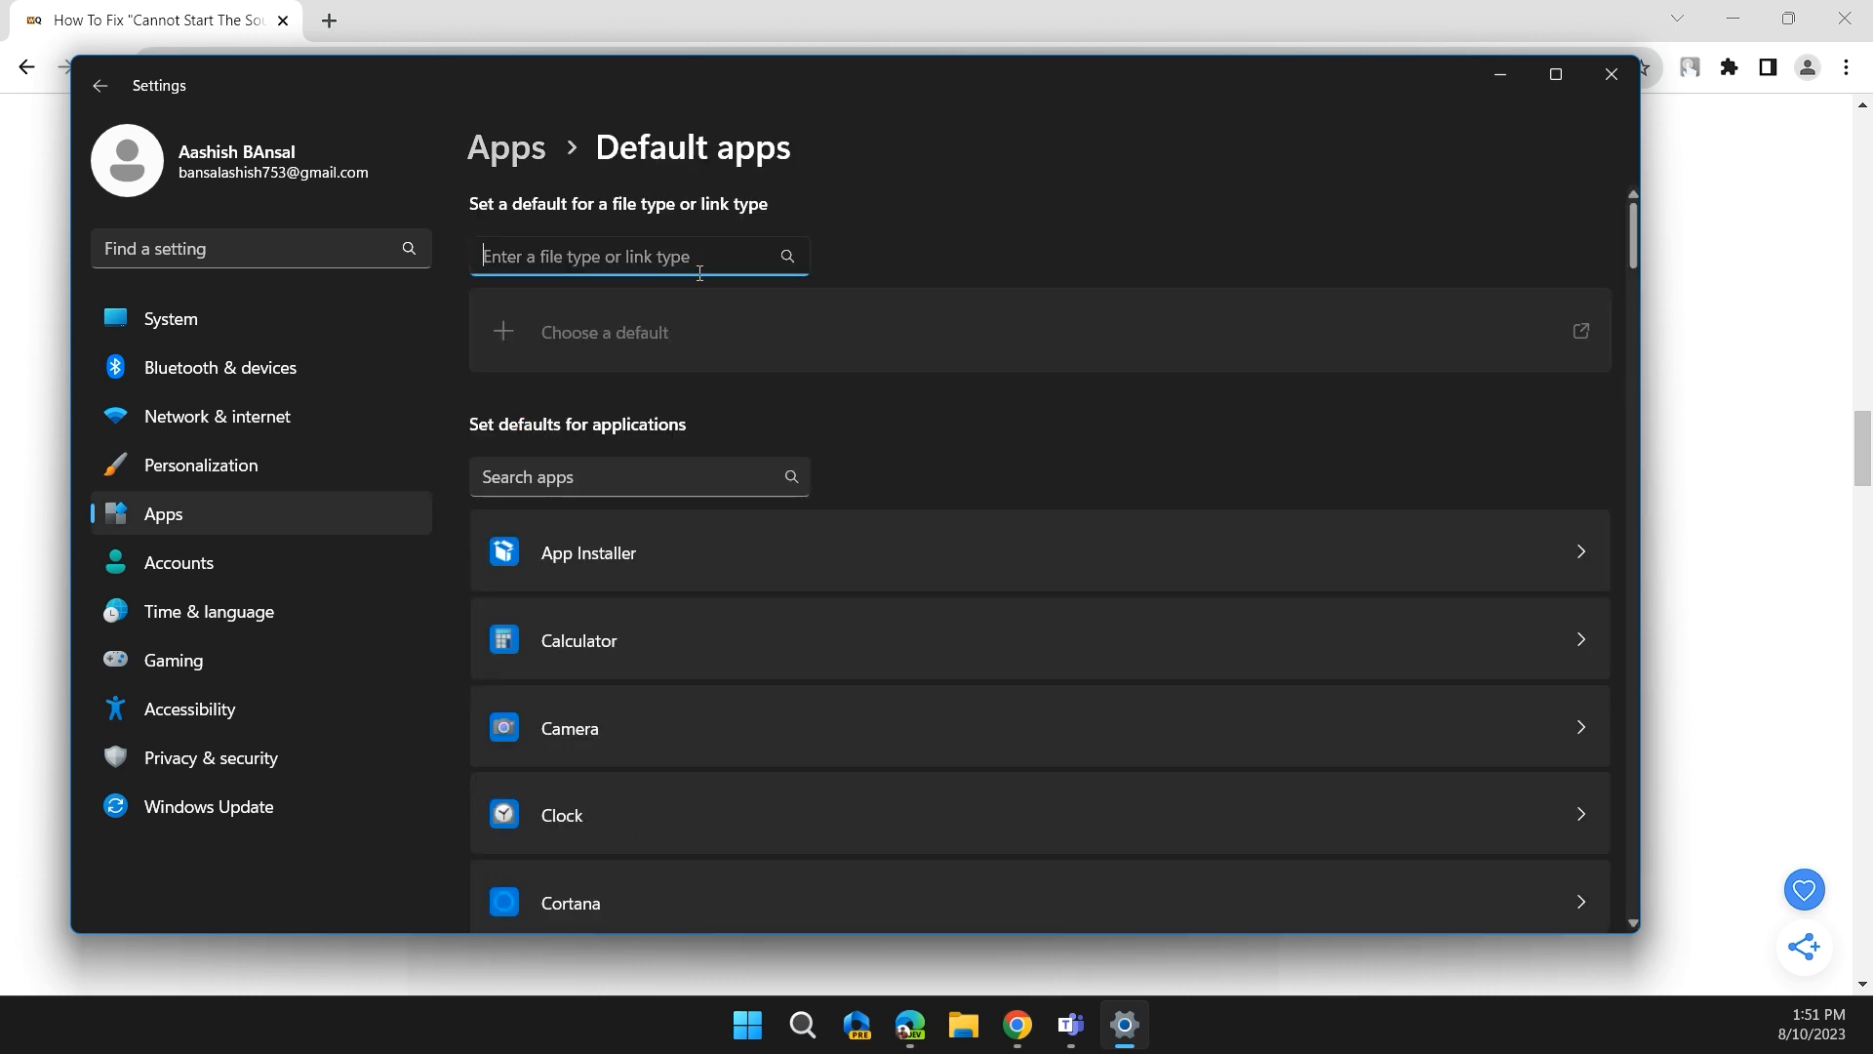
{"action": "type", "text": "pdf"}
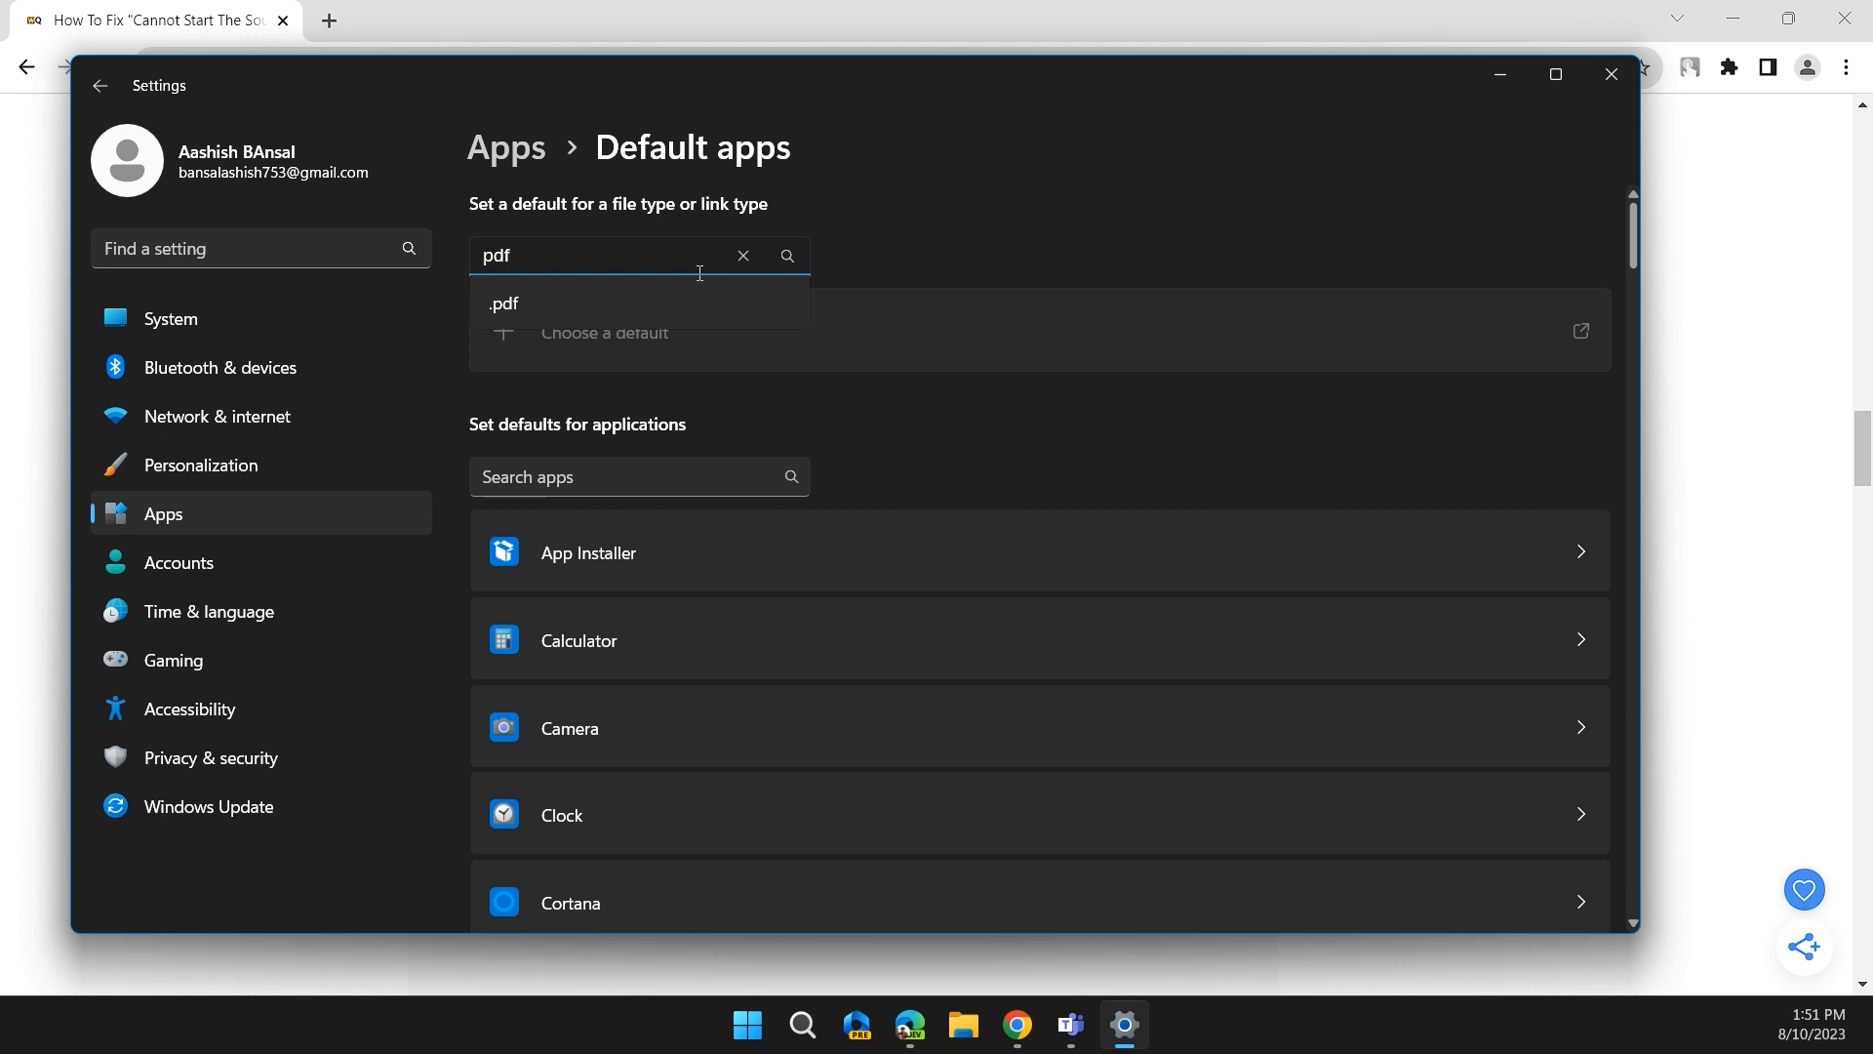
{"action": "left_click", "coordinate": [504, 304]}
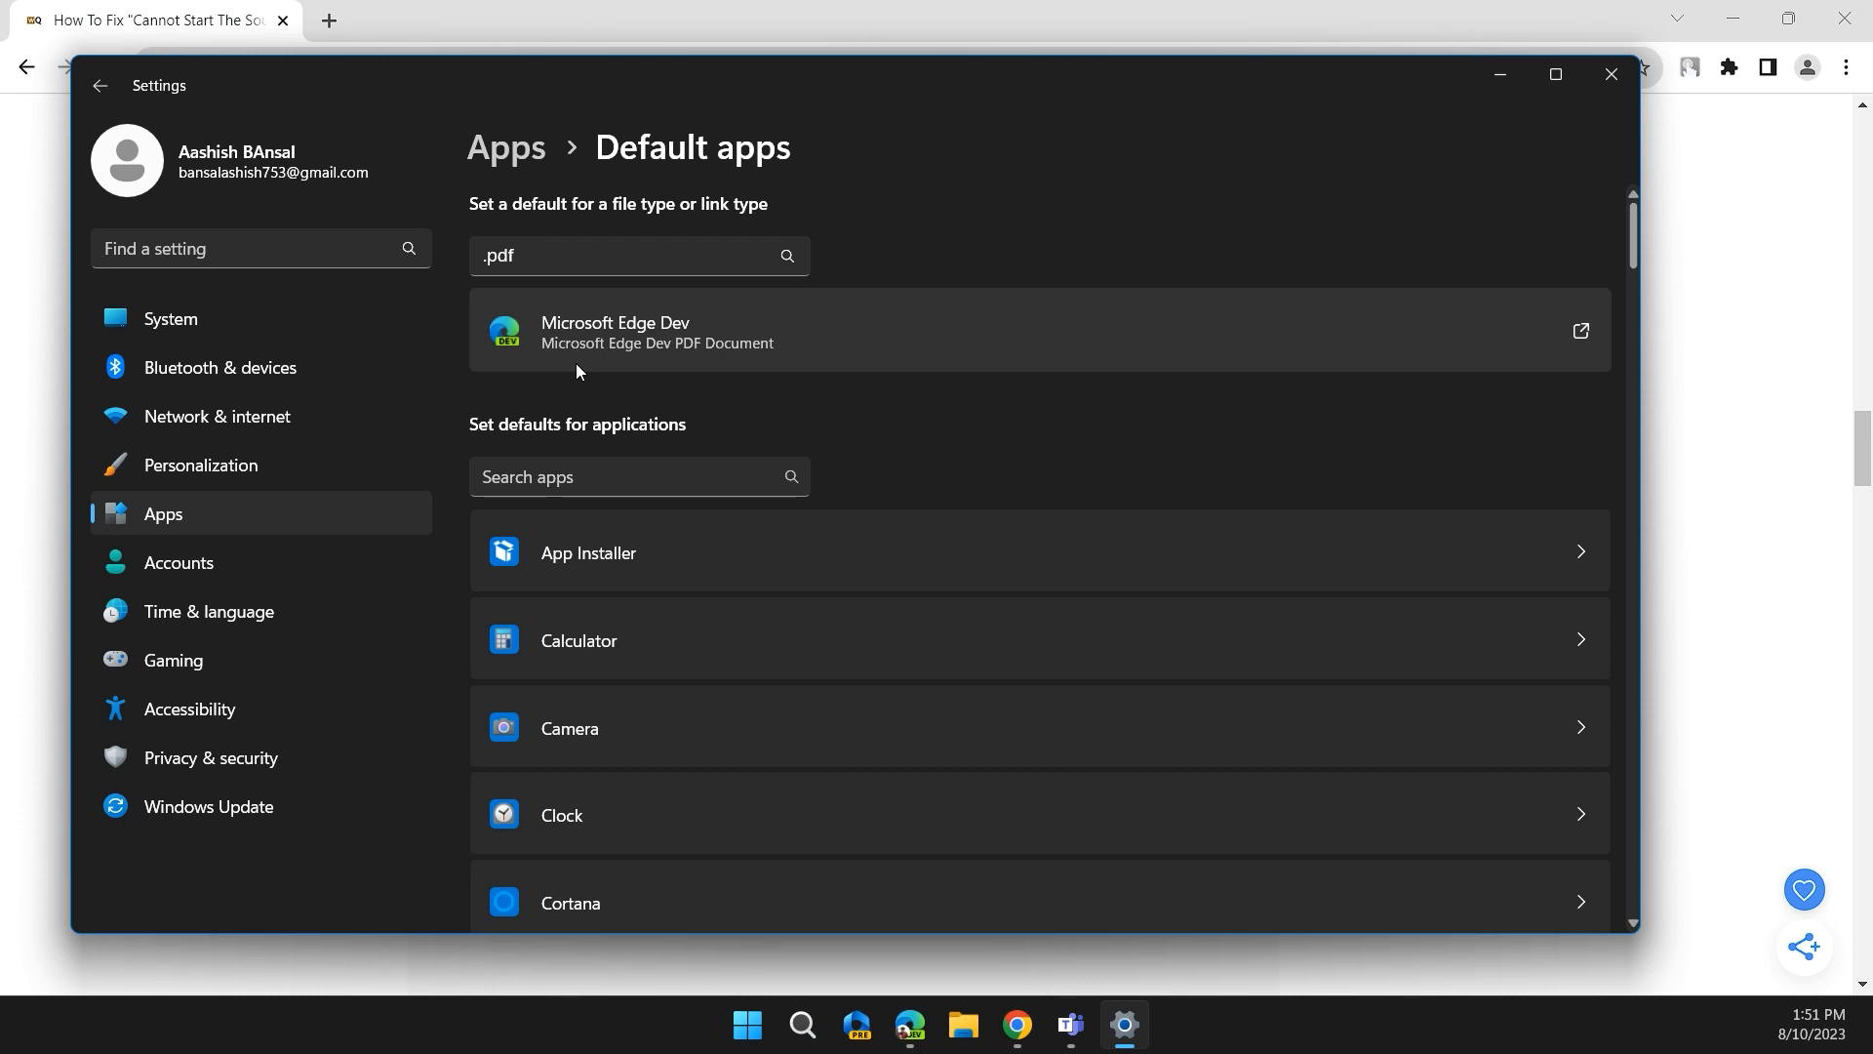
{"action": "mouse_move", "coordinate": [882, 359]}
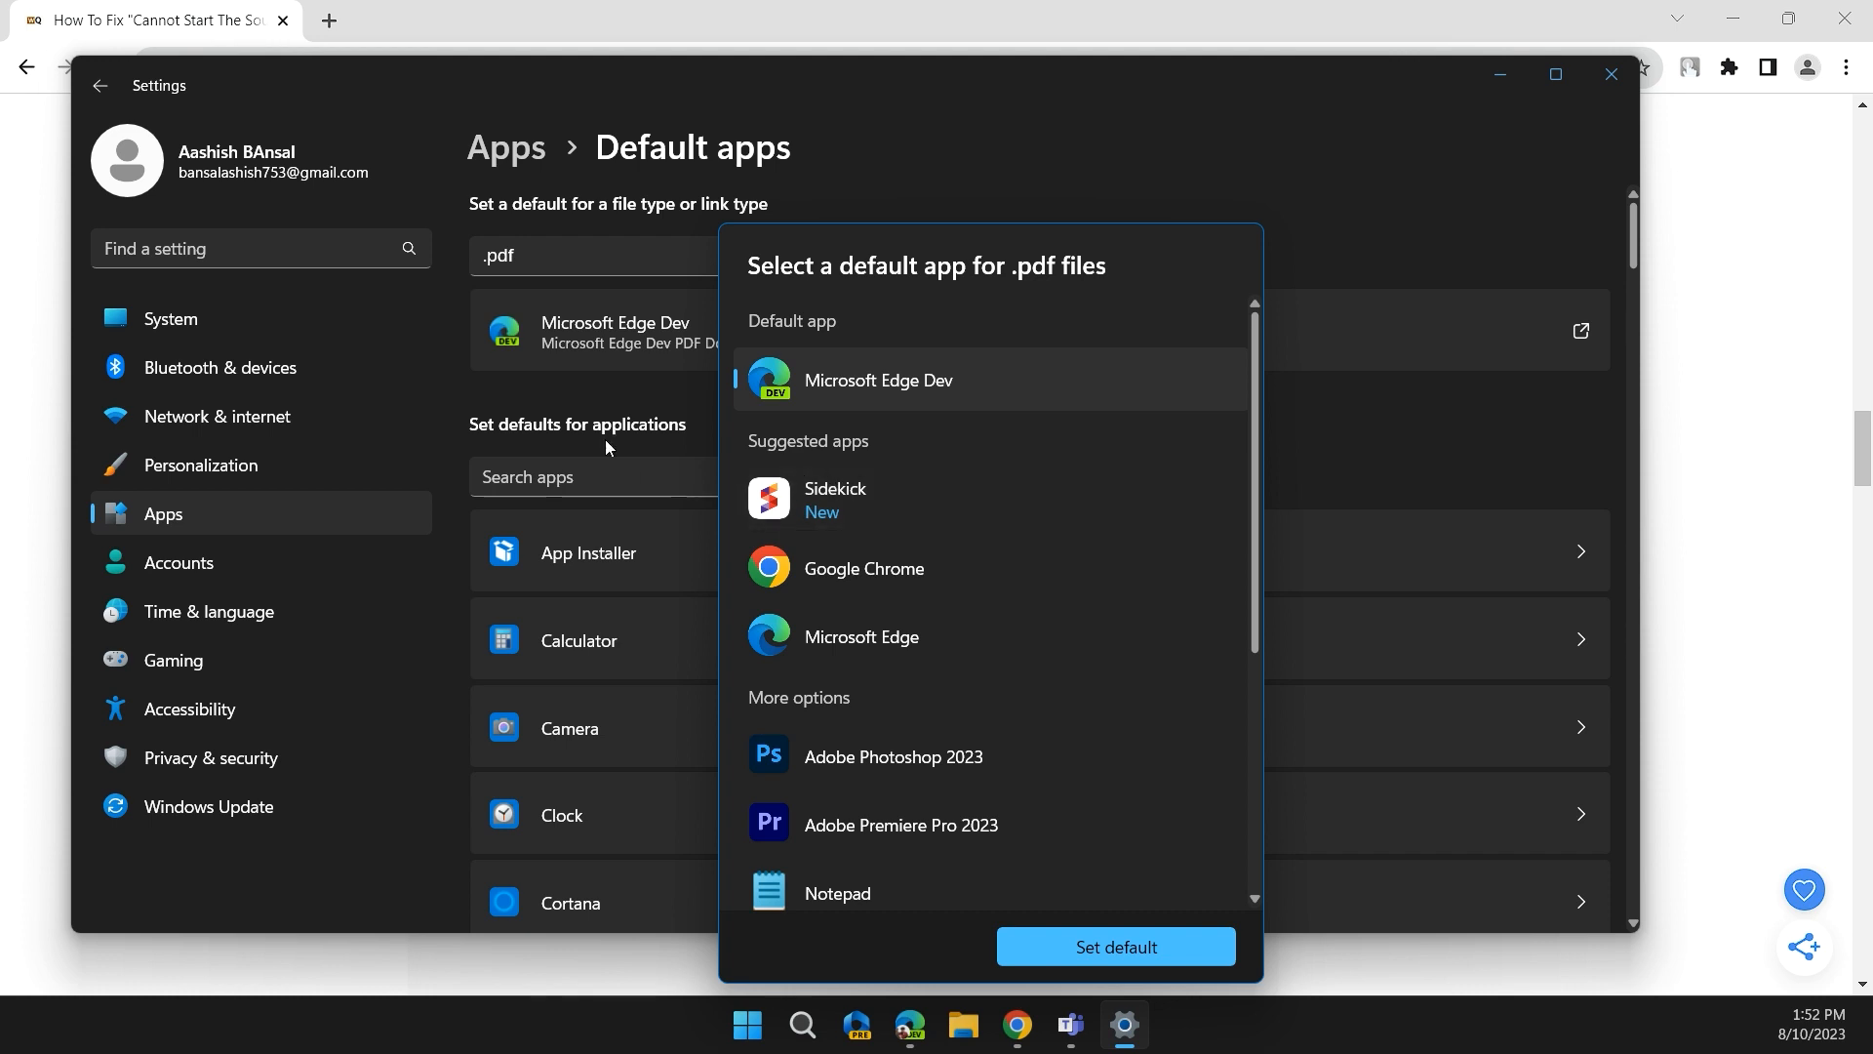
{"action": "left_click", "coordinate": [1014, 1024]}
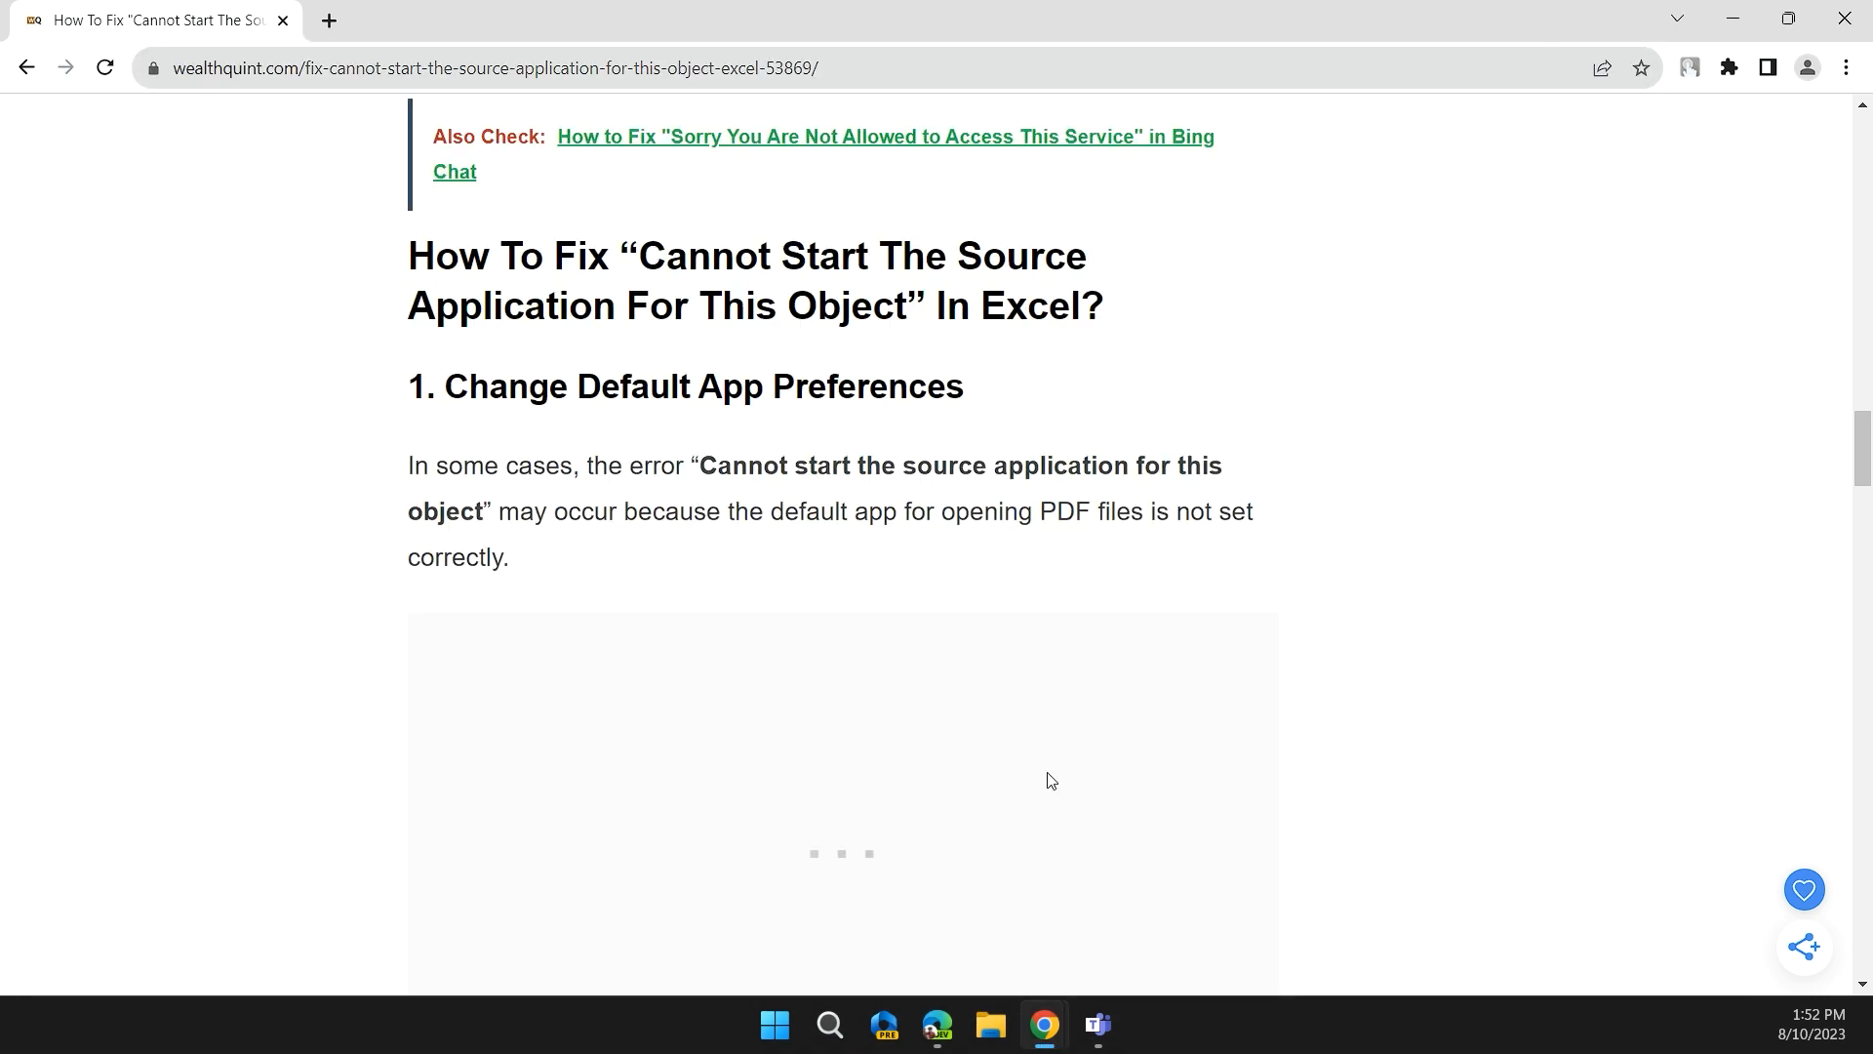
Scroll down to the '2. Re-associate Foxit PhantomPDF' section heading
{"action": "scroll", "scroll_direction": "down", "scroll_amount": 3}
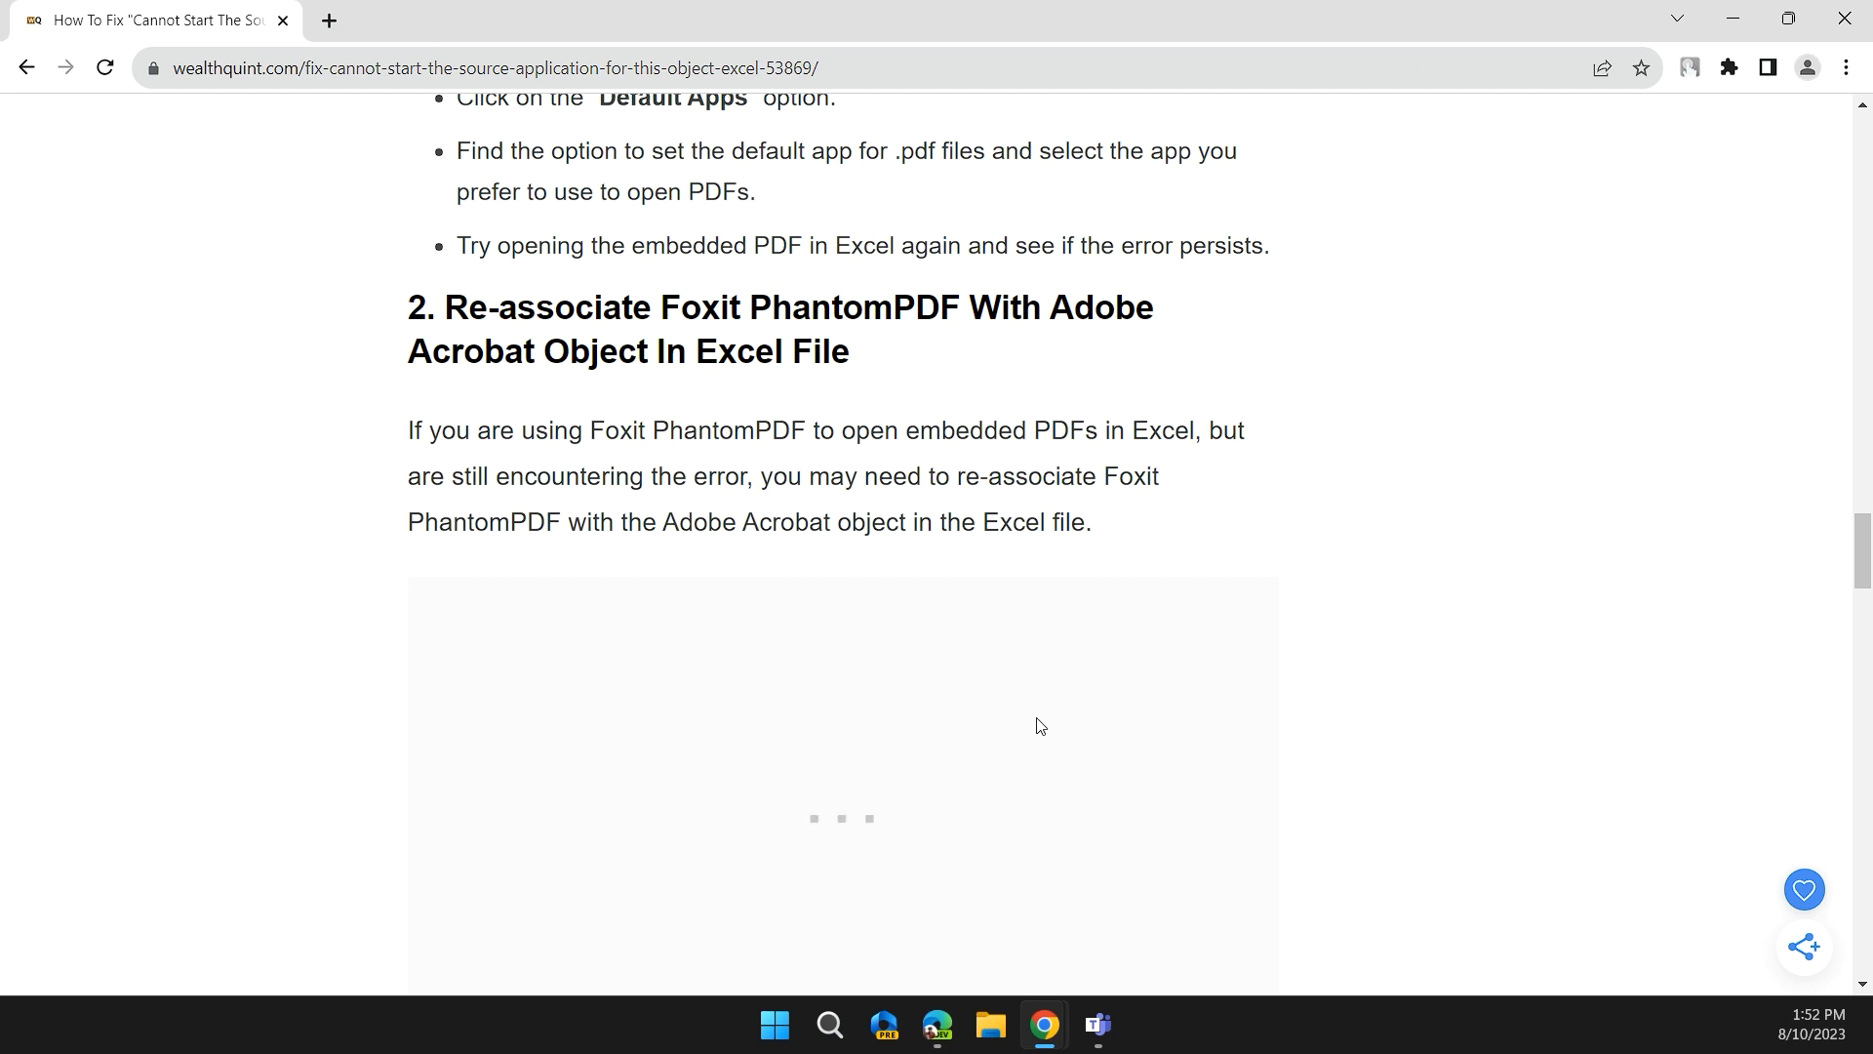
{"action": "mouse_move", "coordinate": [997, 585]}
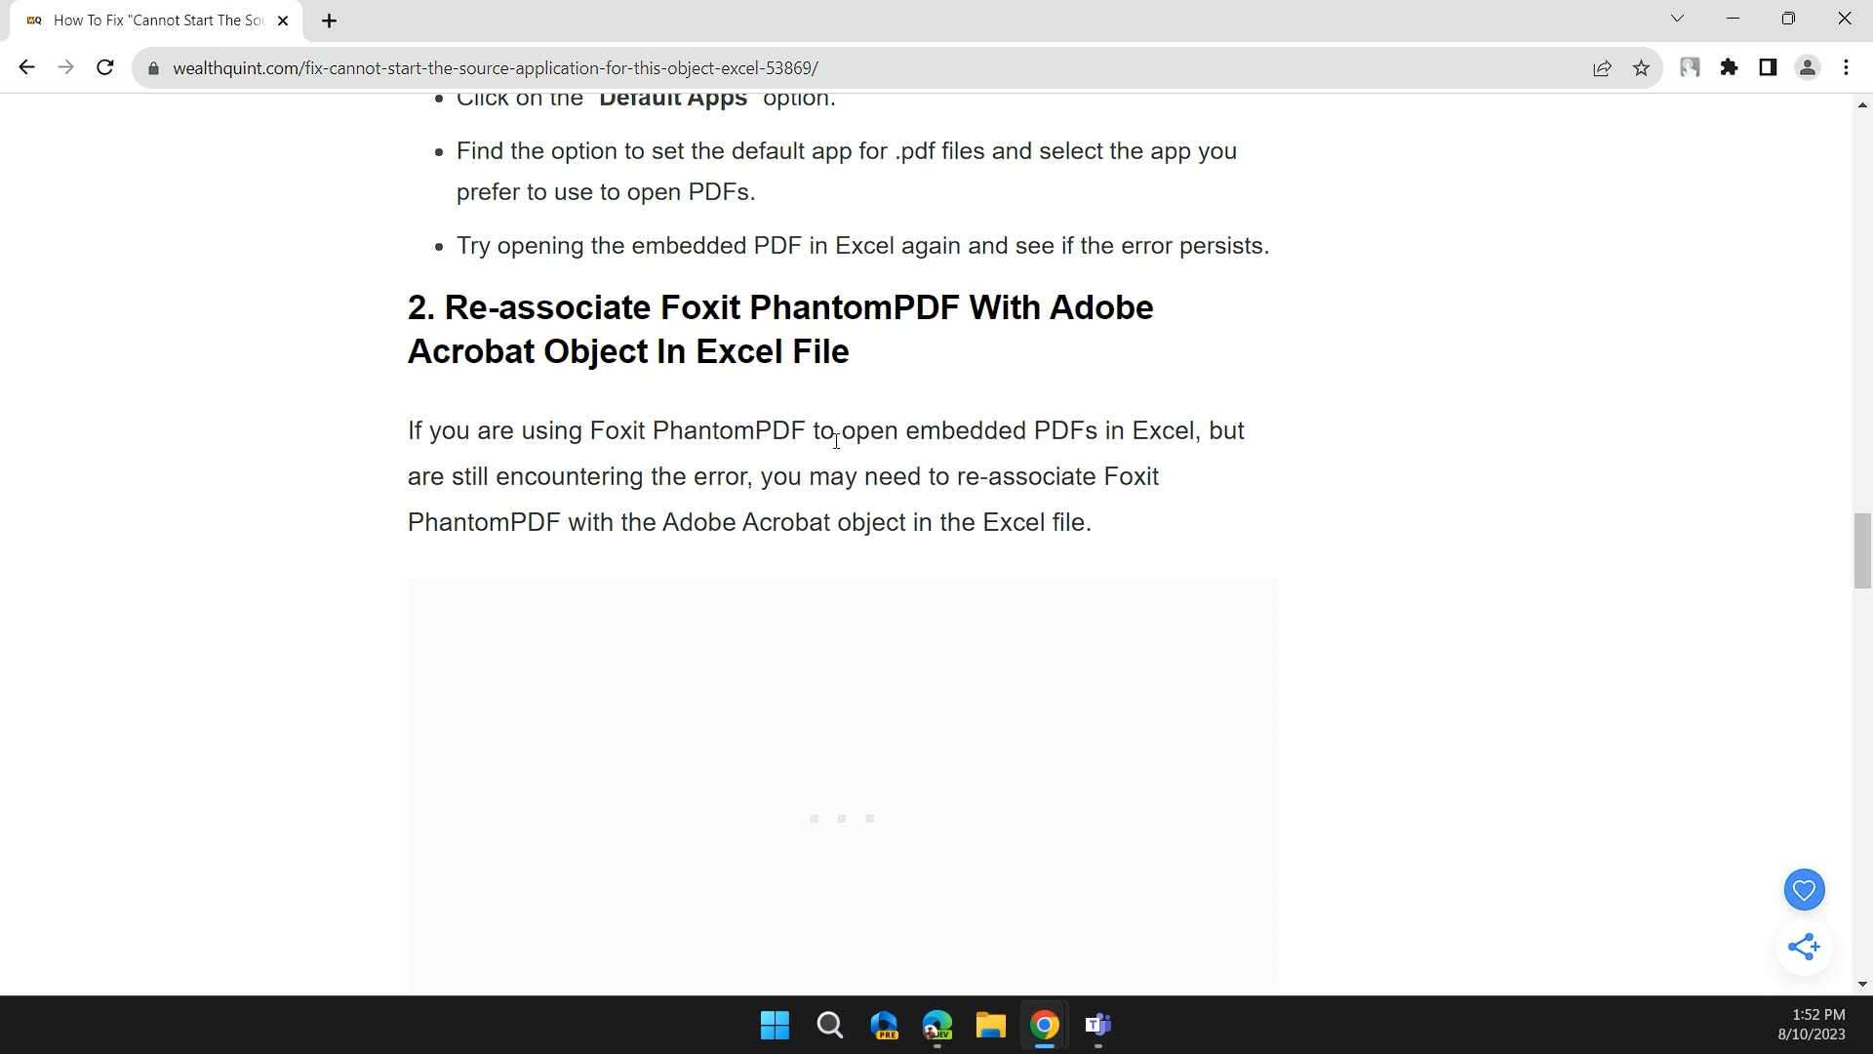
{"action": "mouse_move", "coordinate": [732, 658]}
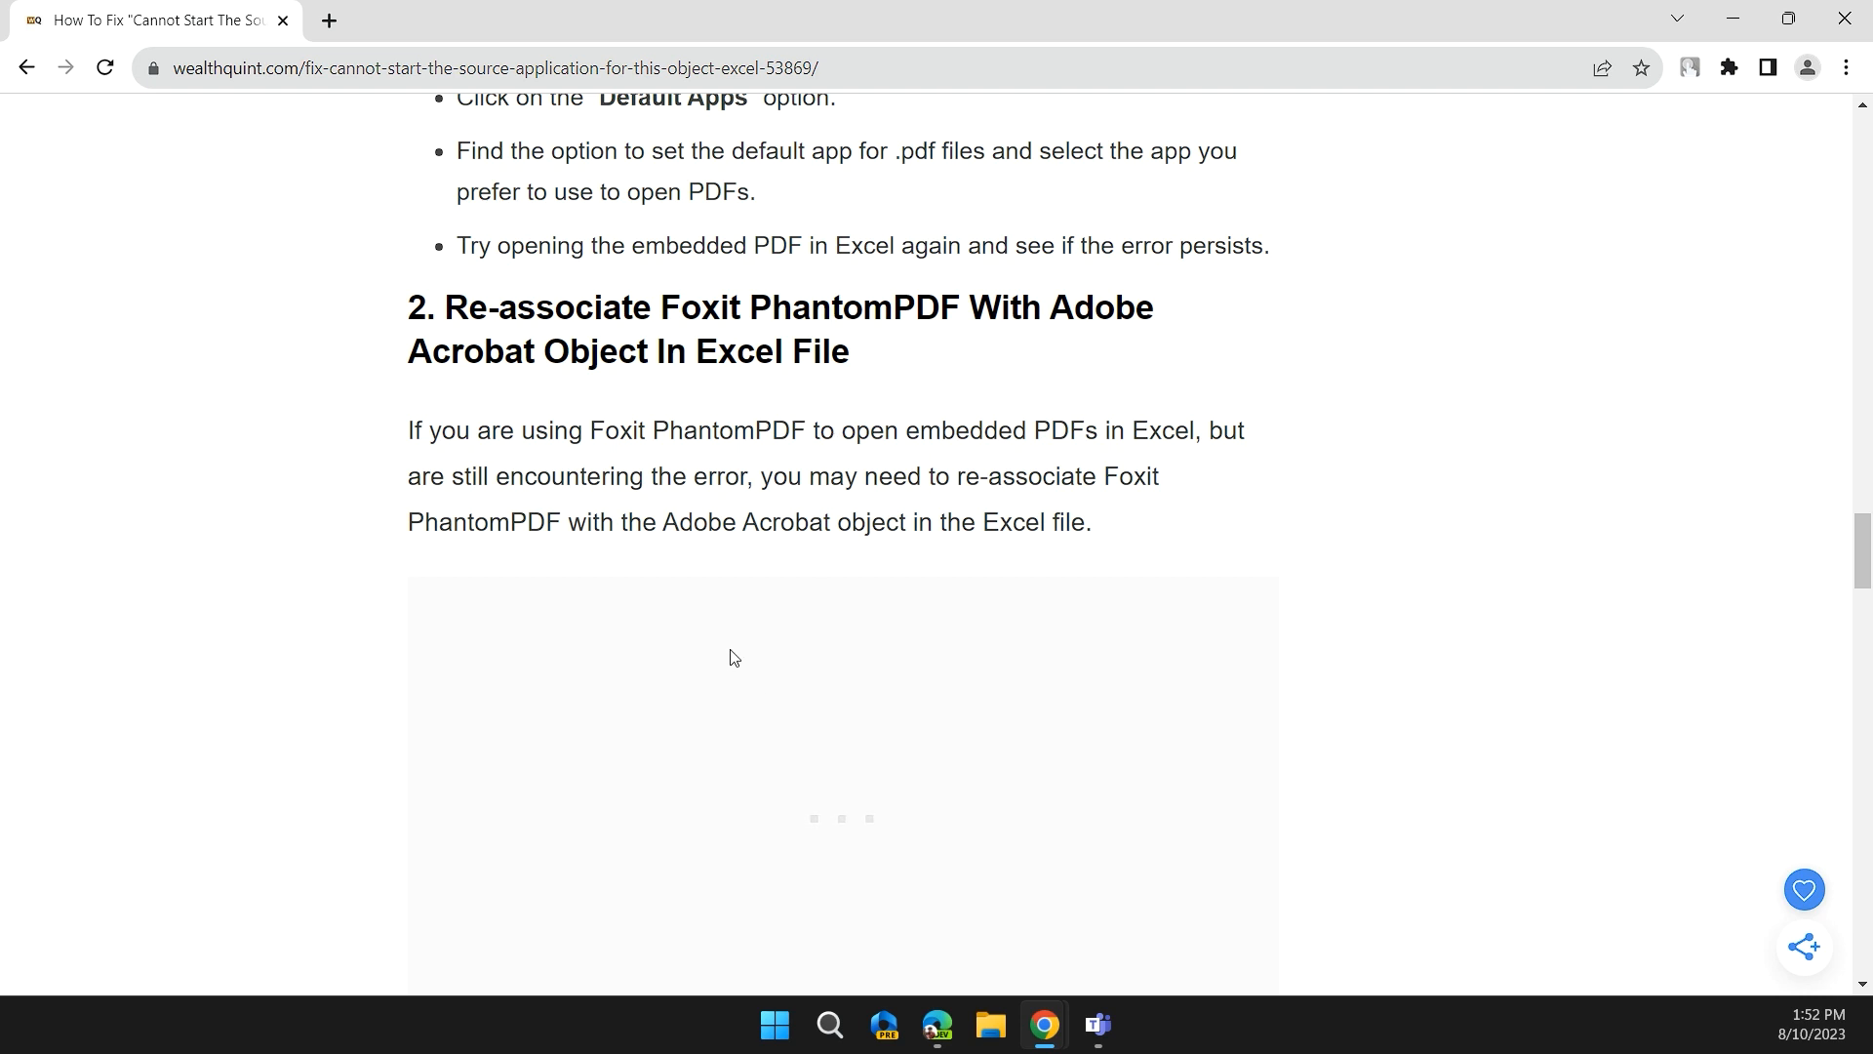
{"action": "mouse_move", "coordinate": [976, 575]}
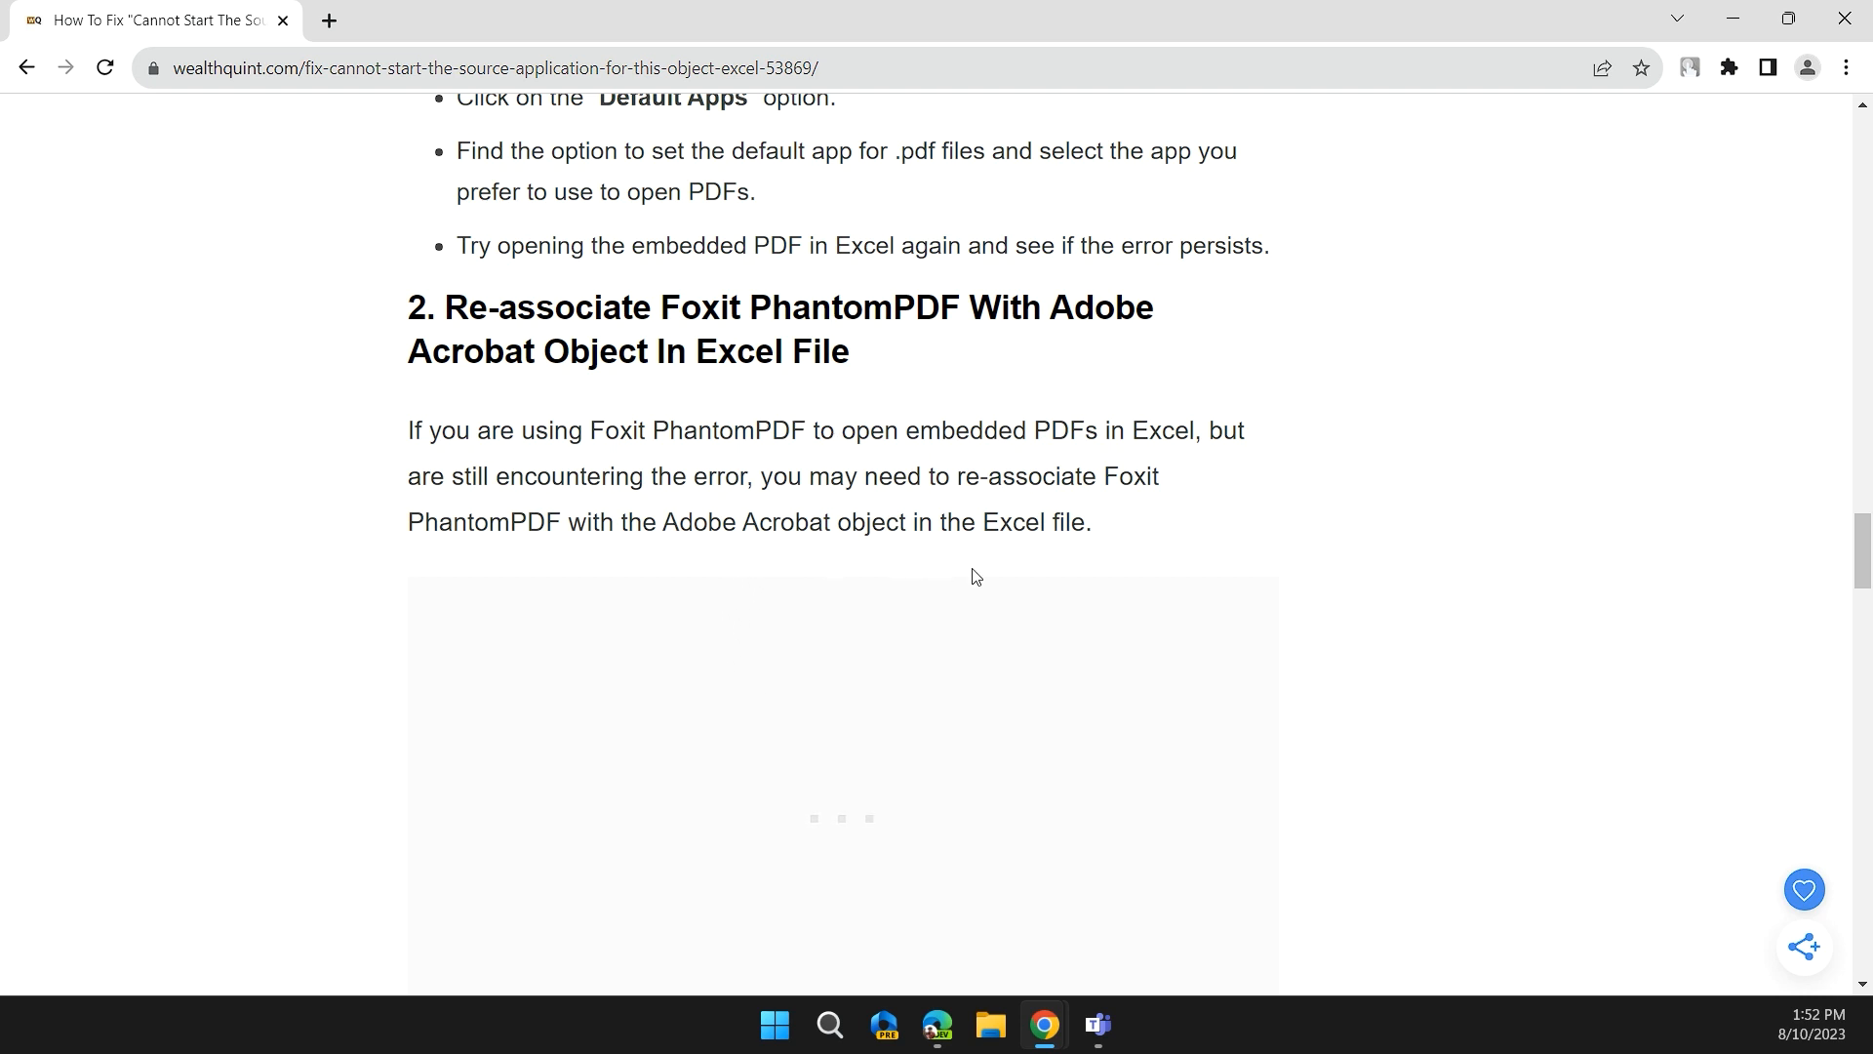
{"action": "mouse_move", "coordinate": [985, 572]}
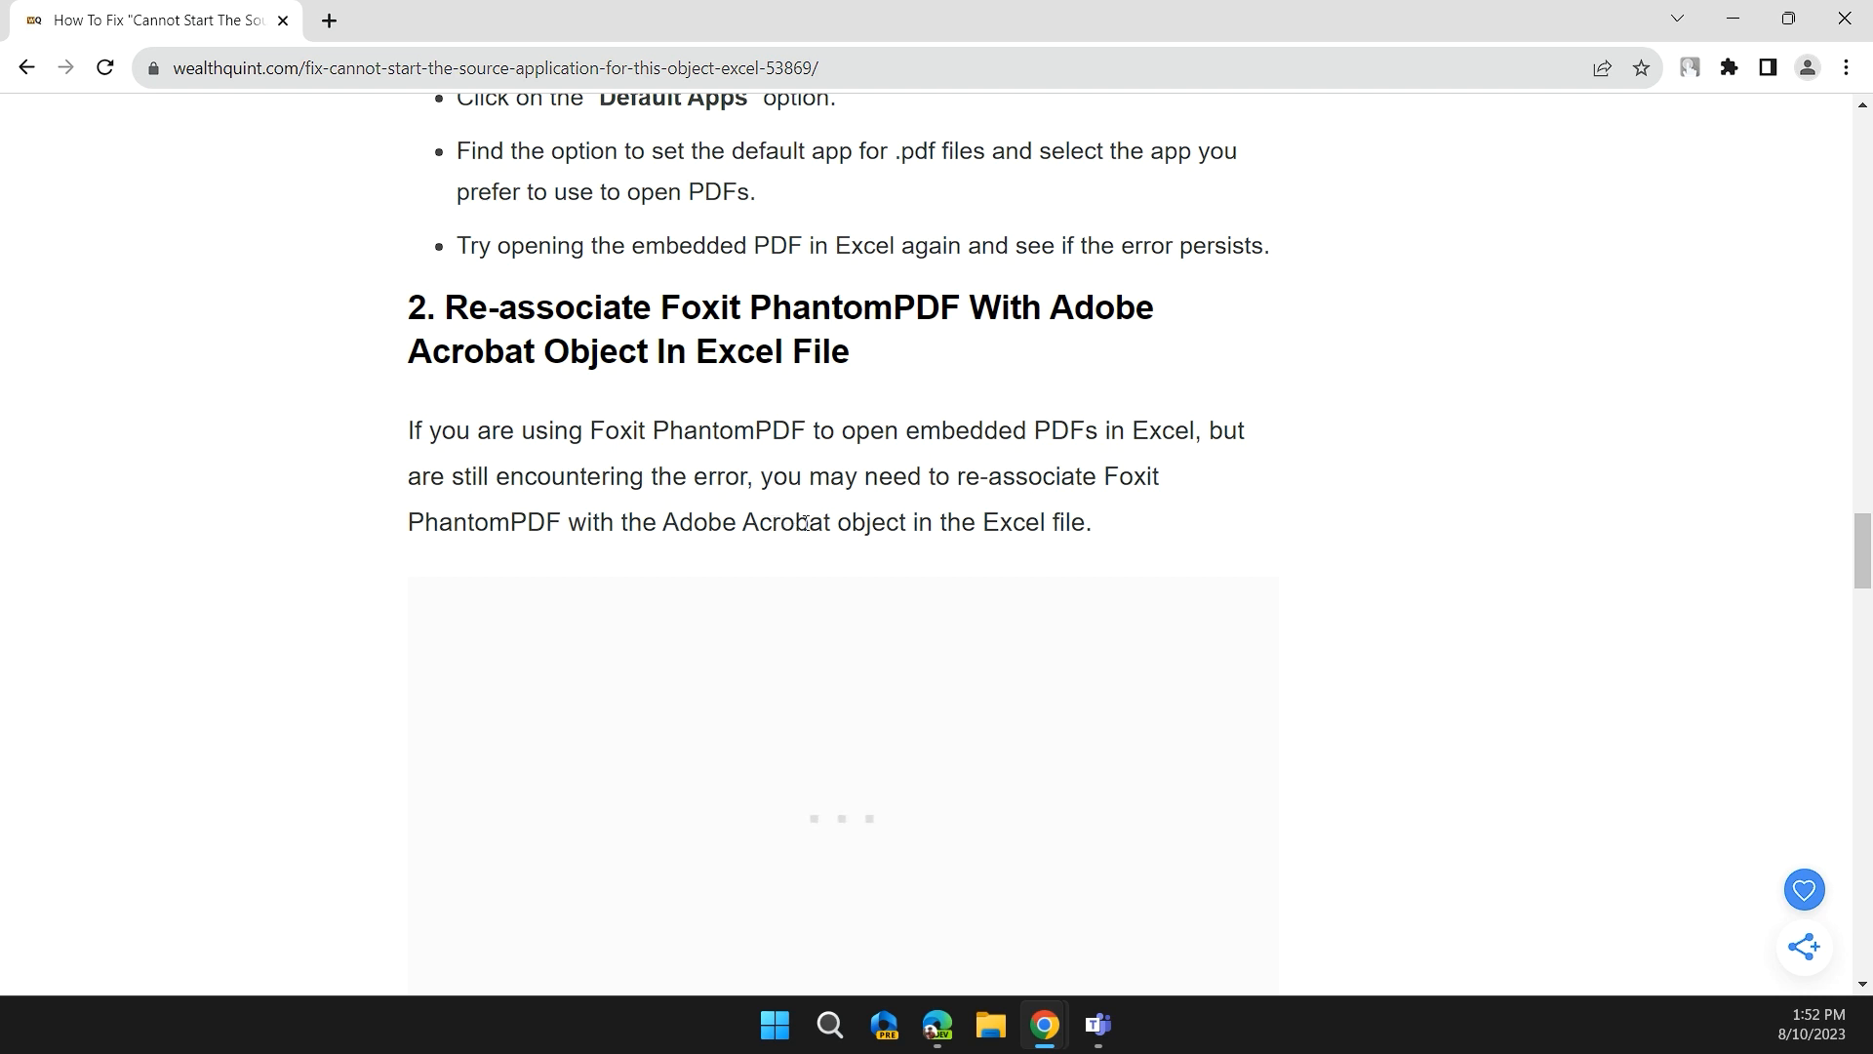
{"action": "mouse_move", "coordinate": [1030, 552]}
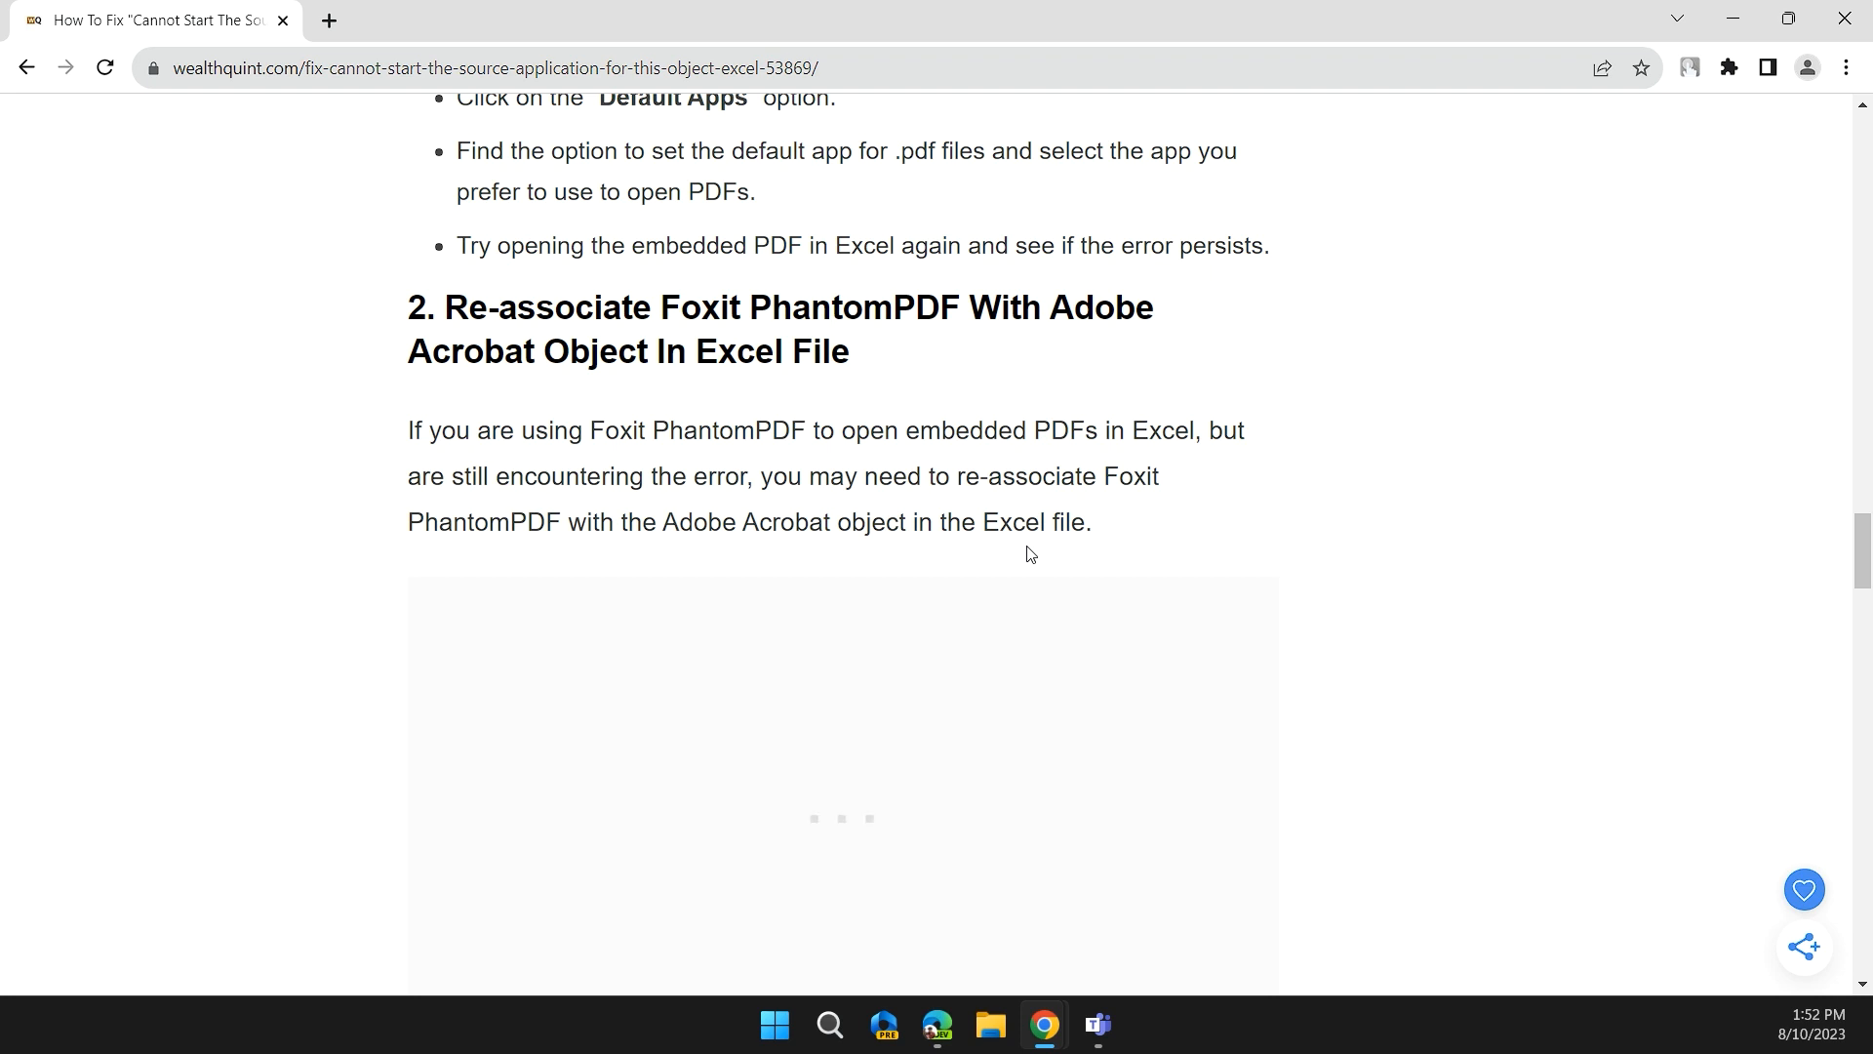
Read the Foxit PhantomPDF File Associations steps, highlighting 'Uncheck the option' and the default-viewer line
{"action": "scroll", "scroll_direction": "down", "scroll_amount": 3}
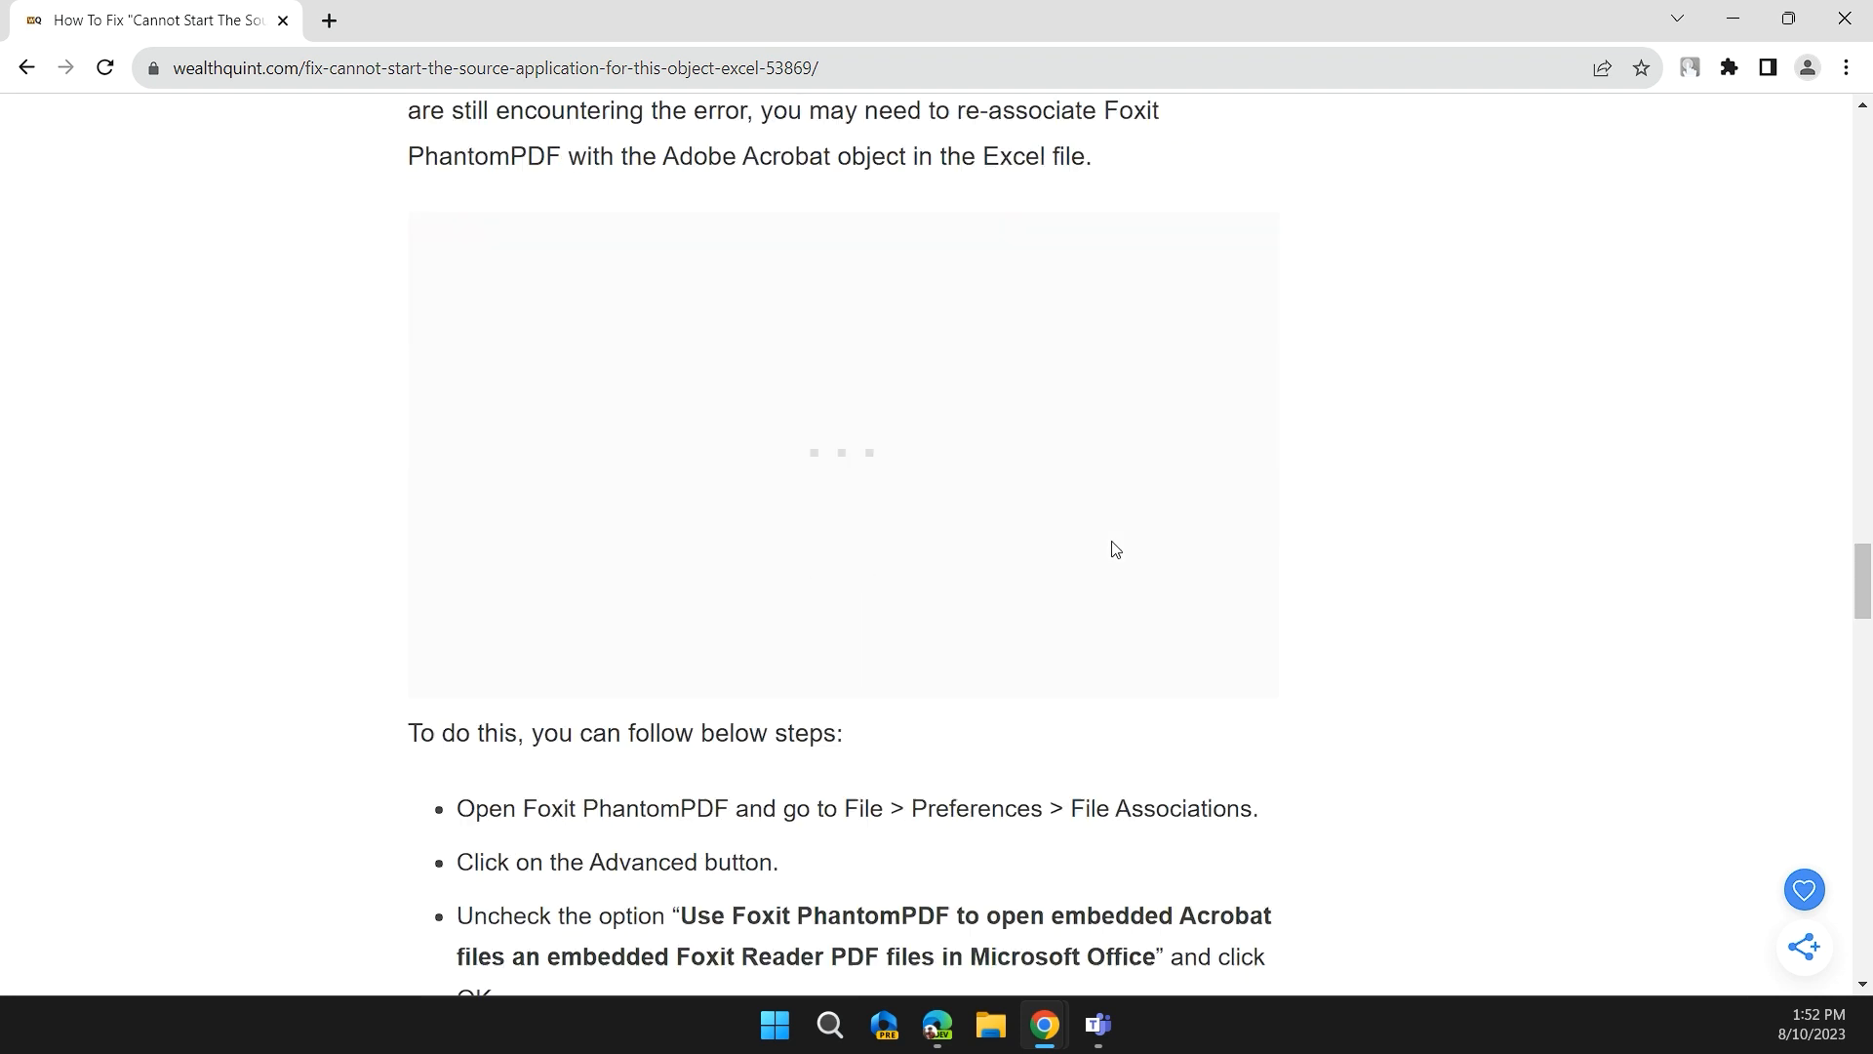
{"action": "scroll", "scroll_direction": "down", "scroll_amount": 3}
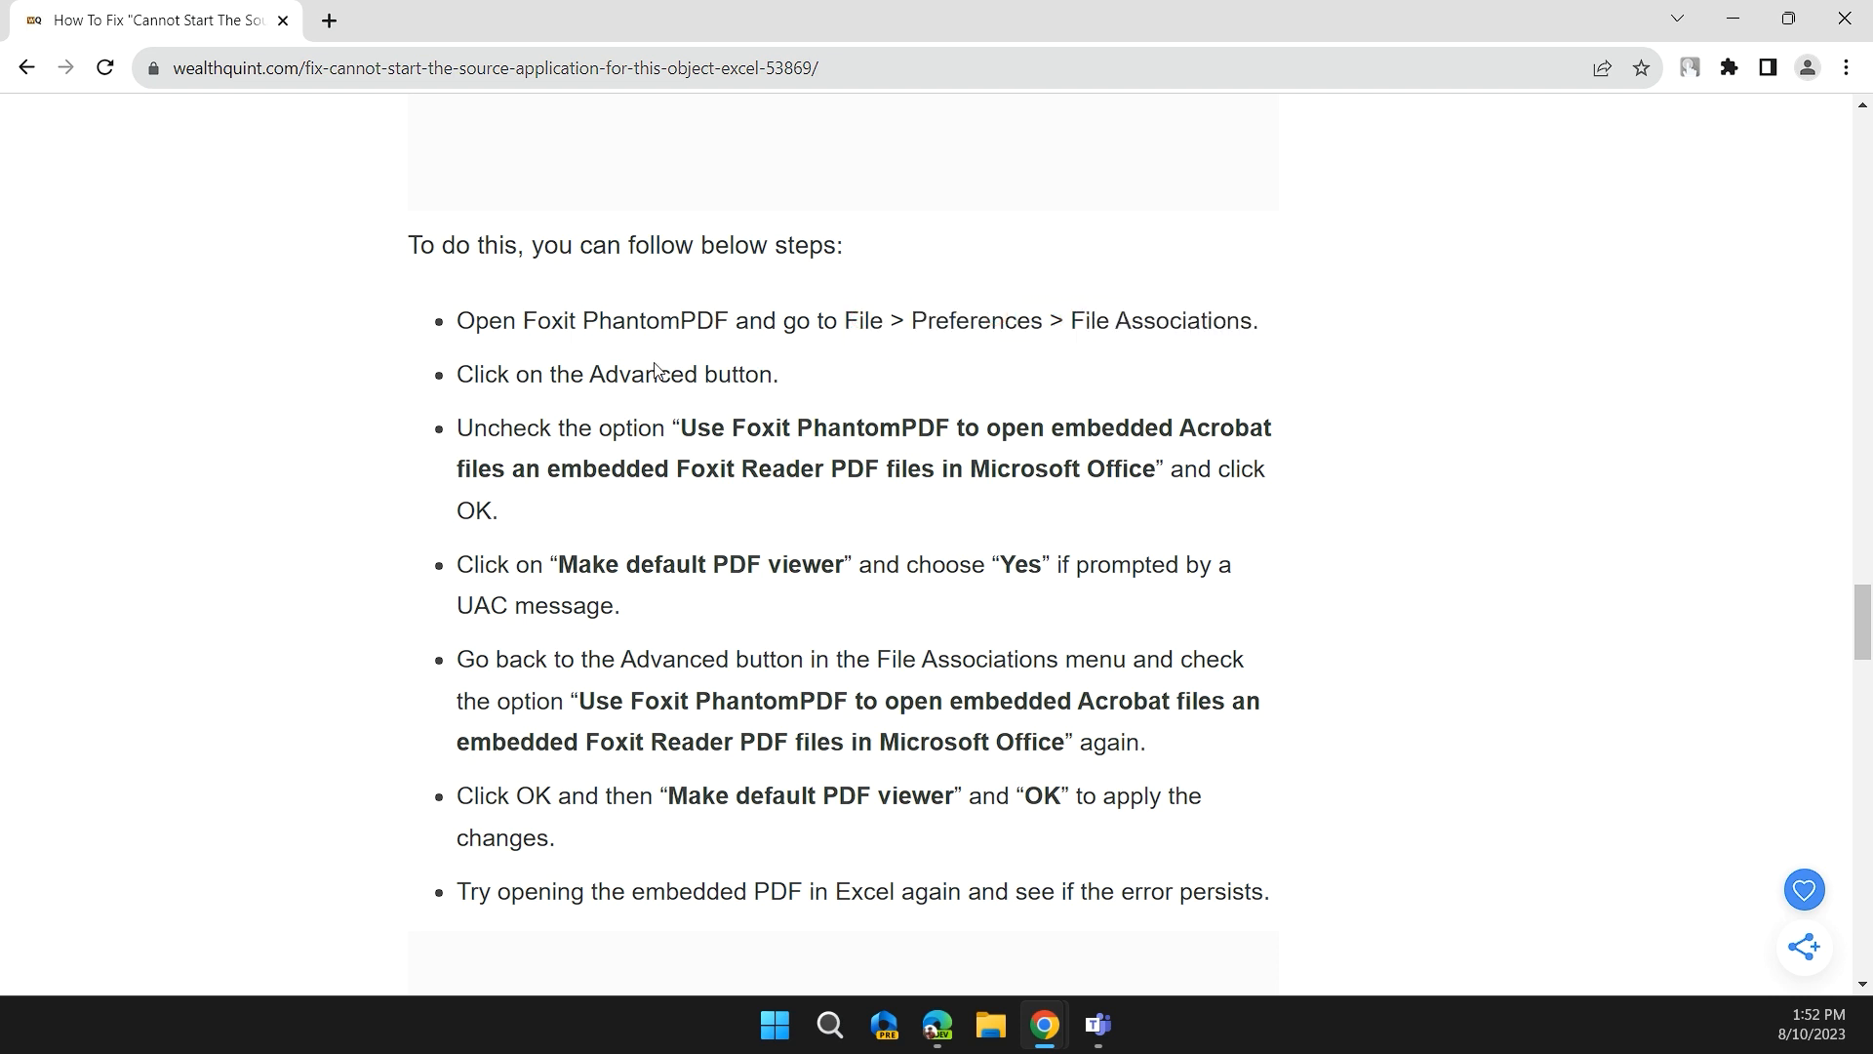
{"action": "scroll", "scroll_direction": "down", "scroll_amount": 3}
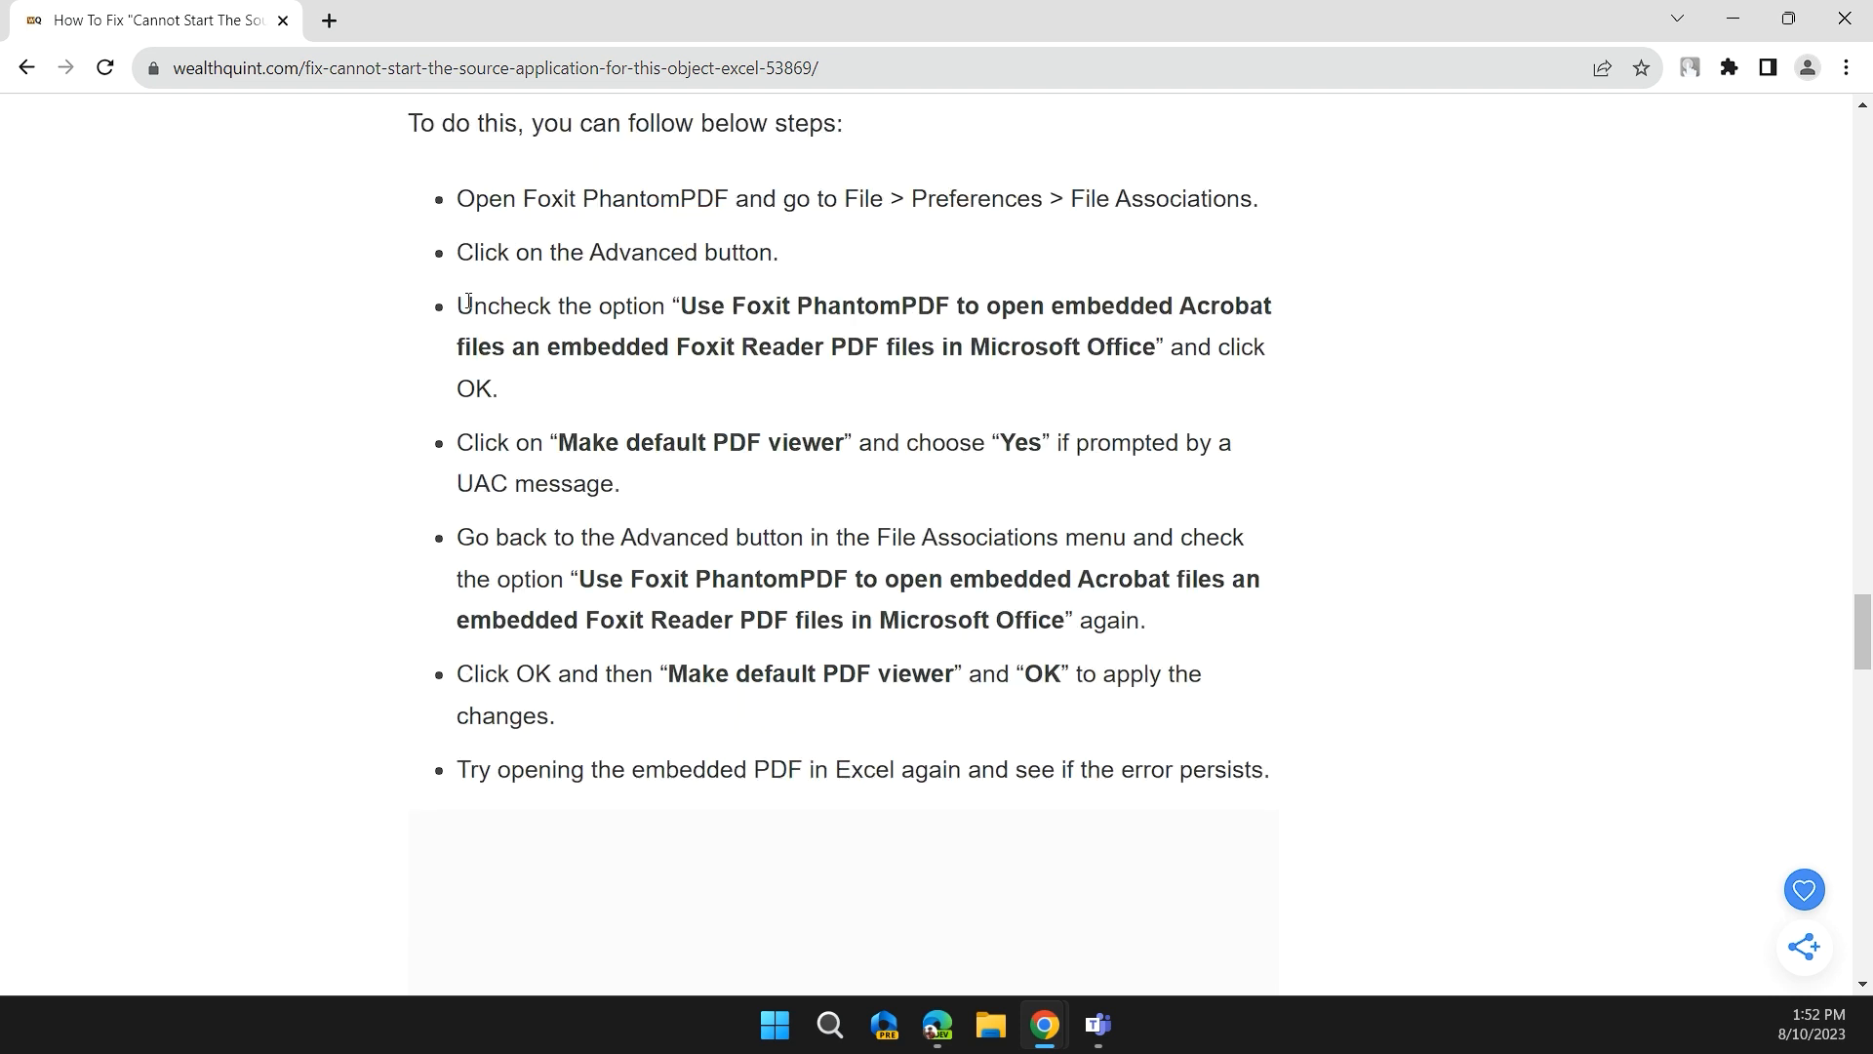
{"action": "double_click", "coordinate": [530, 304]}
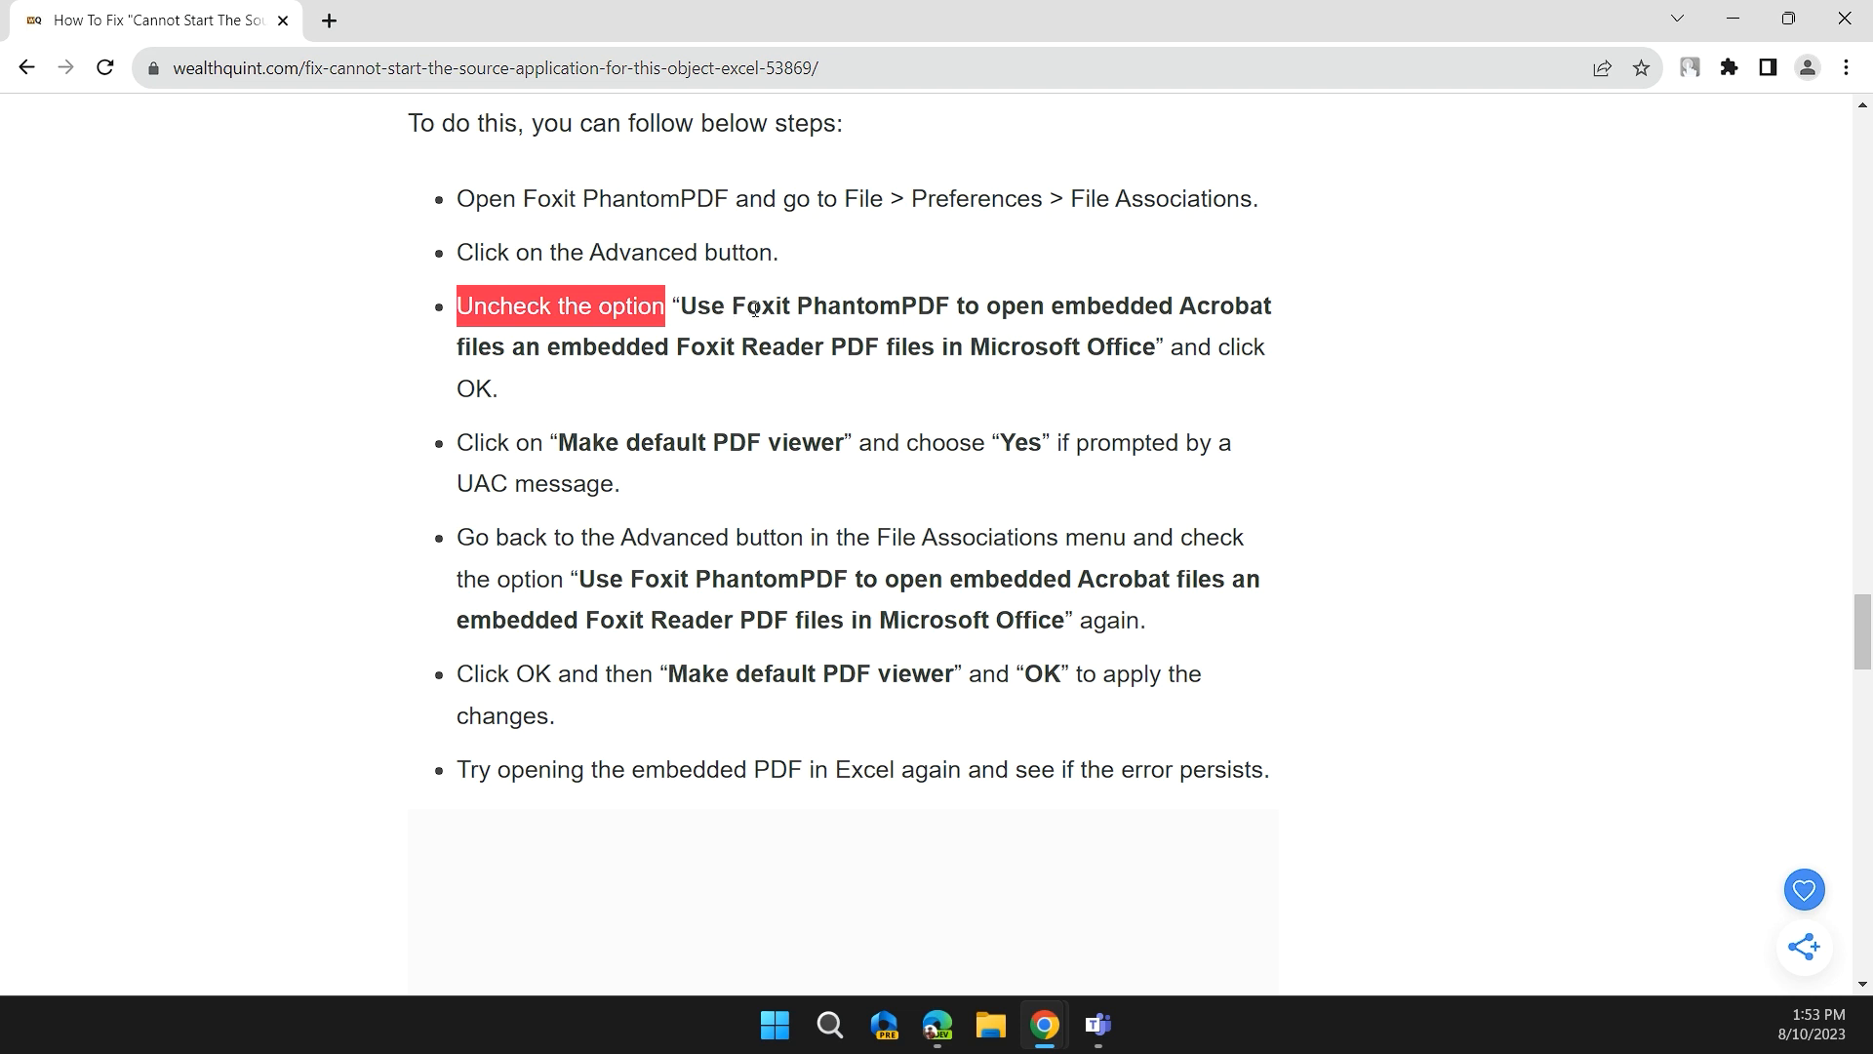
{"action": "mouse_move", "coordinate": [1034, 312]}
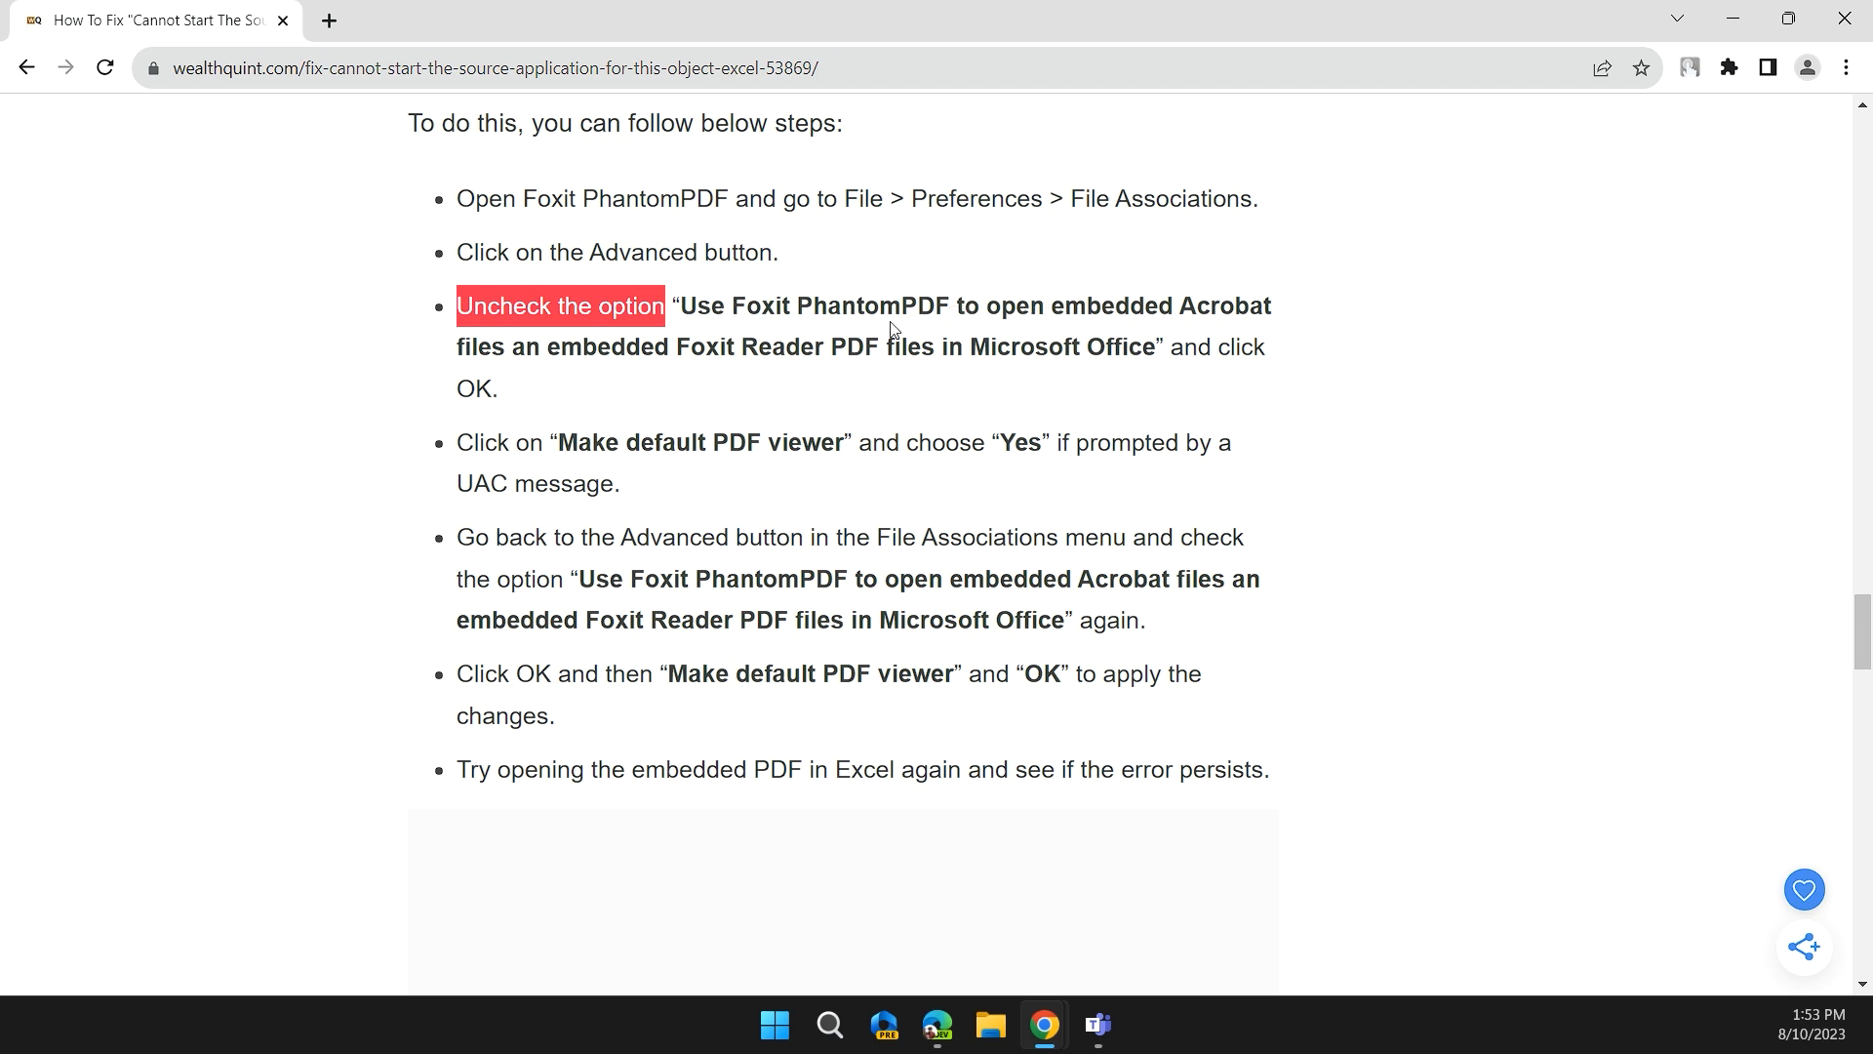
{"action": "mouse_move", "coordinate": [638, 359]}
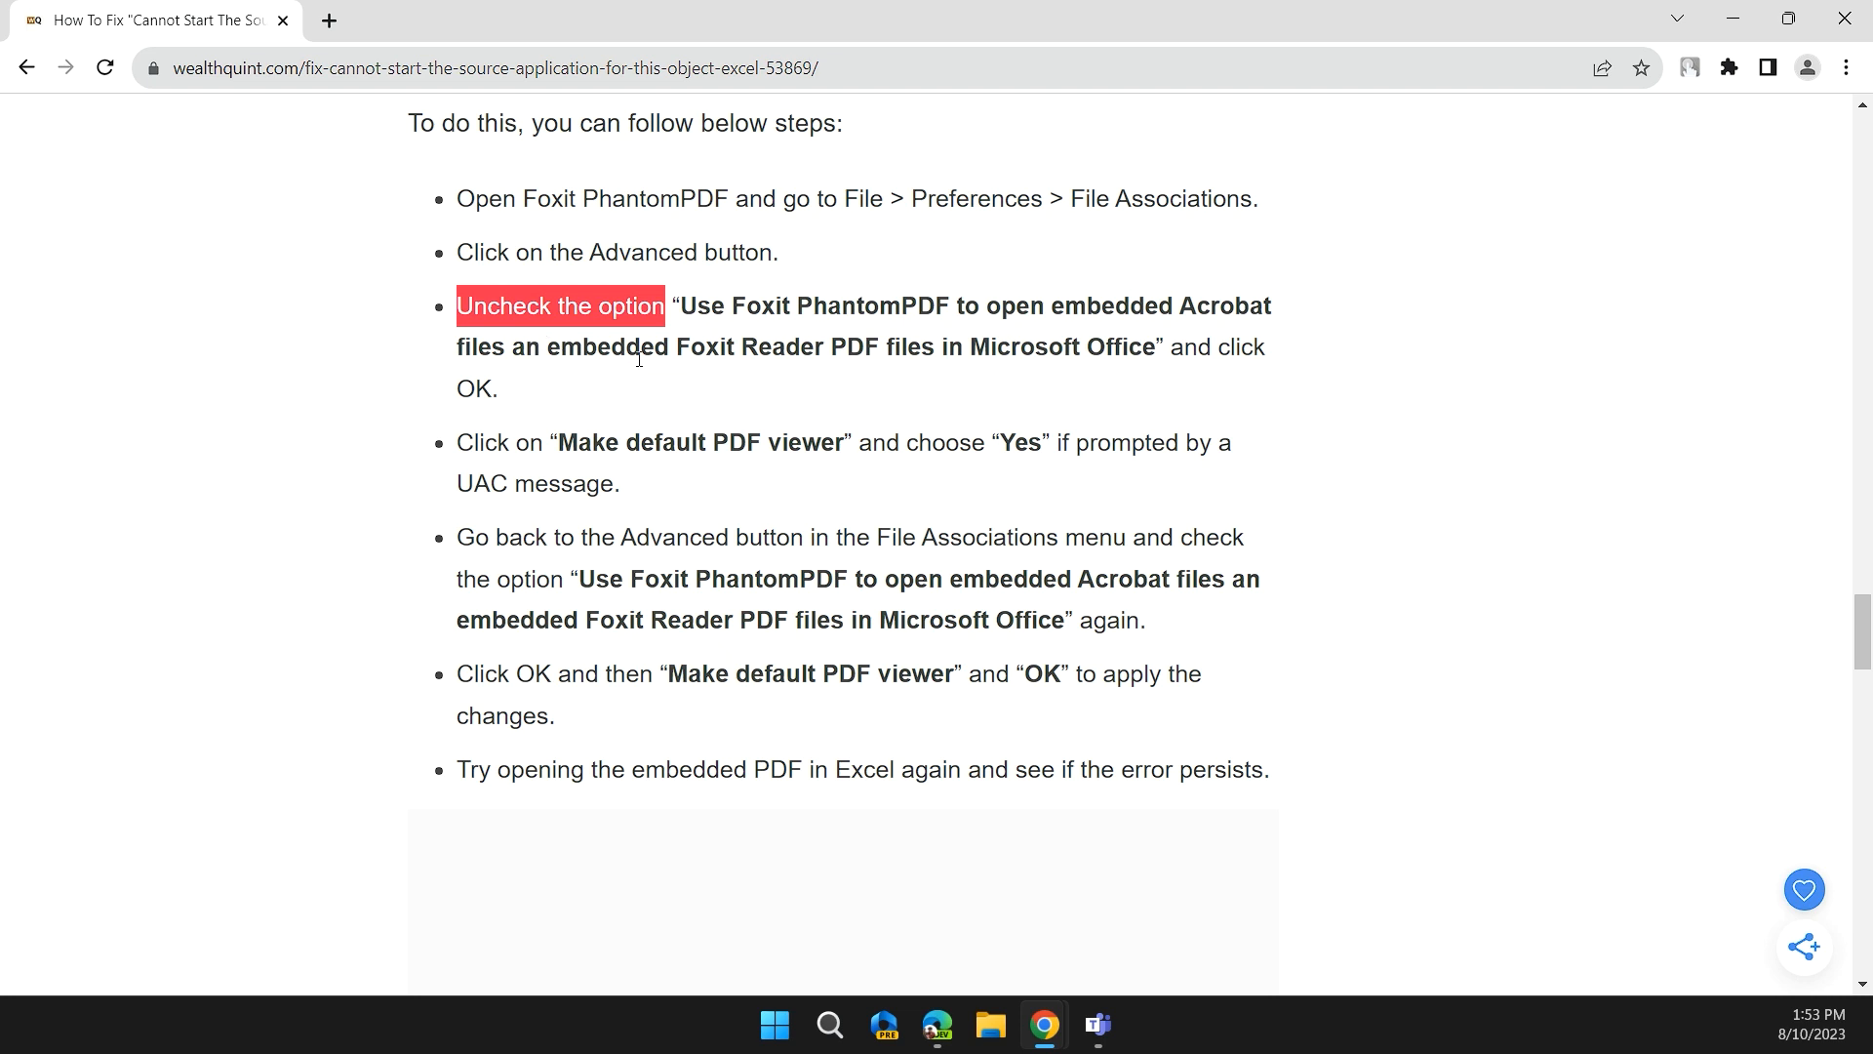
{"action": "mouse_move", "coordinate": [892, 332]}
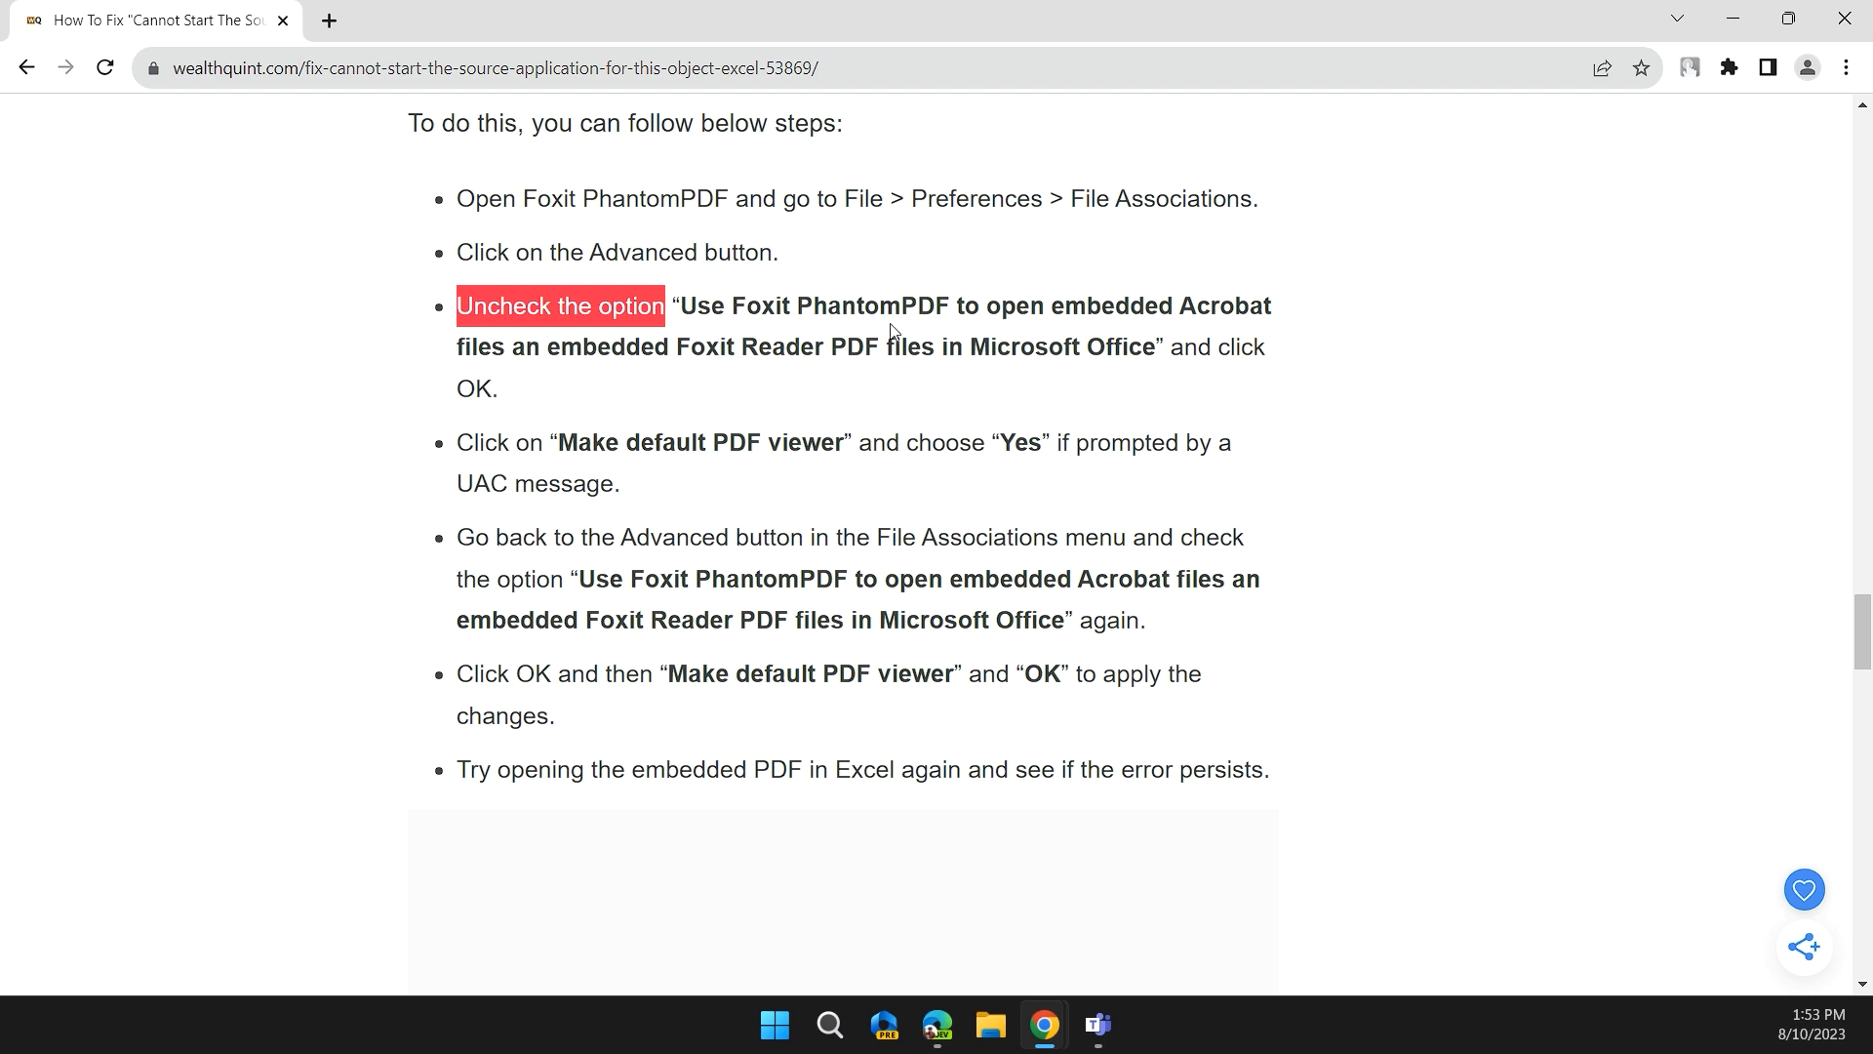
{"action": "mouse_move", "coordinate": [1200, 394]}
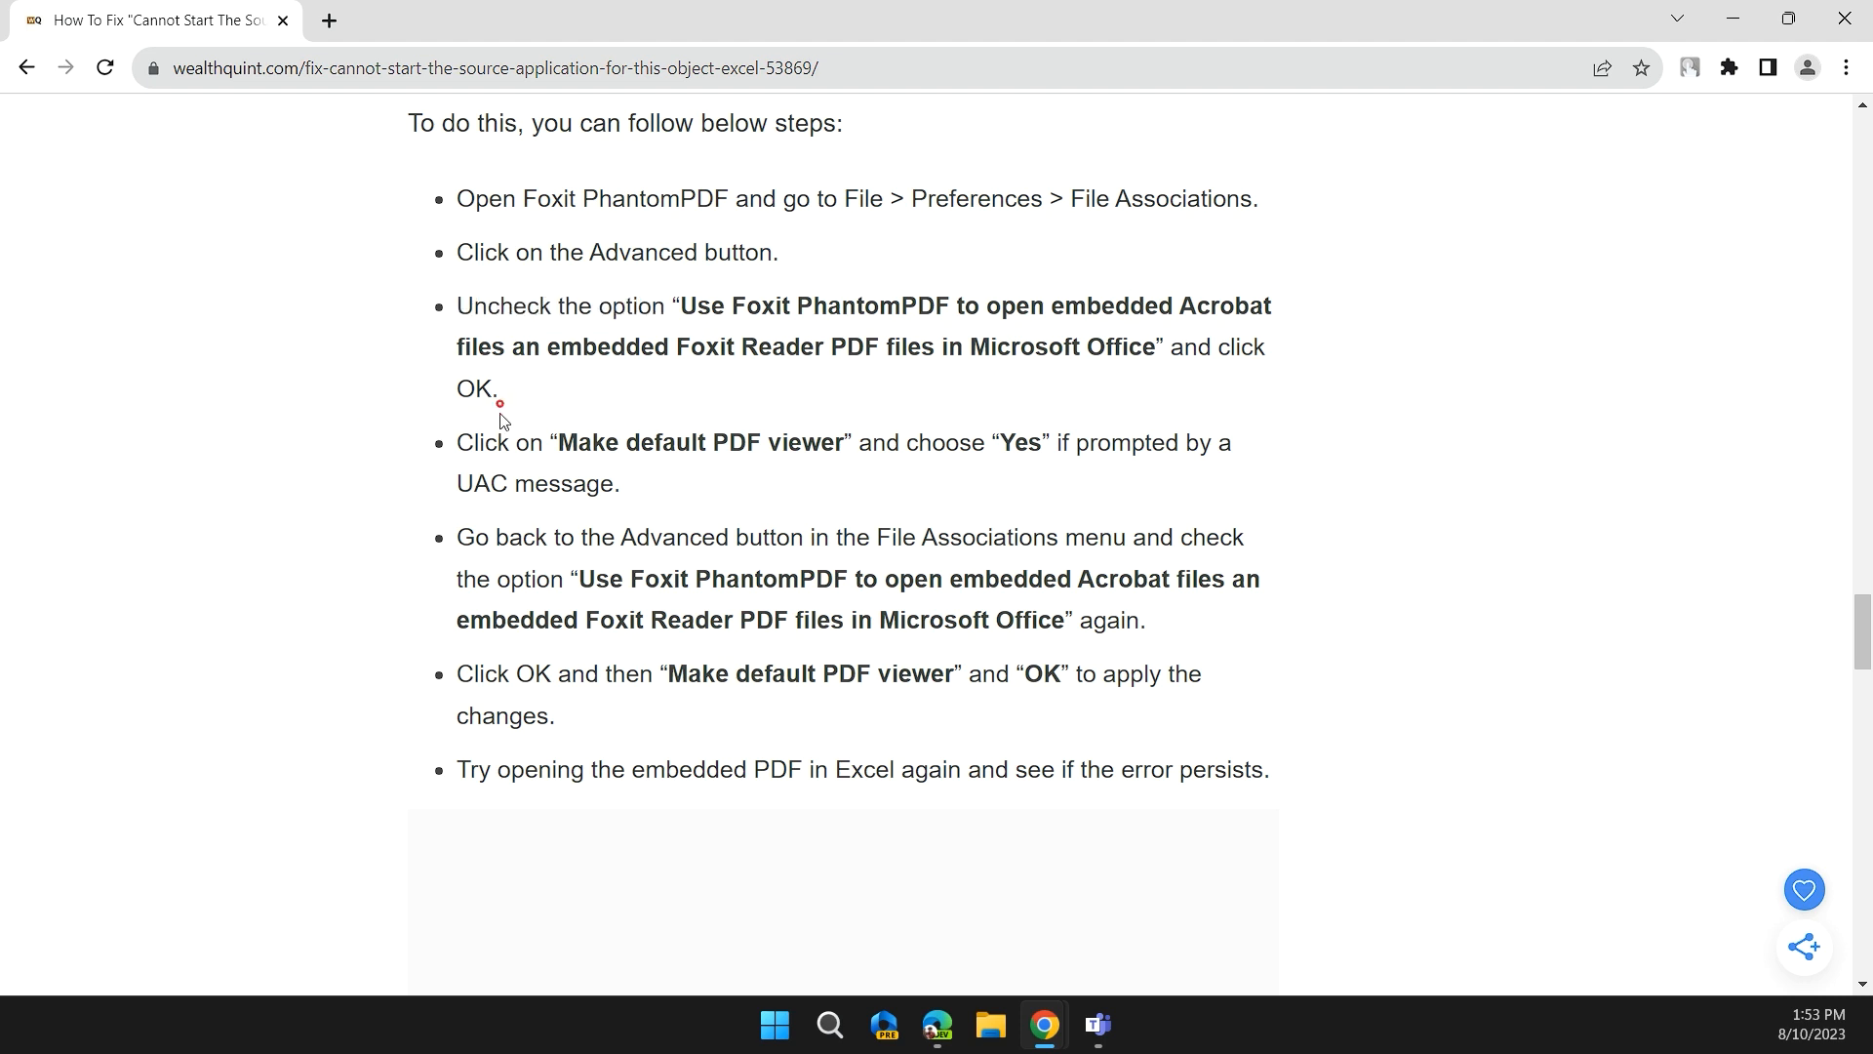
{"action": "left_click_drag", "start_coordinate": [456, 443], "coordinate": [675, 443]}
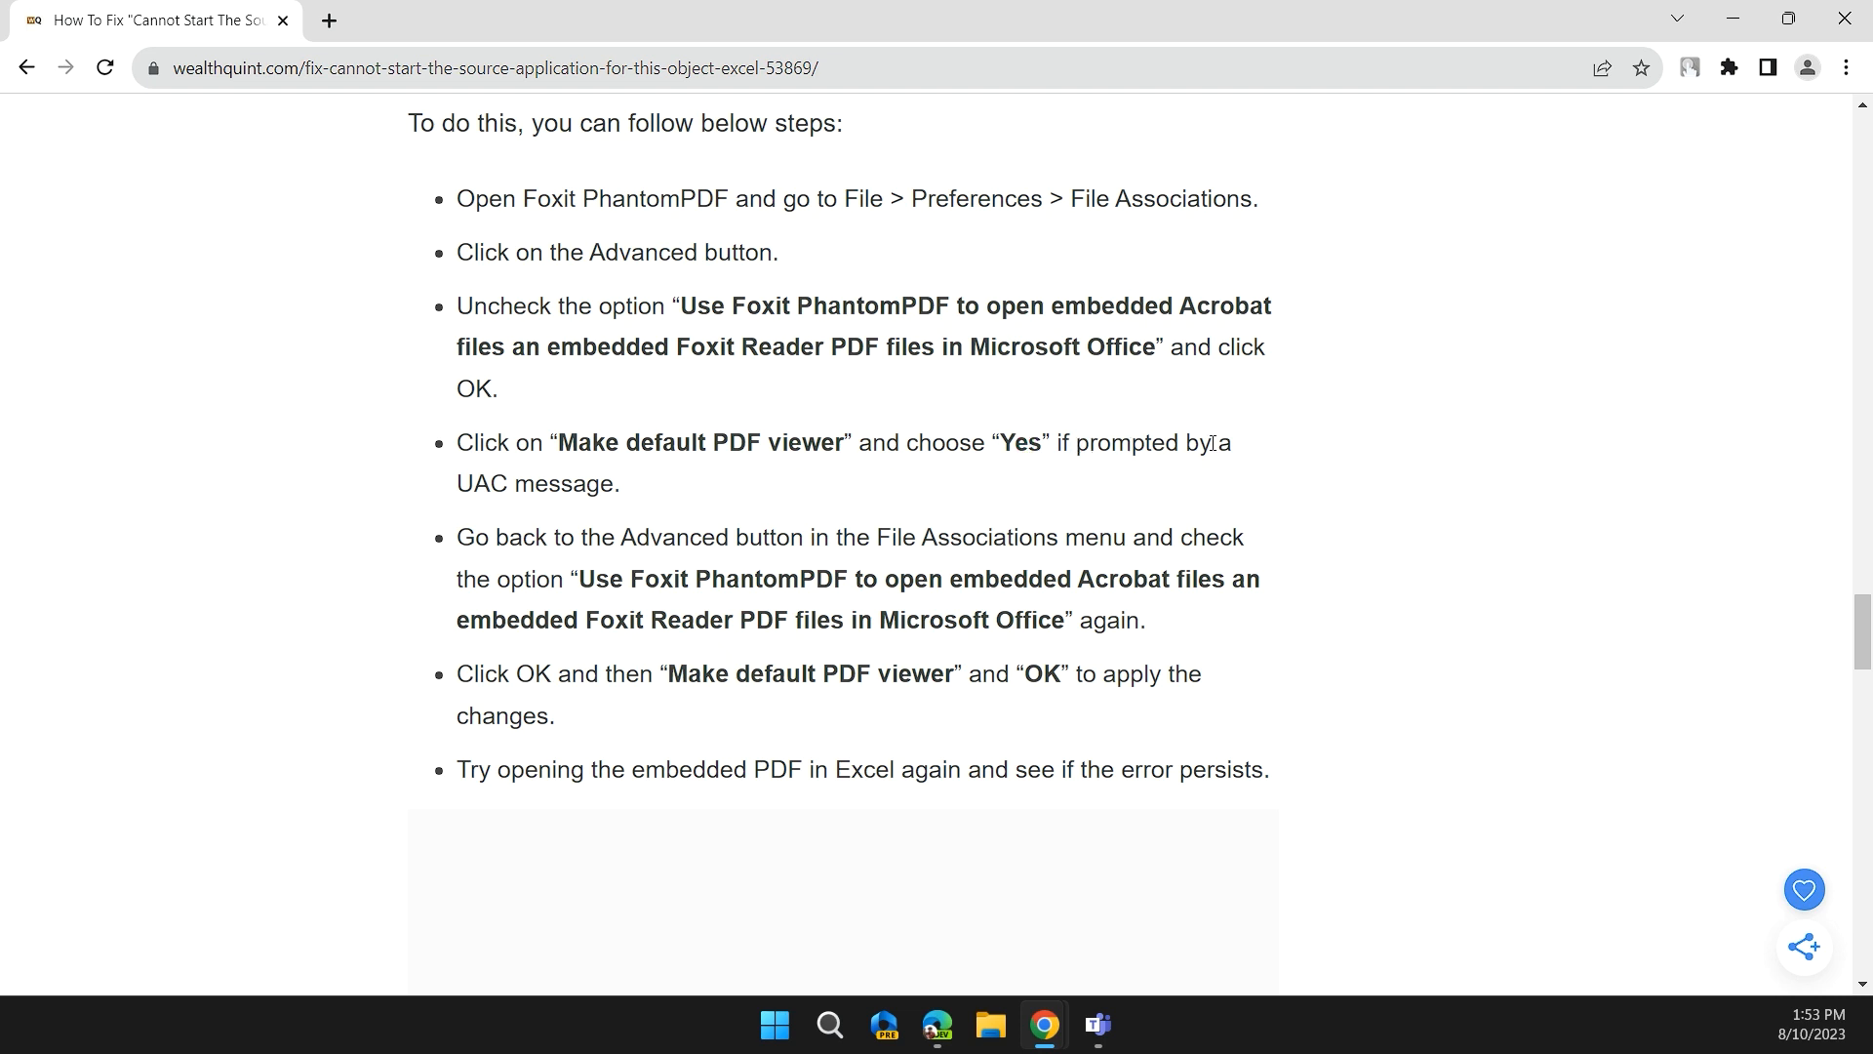
{"action": "mouse_move", "coordinate": [696, 466]}
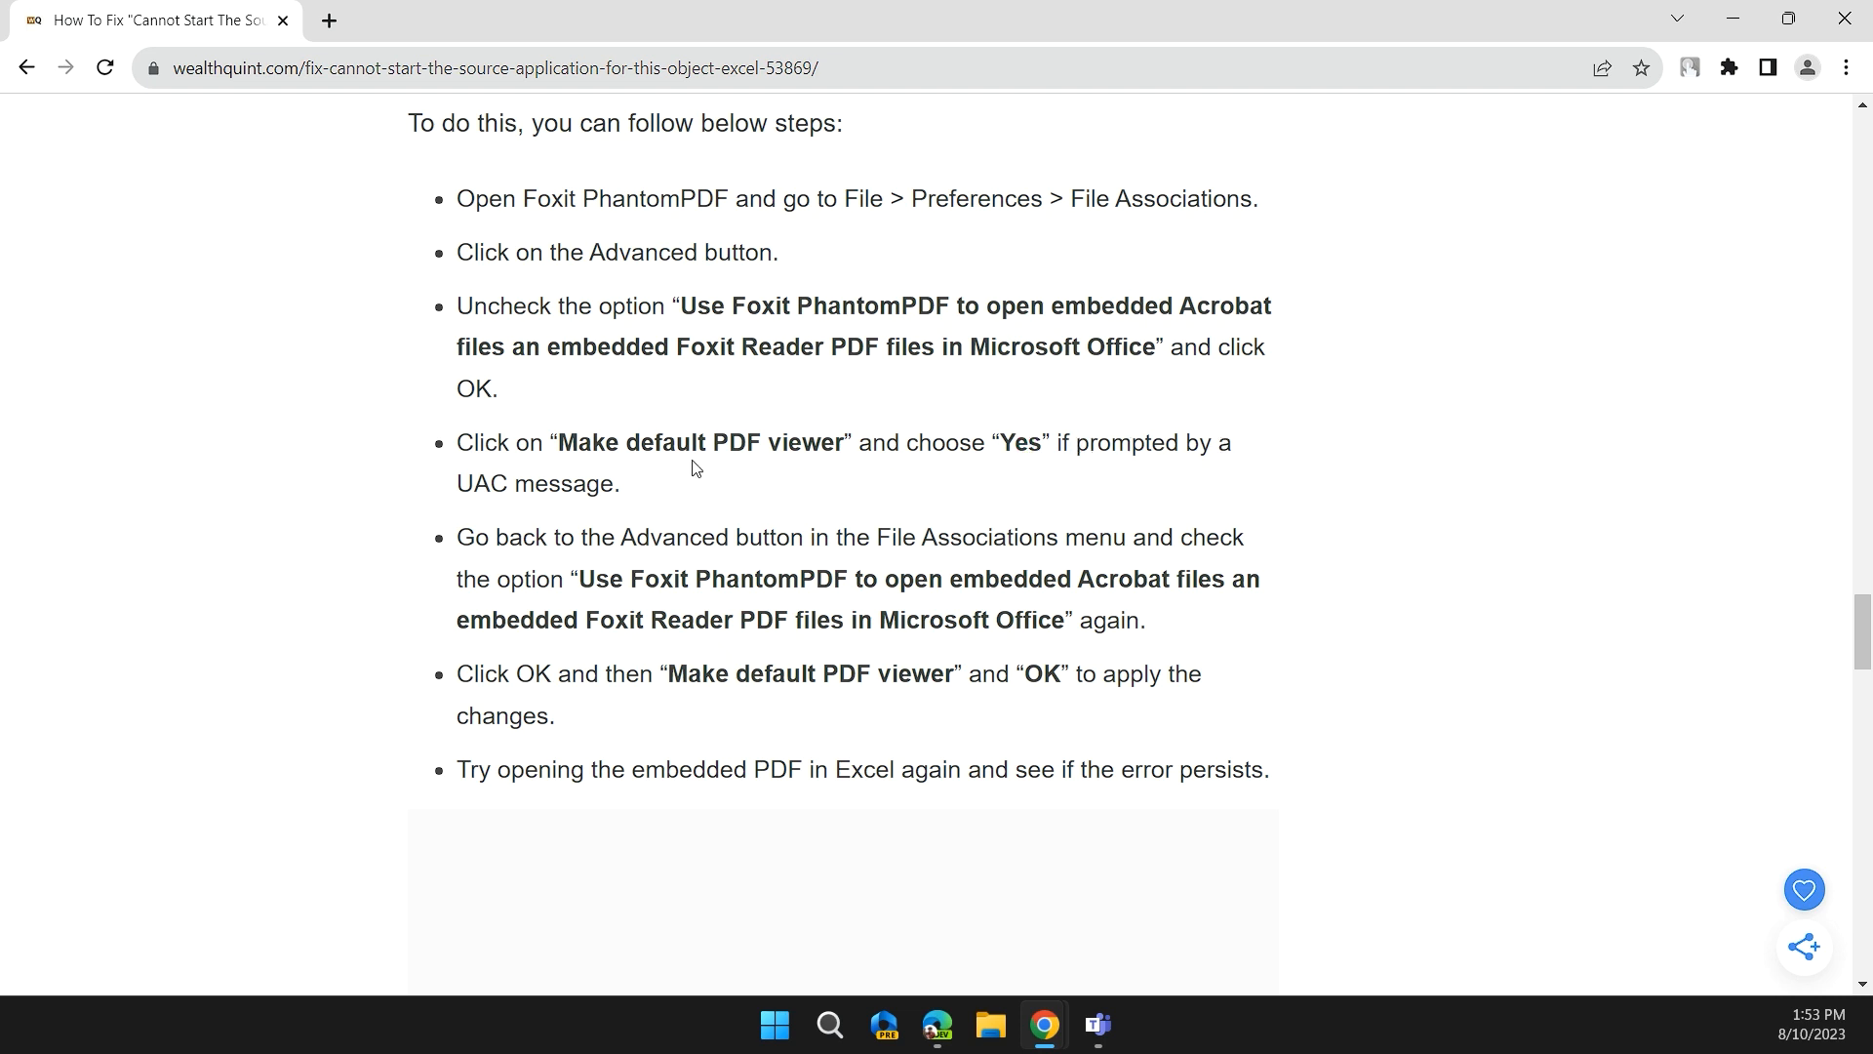
{"action": "scroll", "scroll_direction": "down", "scroll_amount": 3}
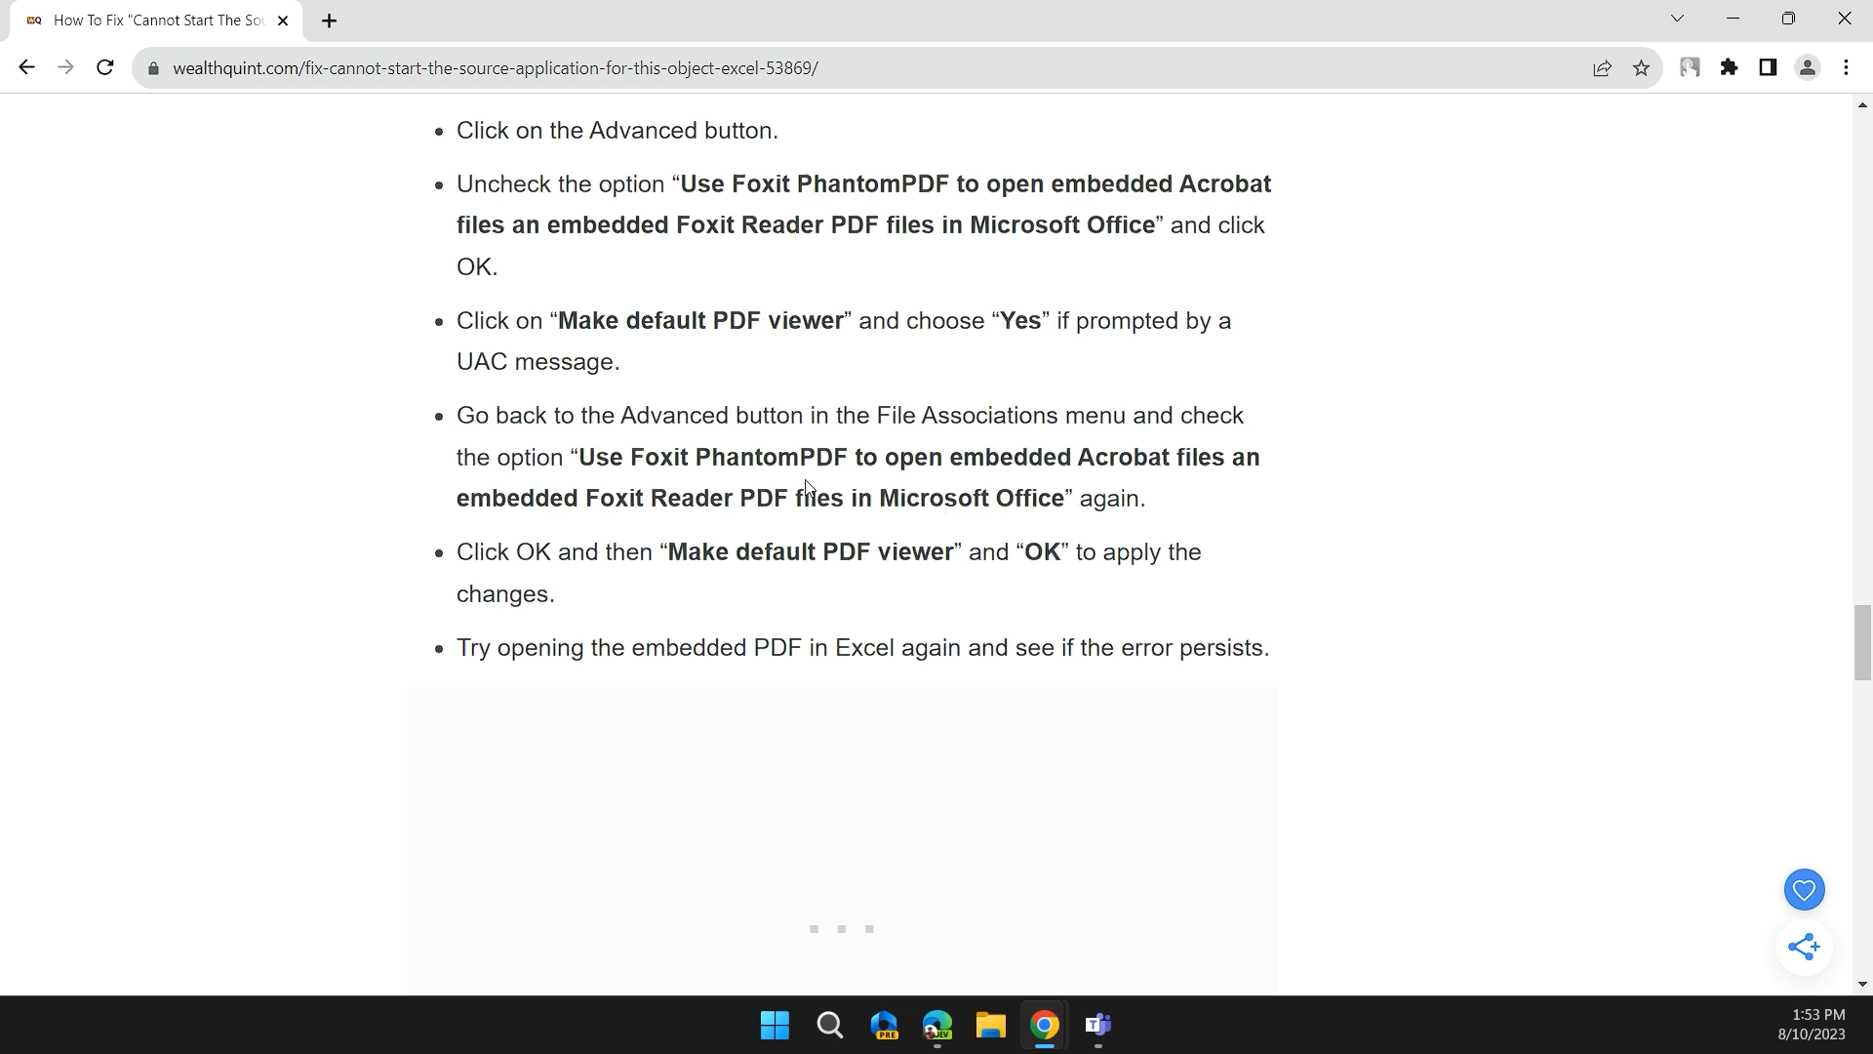
{"action": "mouse_move", "coordinate": [849, 443]}
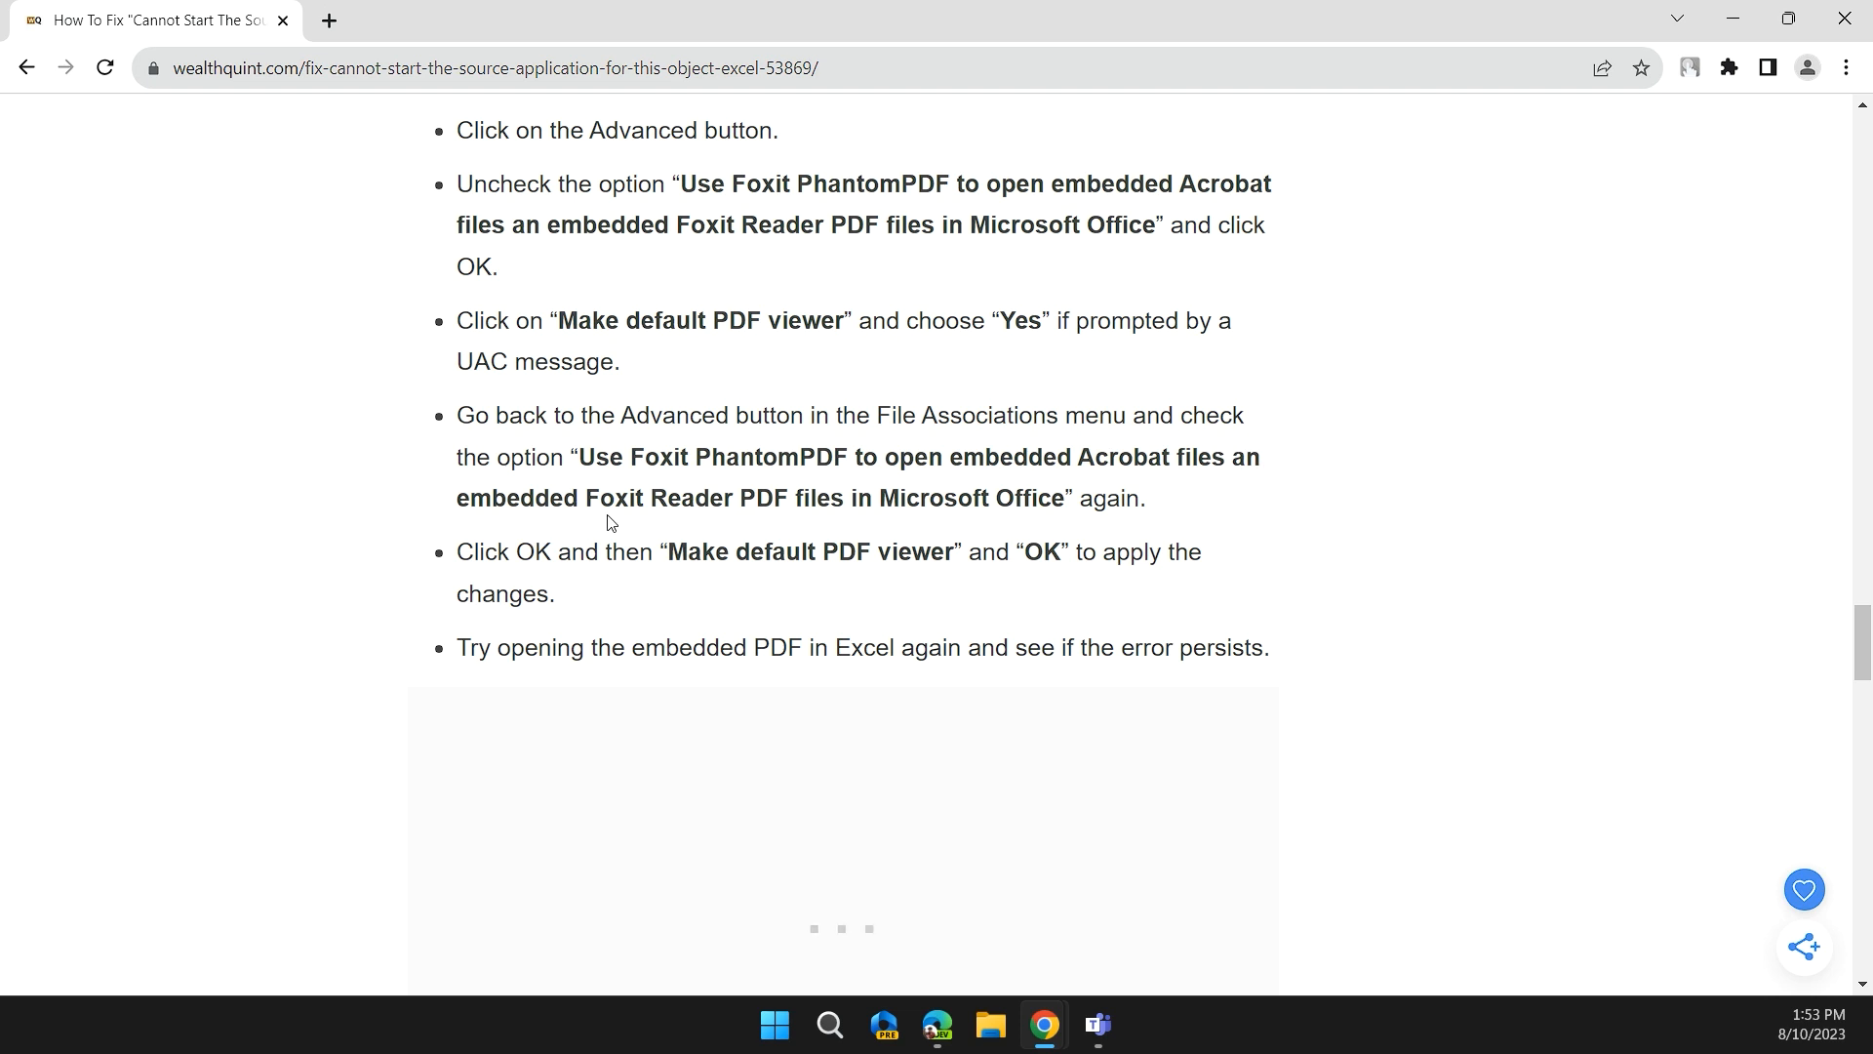
{"action": "mouse_move", "coordinate": [620, 529]}
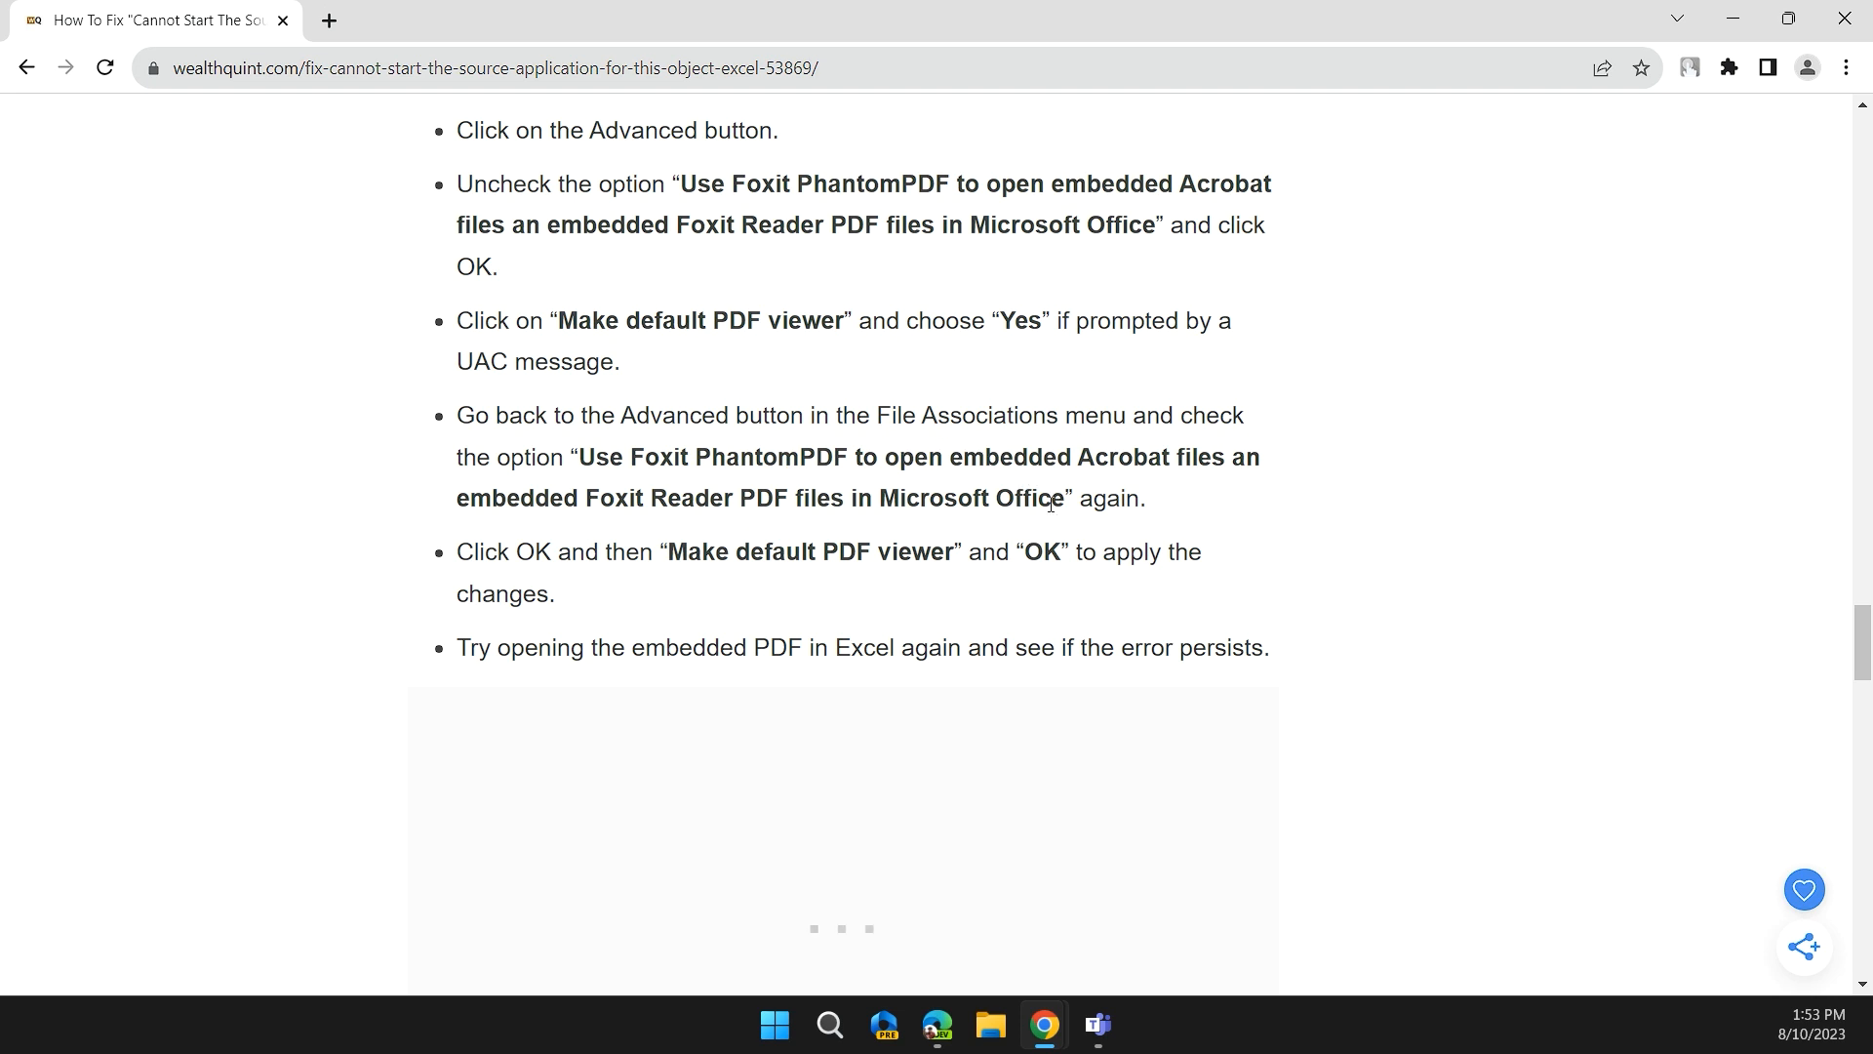
{"action": "scroll", "scroll_direction": "down", "scroll_amount": 3}
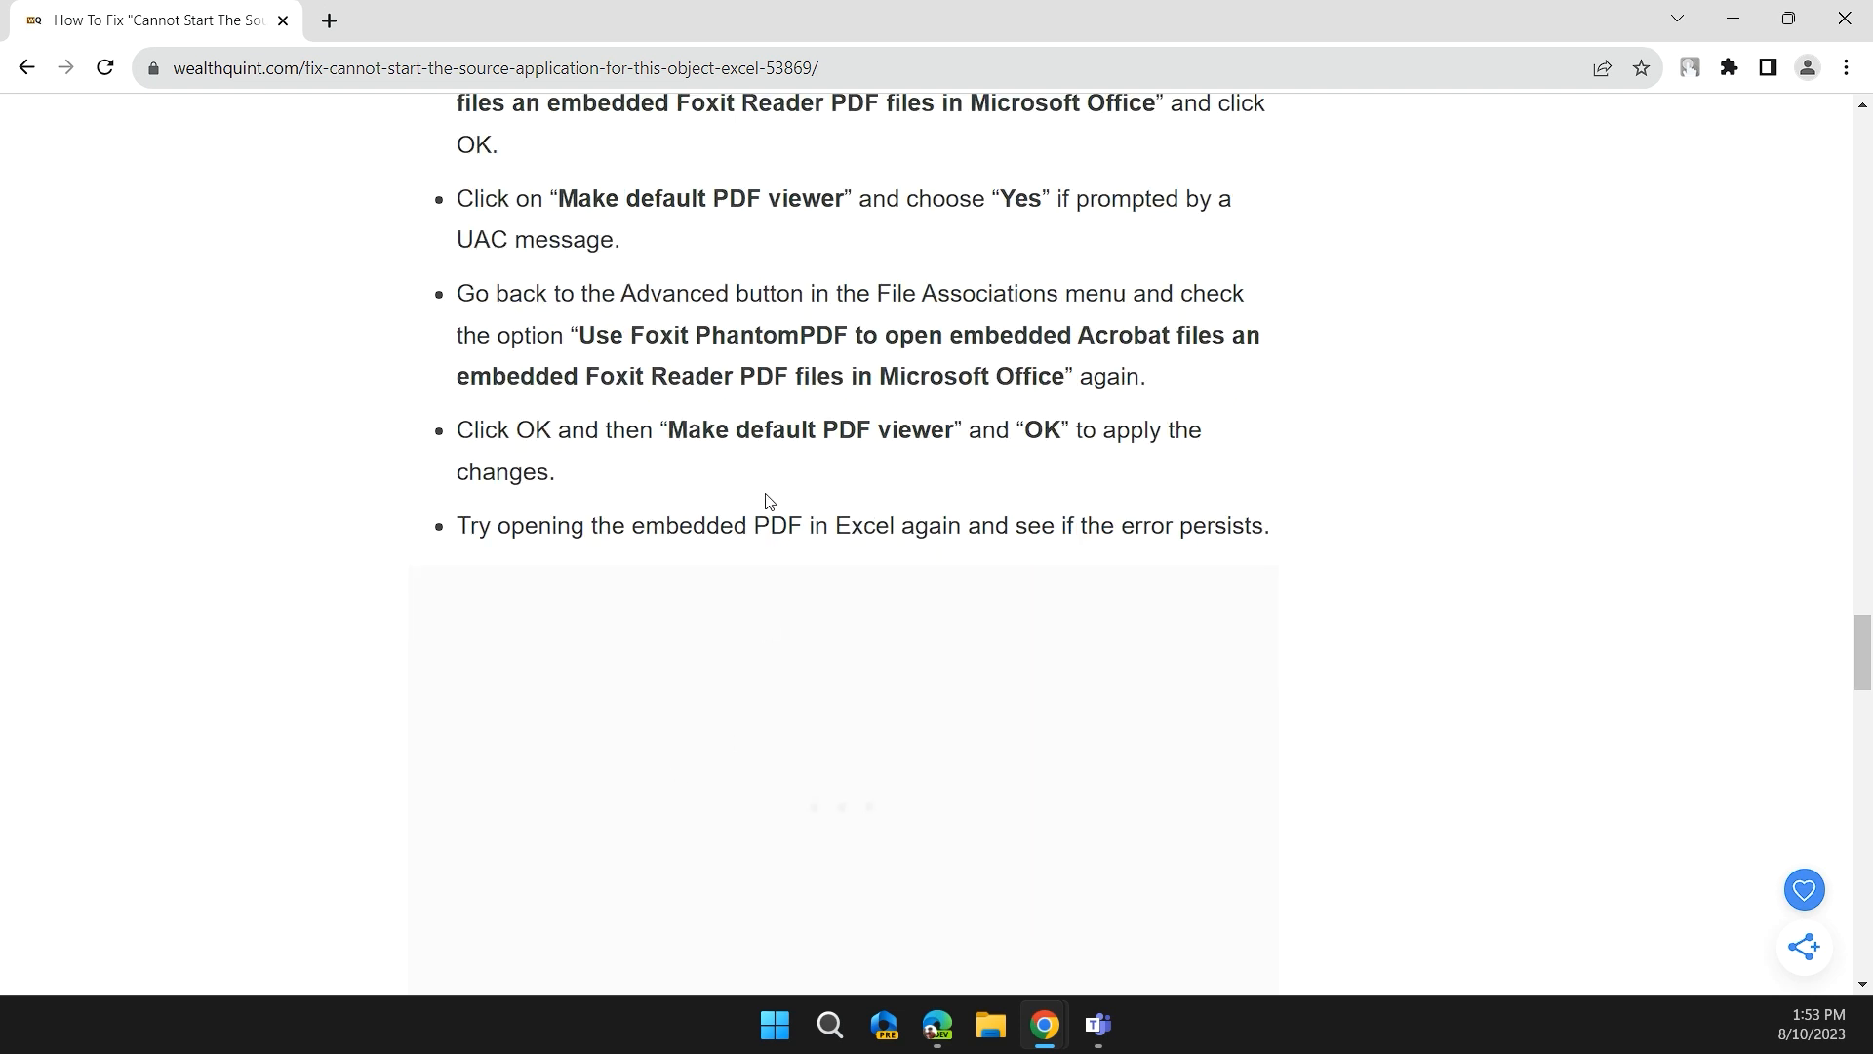
{"action": "mouse_move", "coordinate": [805, 501]}
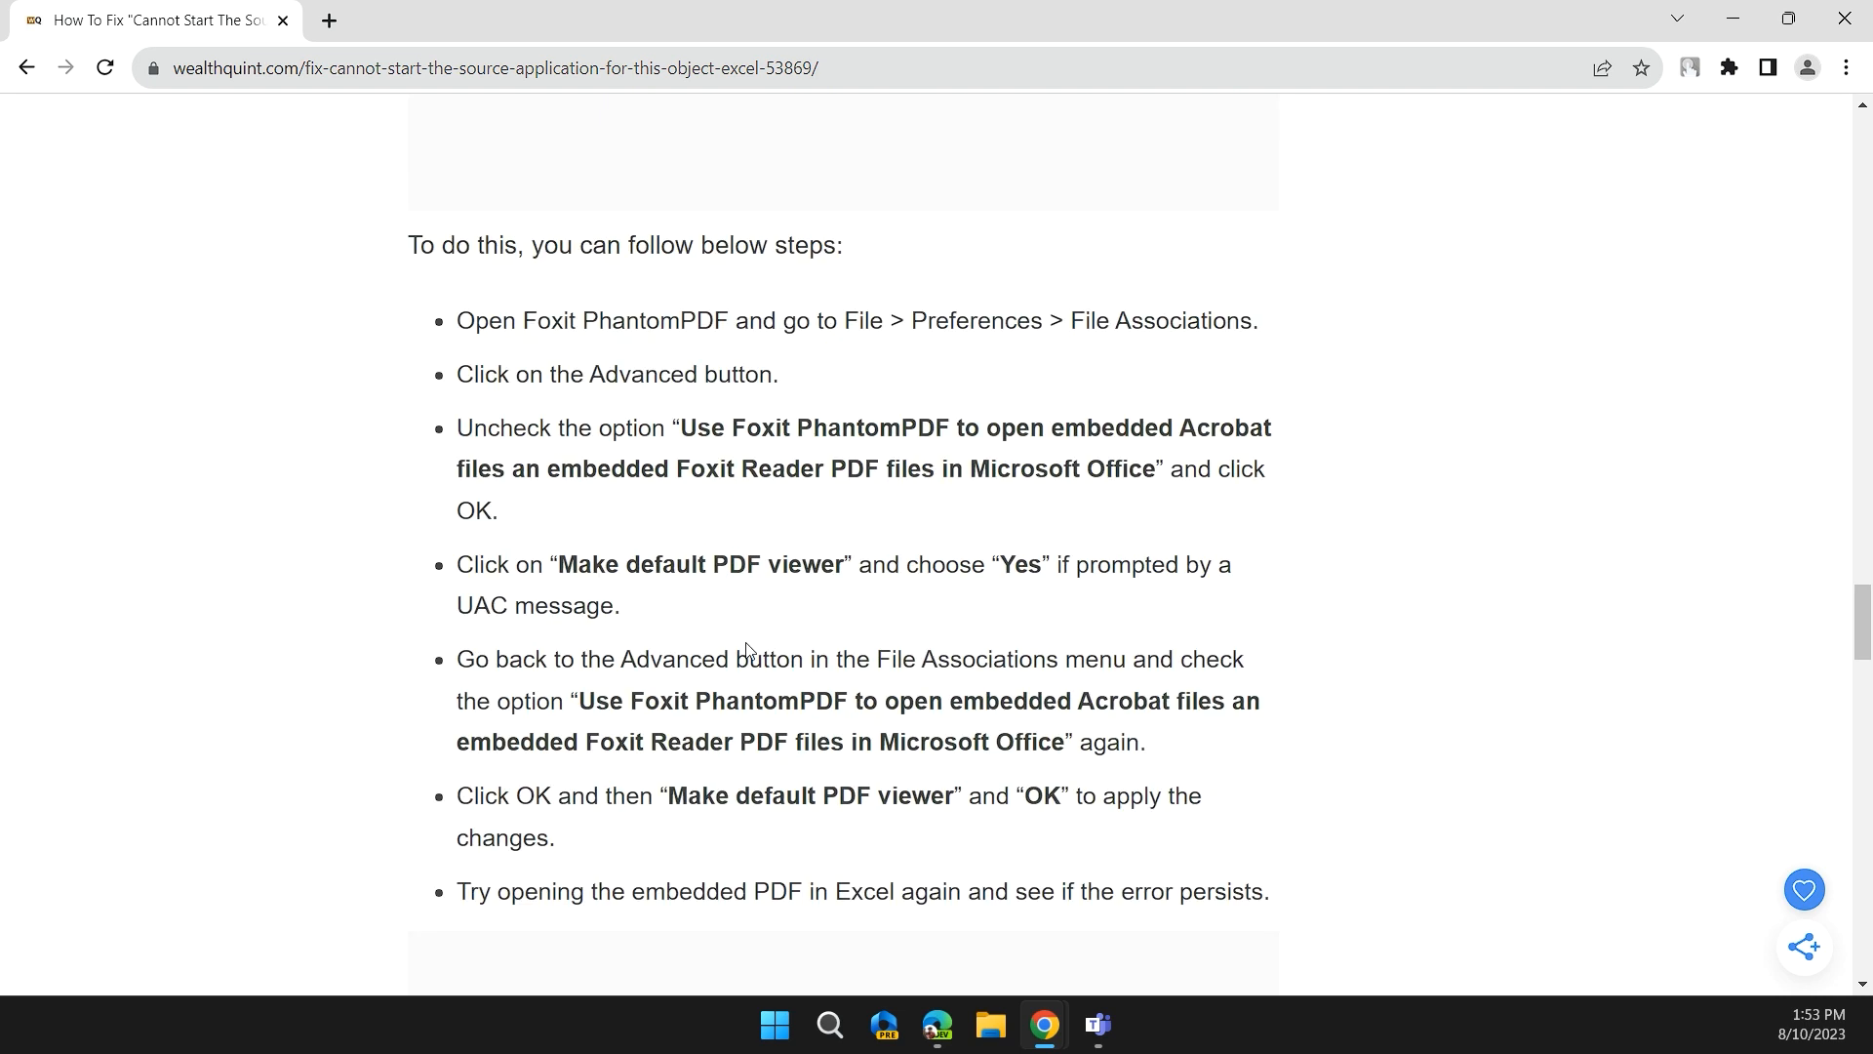
{"action": "scroll", "scroll_direction": "down", "scroll_amount": 3}
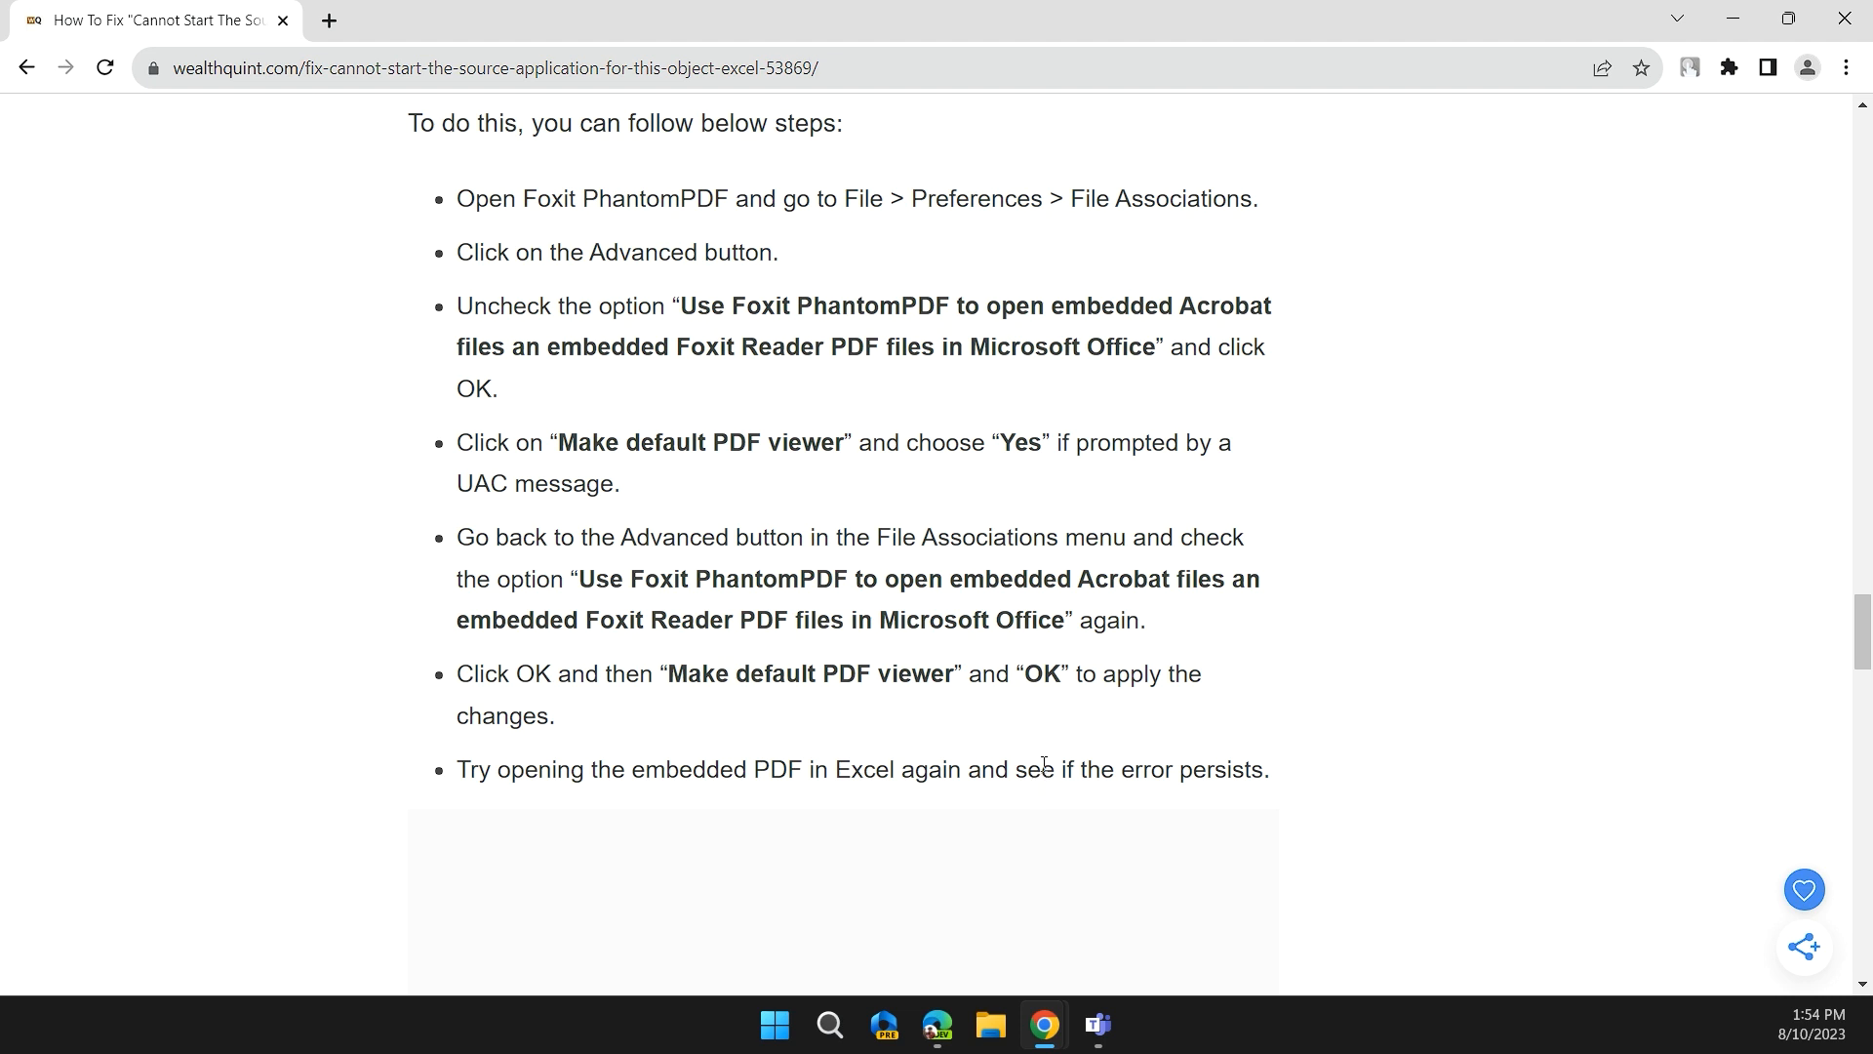
{"action": "mouse_move", "coordinate": [1395, 699]}
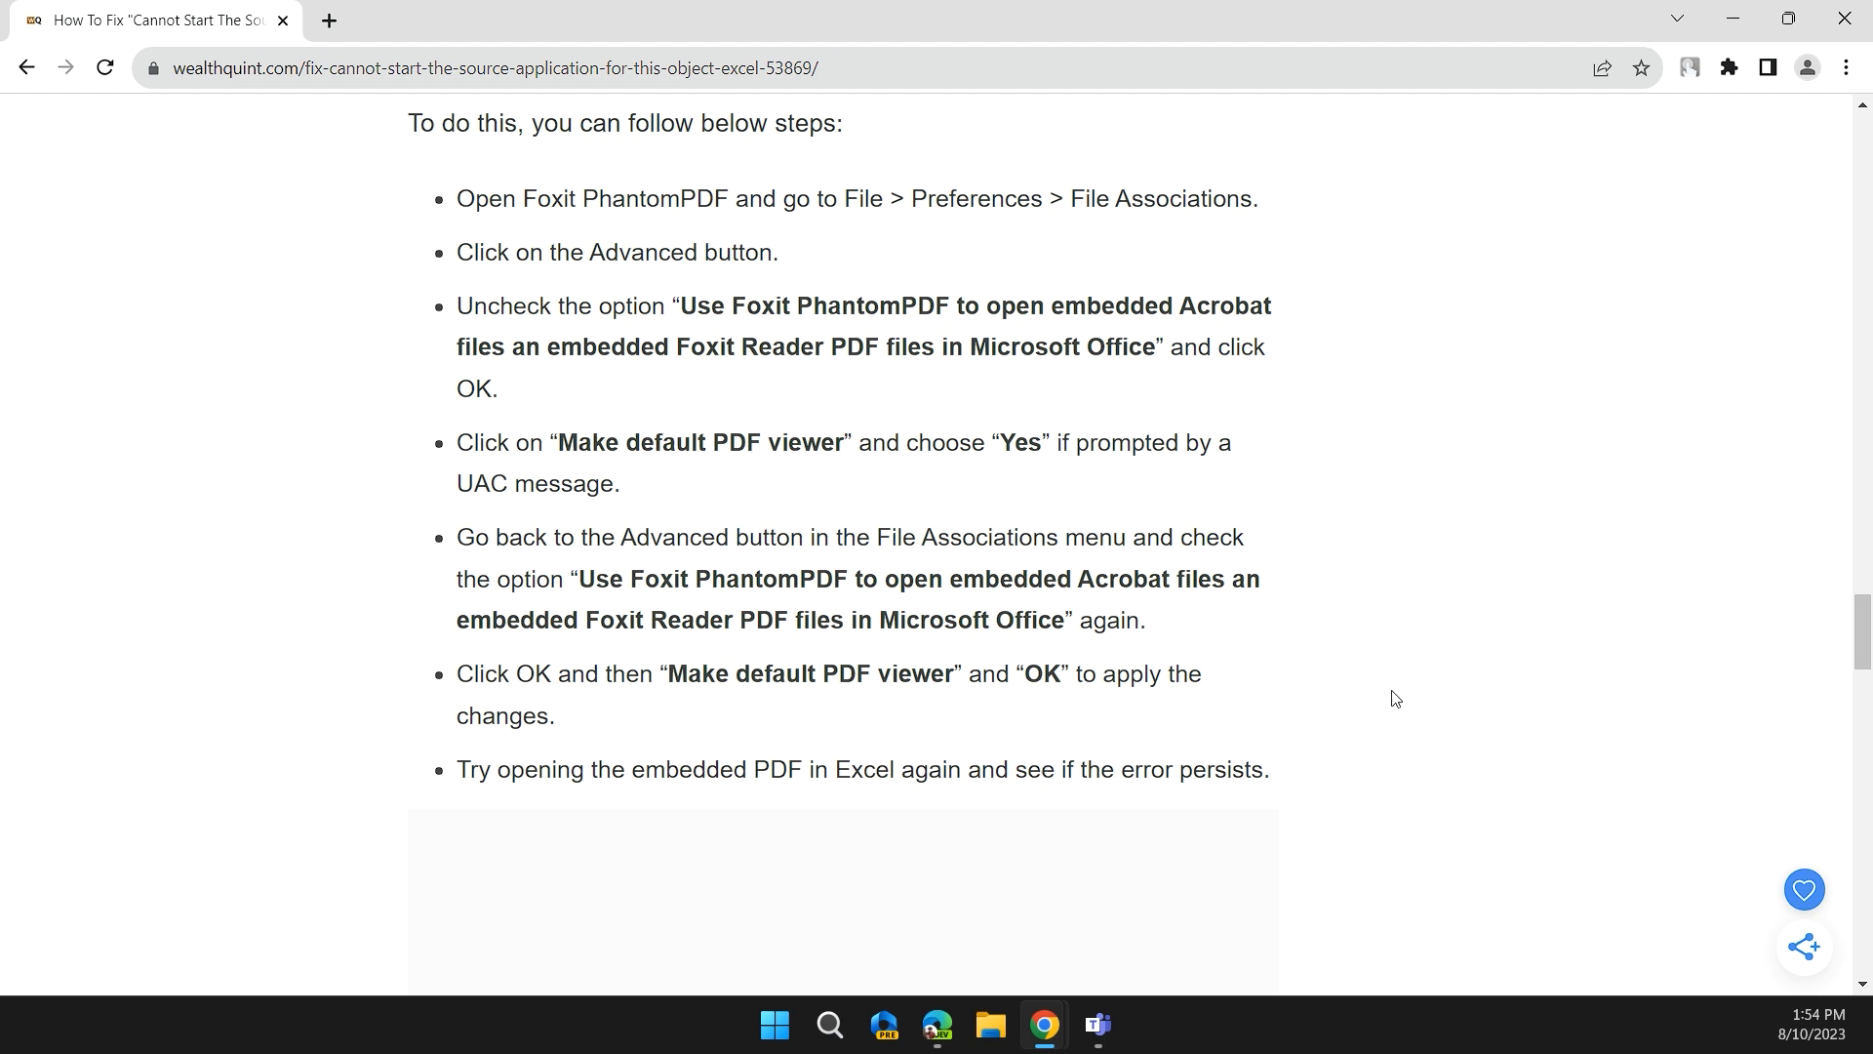
Scroll to section 3, Install The Same Program Which Was Used For Source File
{"action": "scroll", "scroll_direction": "down", "scroll_amount": 3}
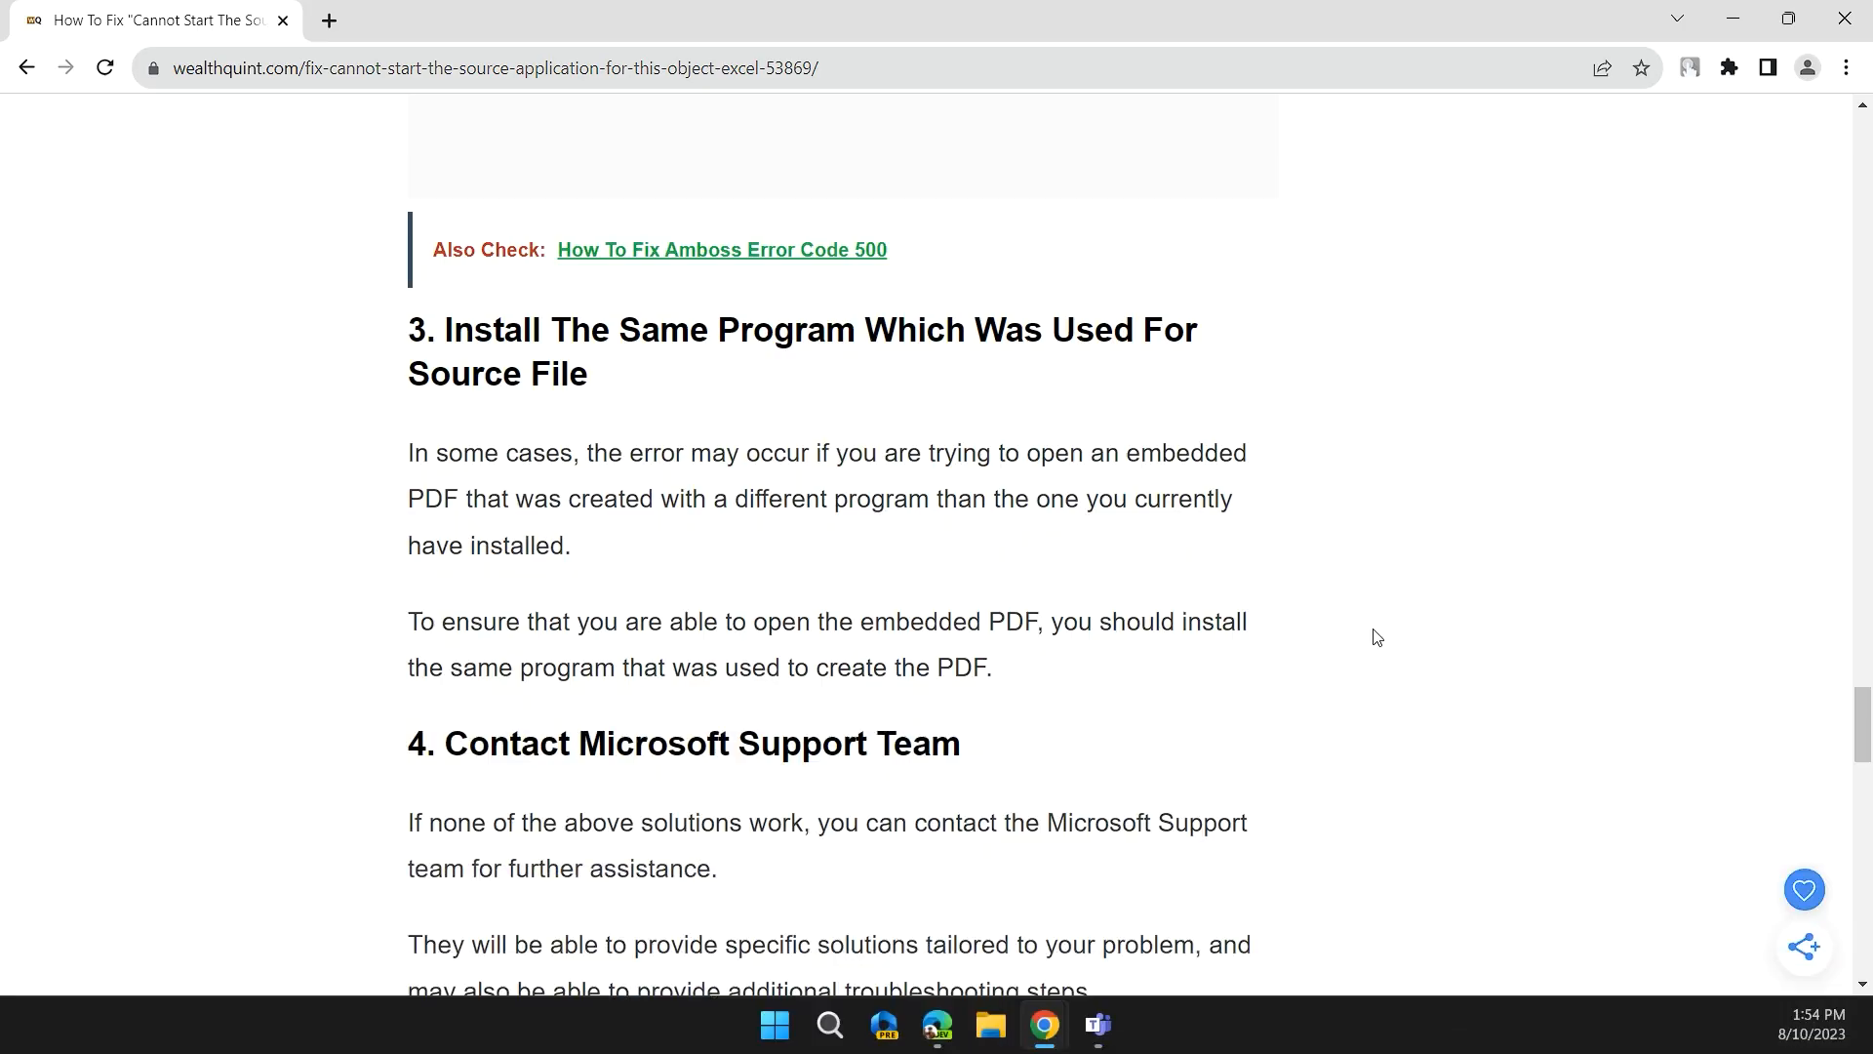
{"action": "mouse_move", "coordinate": [1356, 562]}
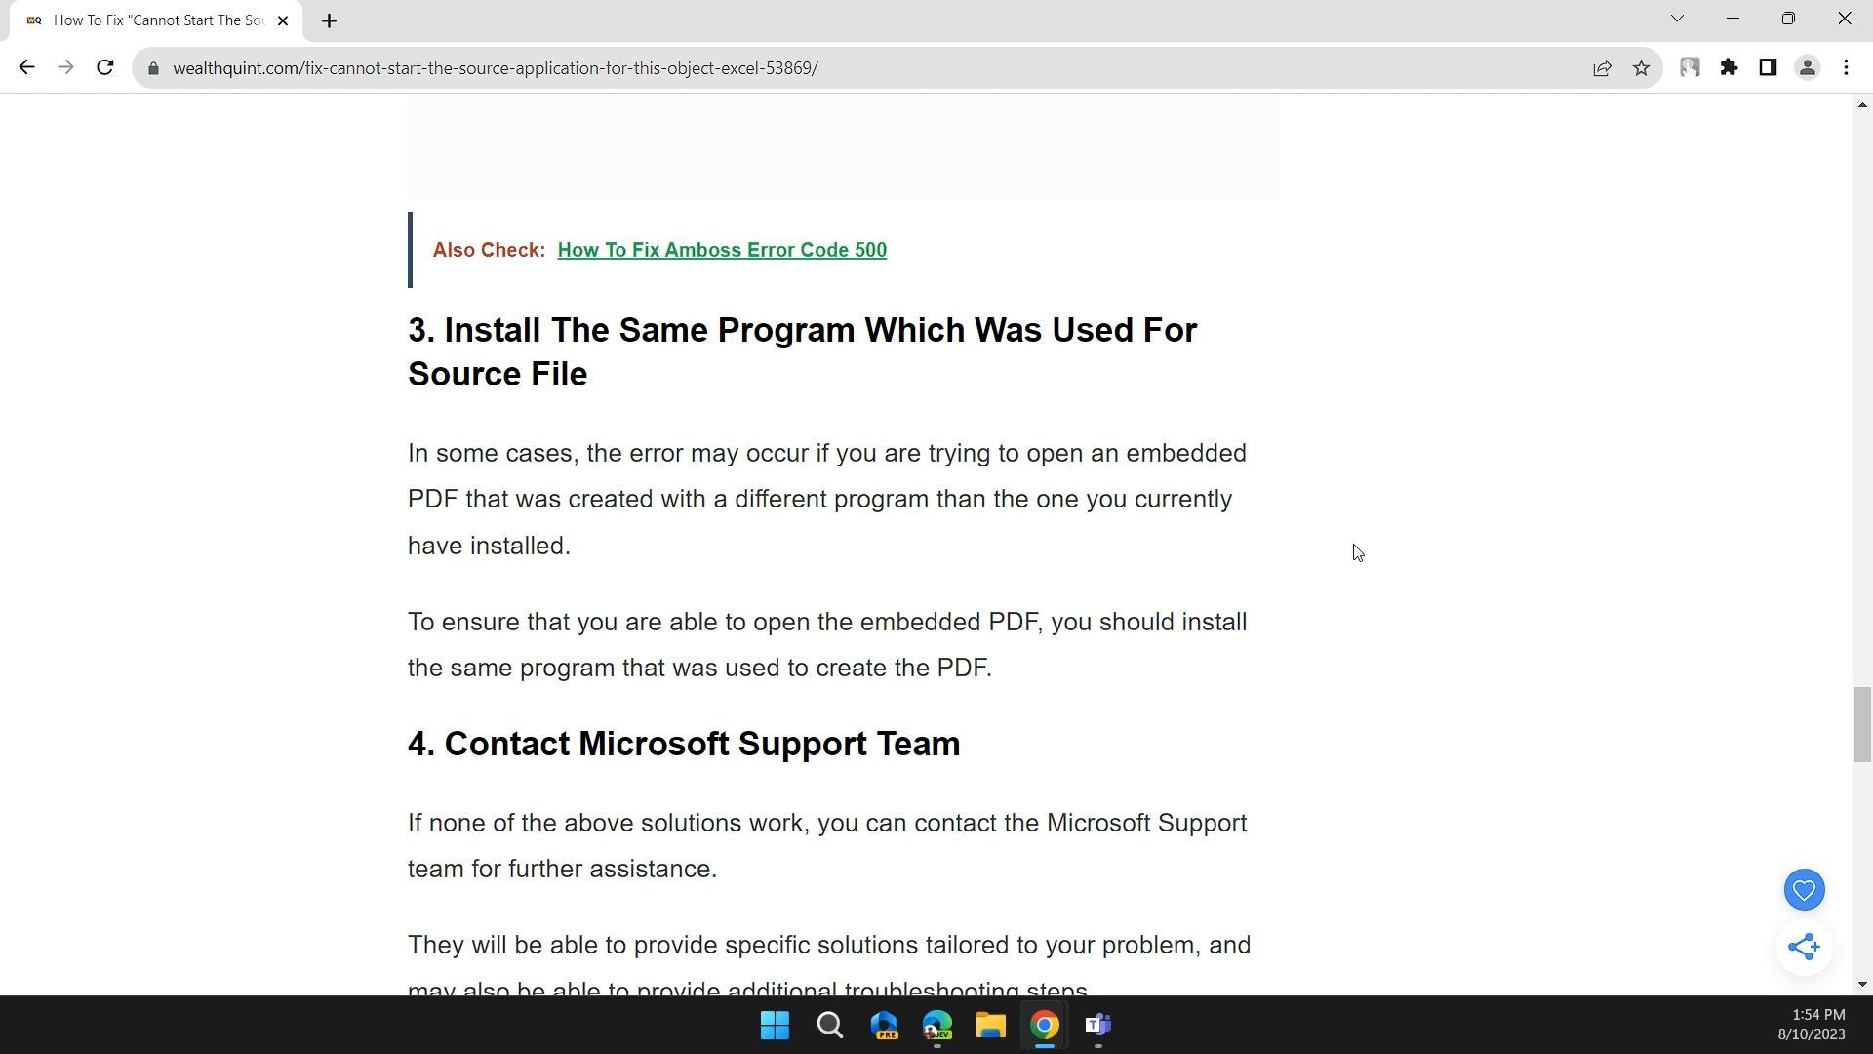
{"action": "scroll", "scroll_direction": "down", "scroll_amount": 3}
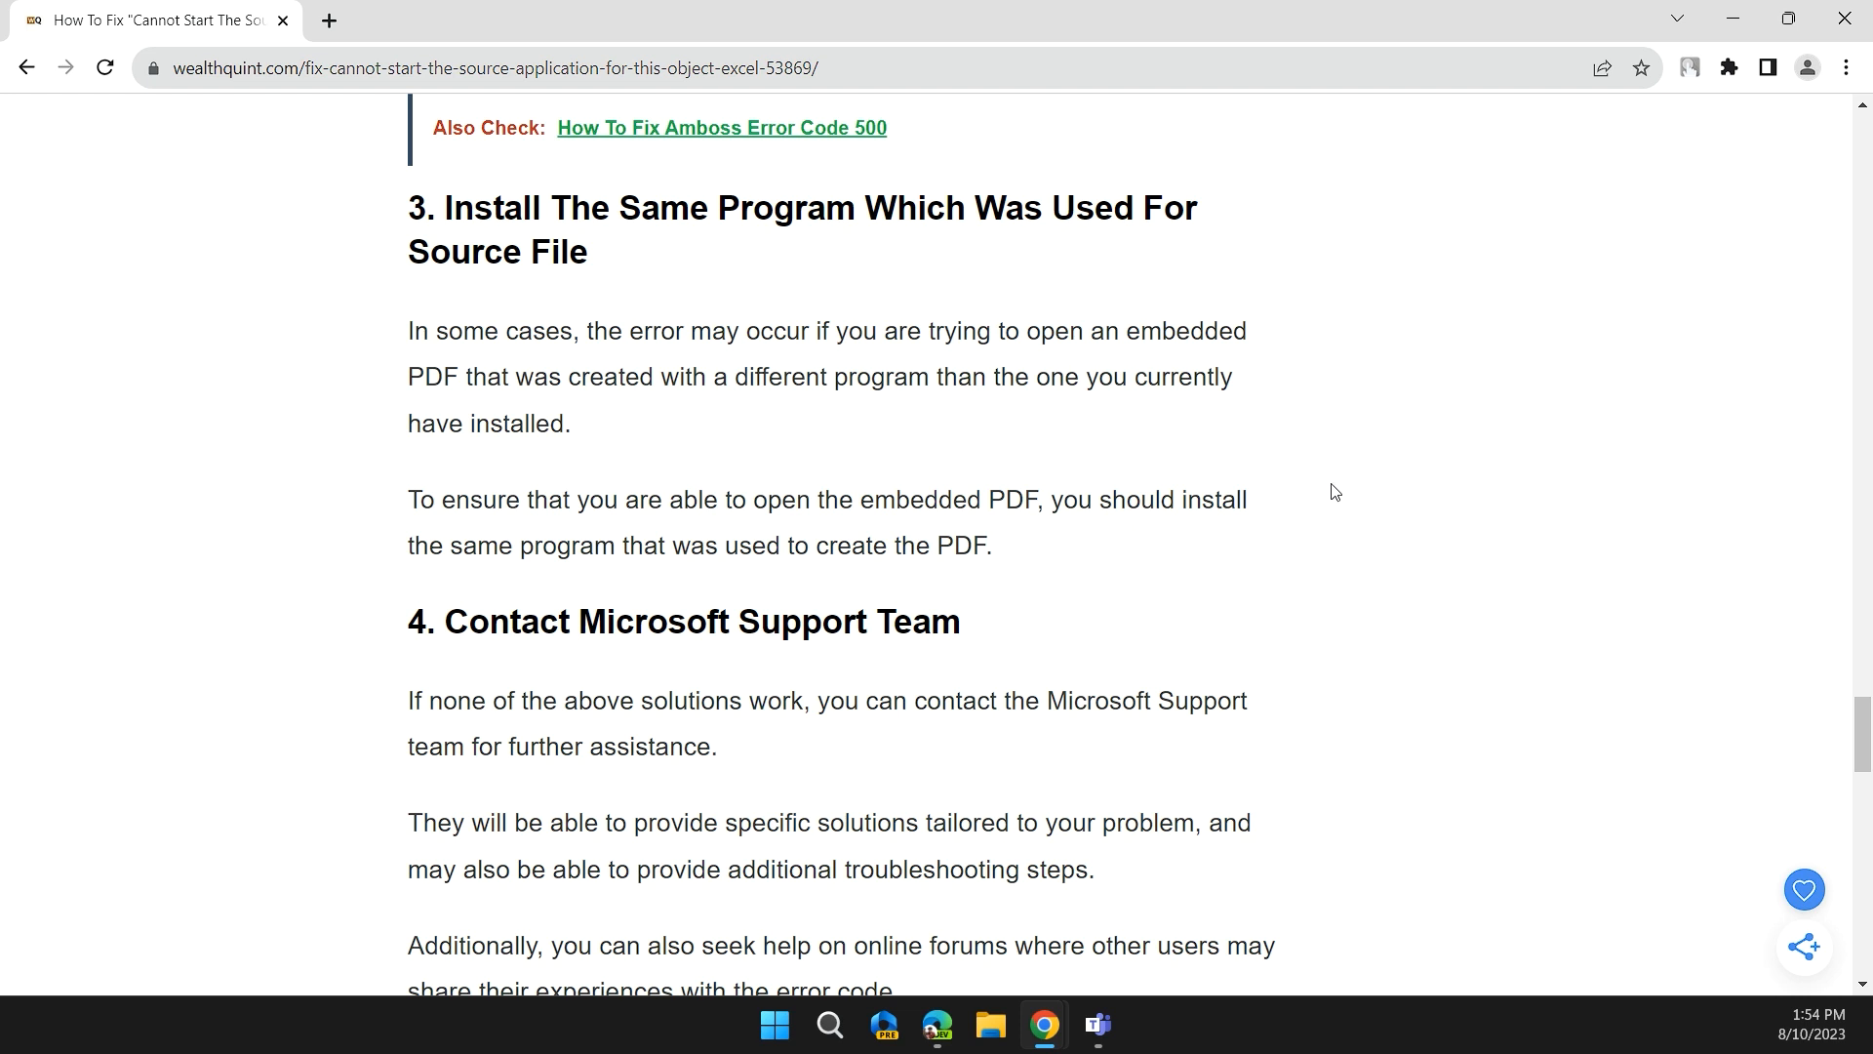
{"action": "mouse_move", "coordinate": [1338, 498]}
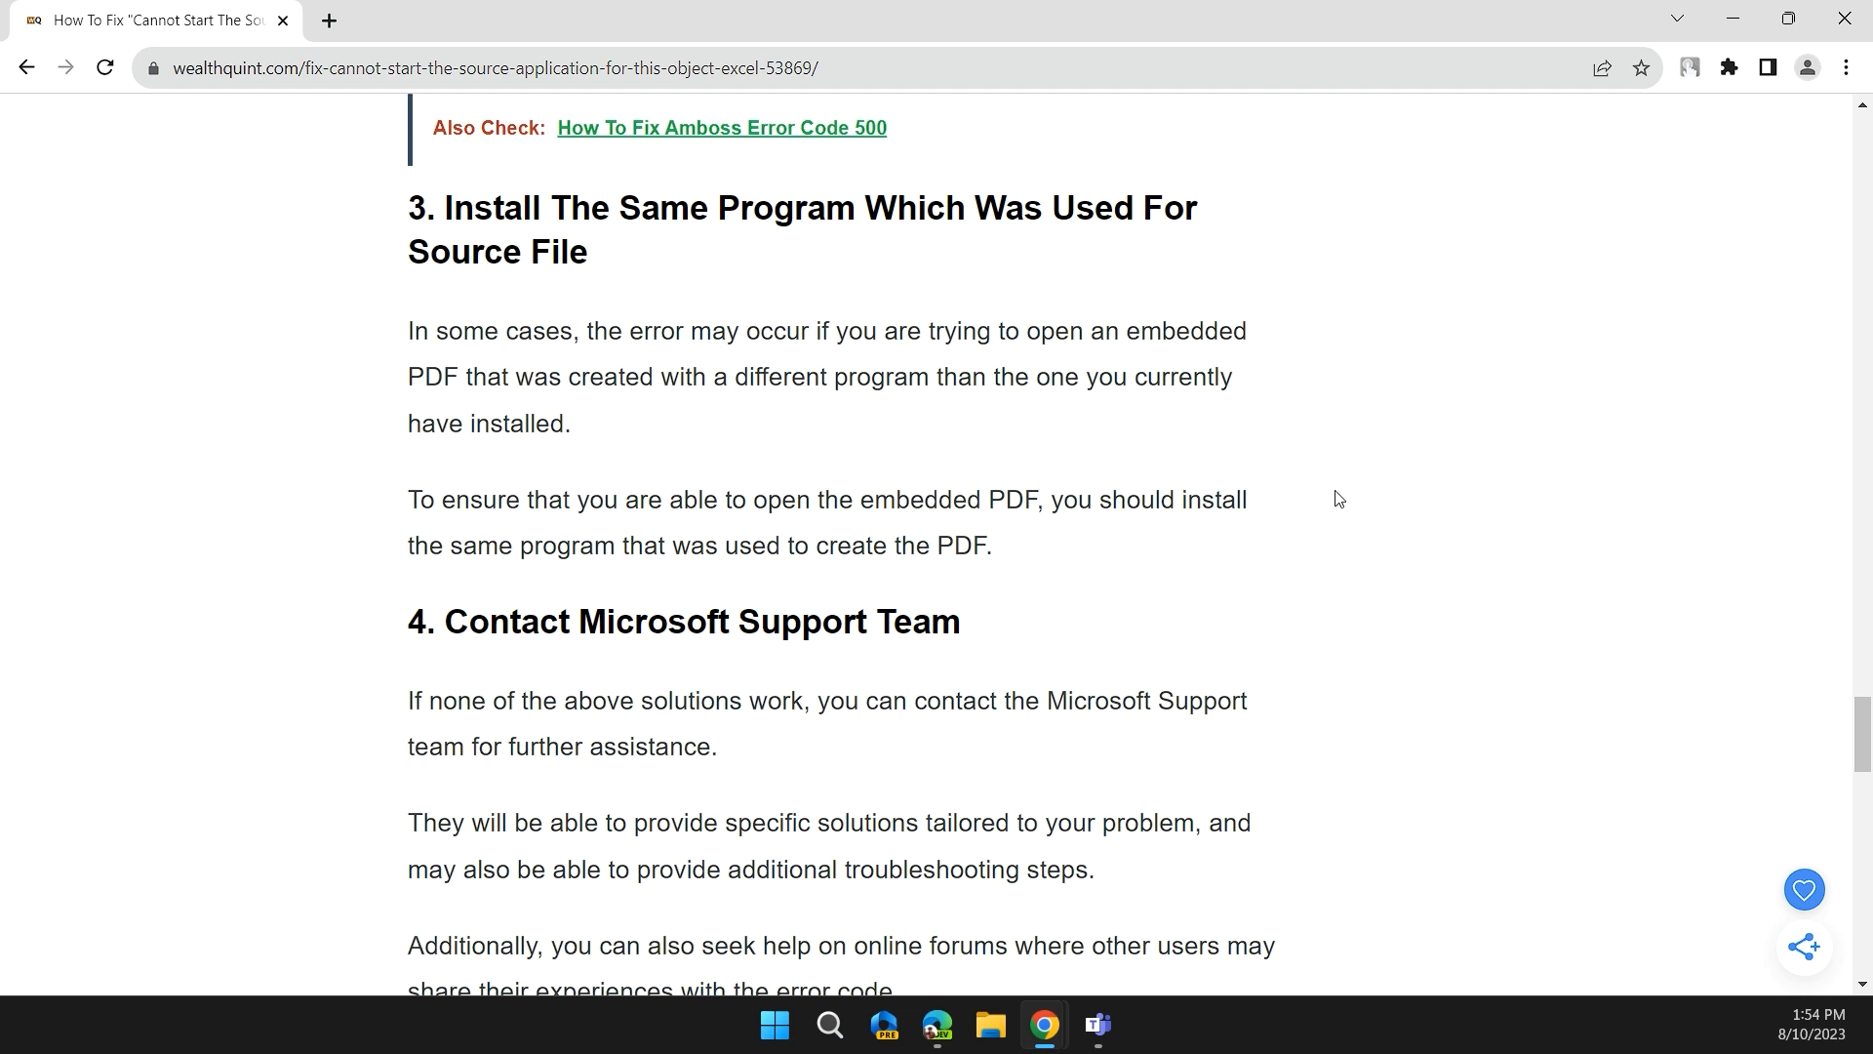
{"action": "mouse_move", "coordinate": [1333, 527]}
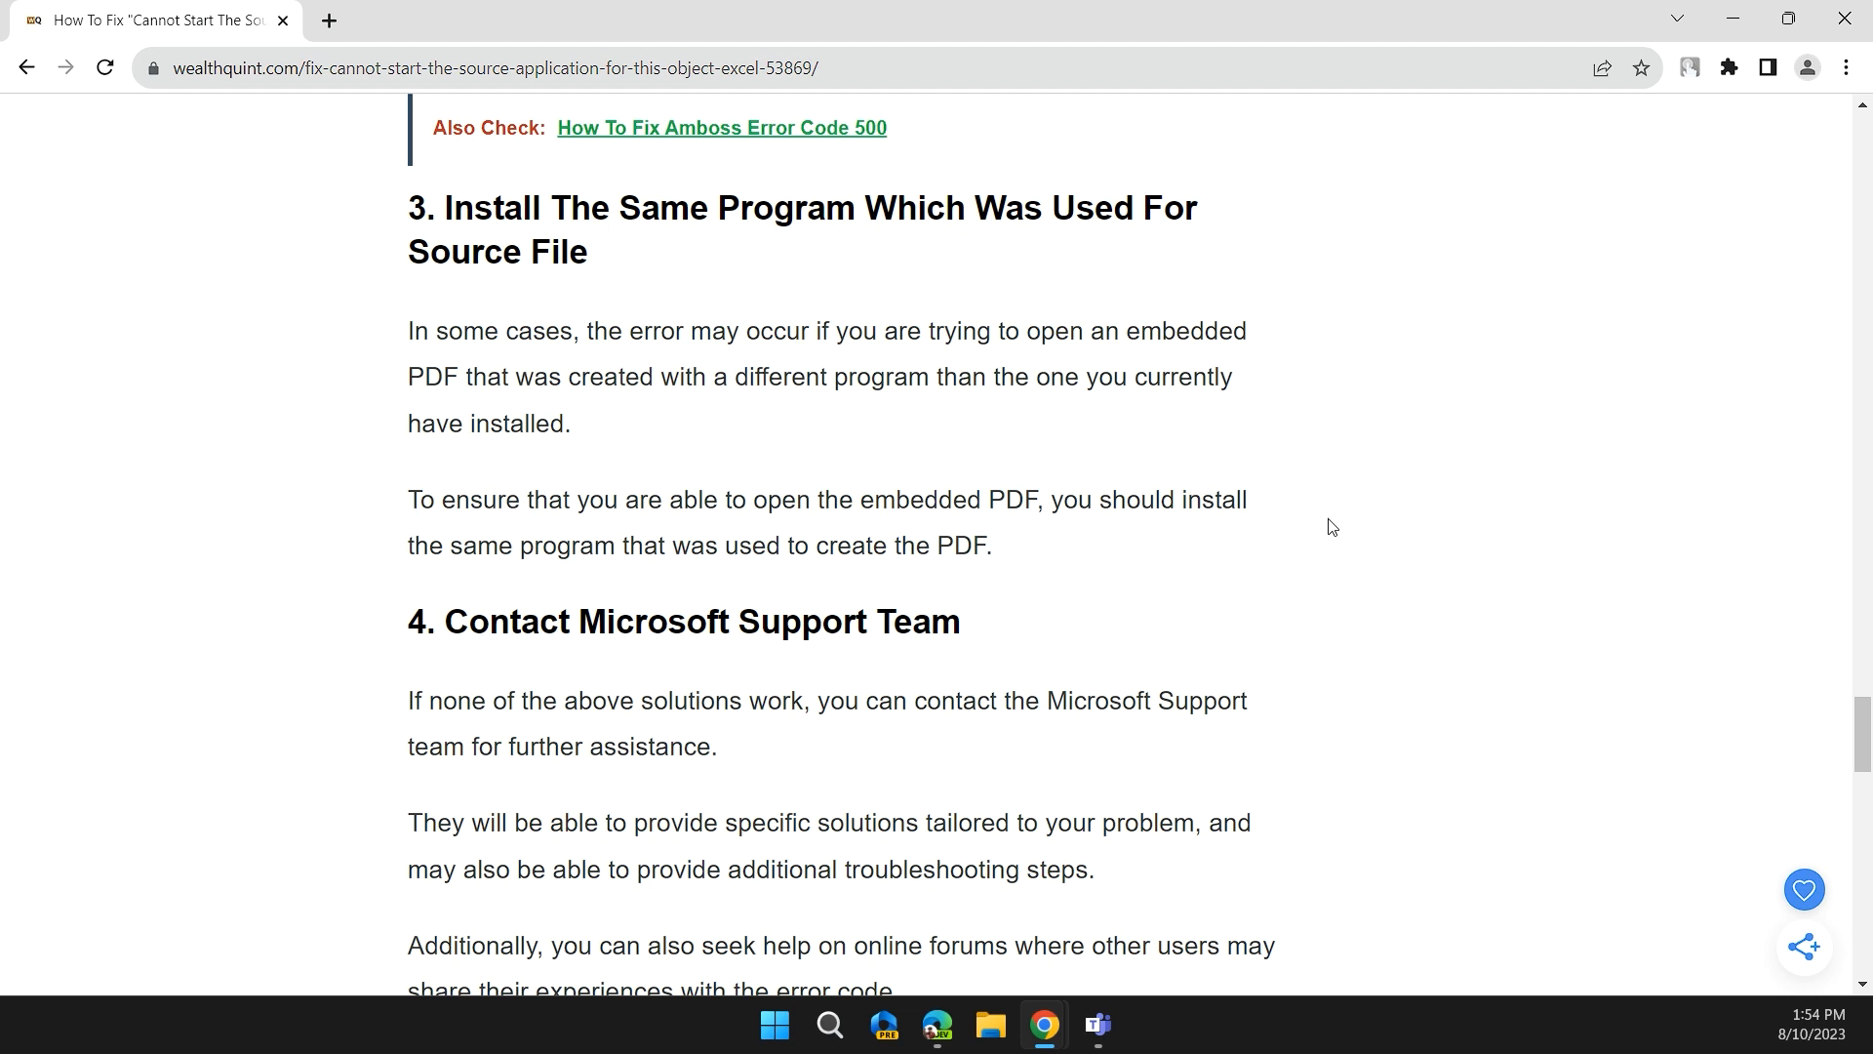
{"action": "mouse_move", "coordinate": [1321, 546]}
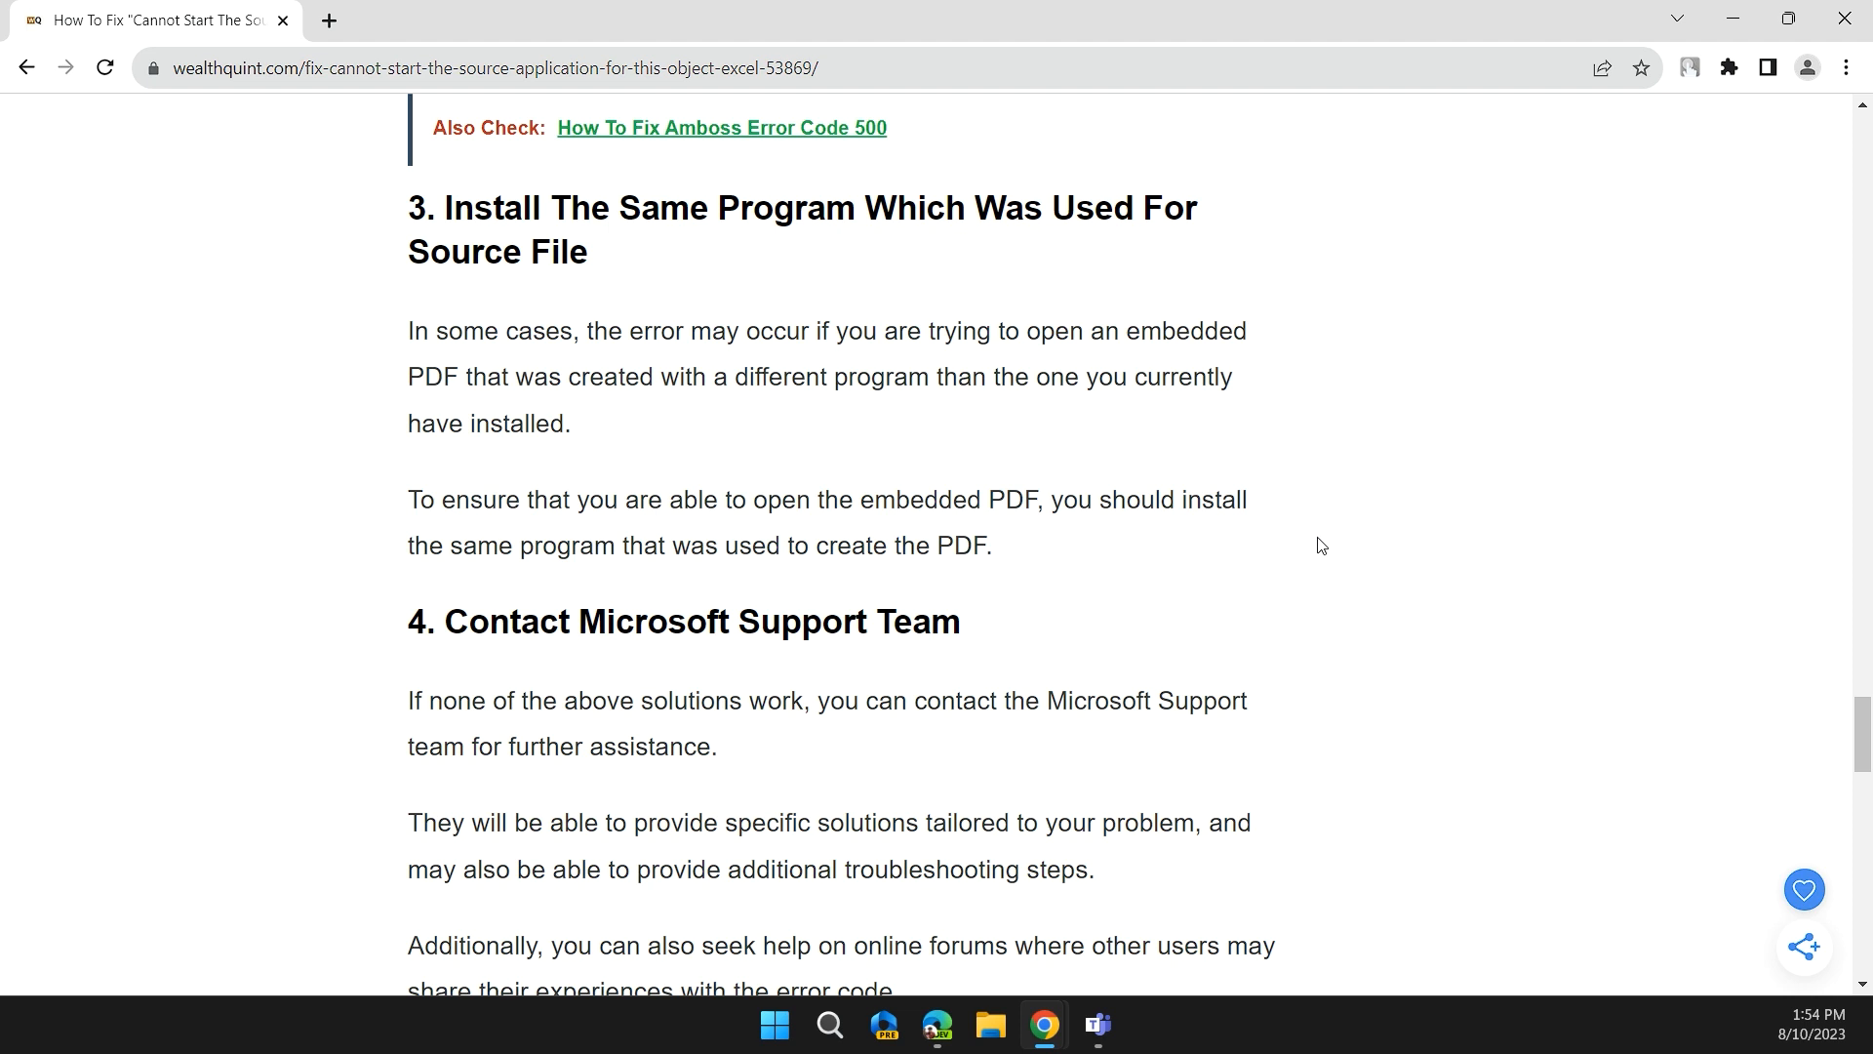
Scroll through section 4, Contact Microsoft Support Team, down to the online forums tip
{"action": "scroll", "scroll_direction": "down", "scroll_amount": 3}
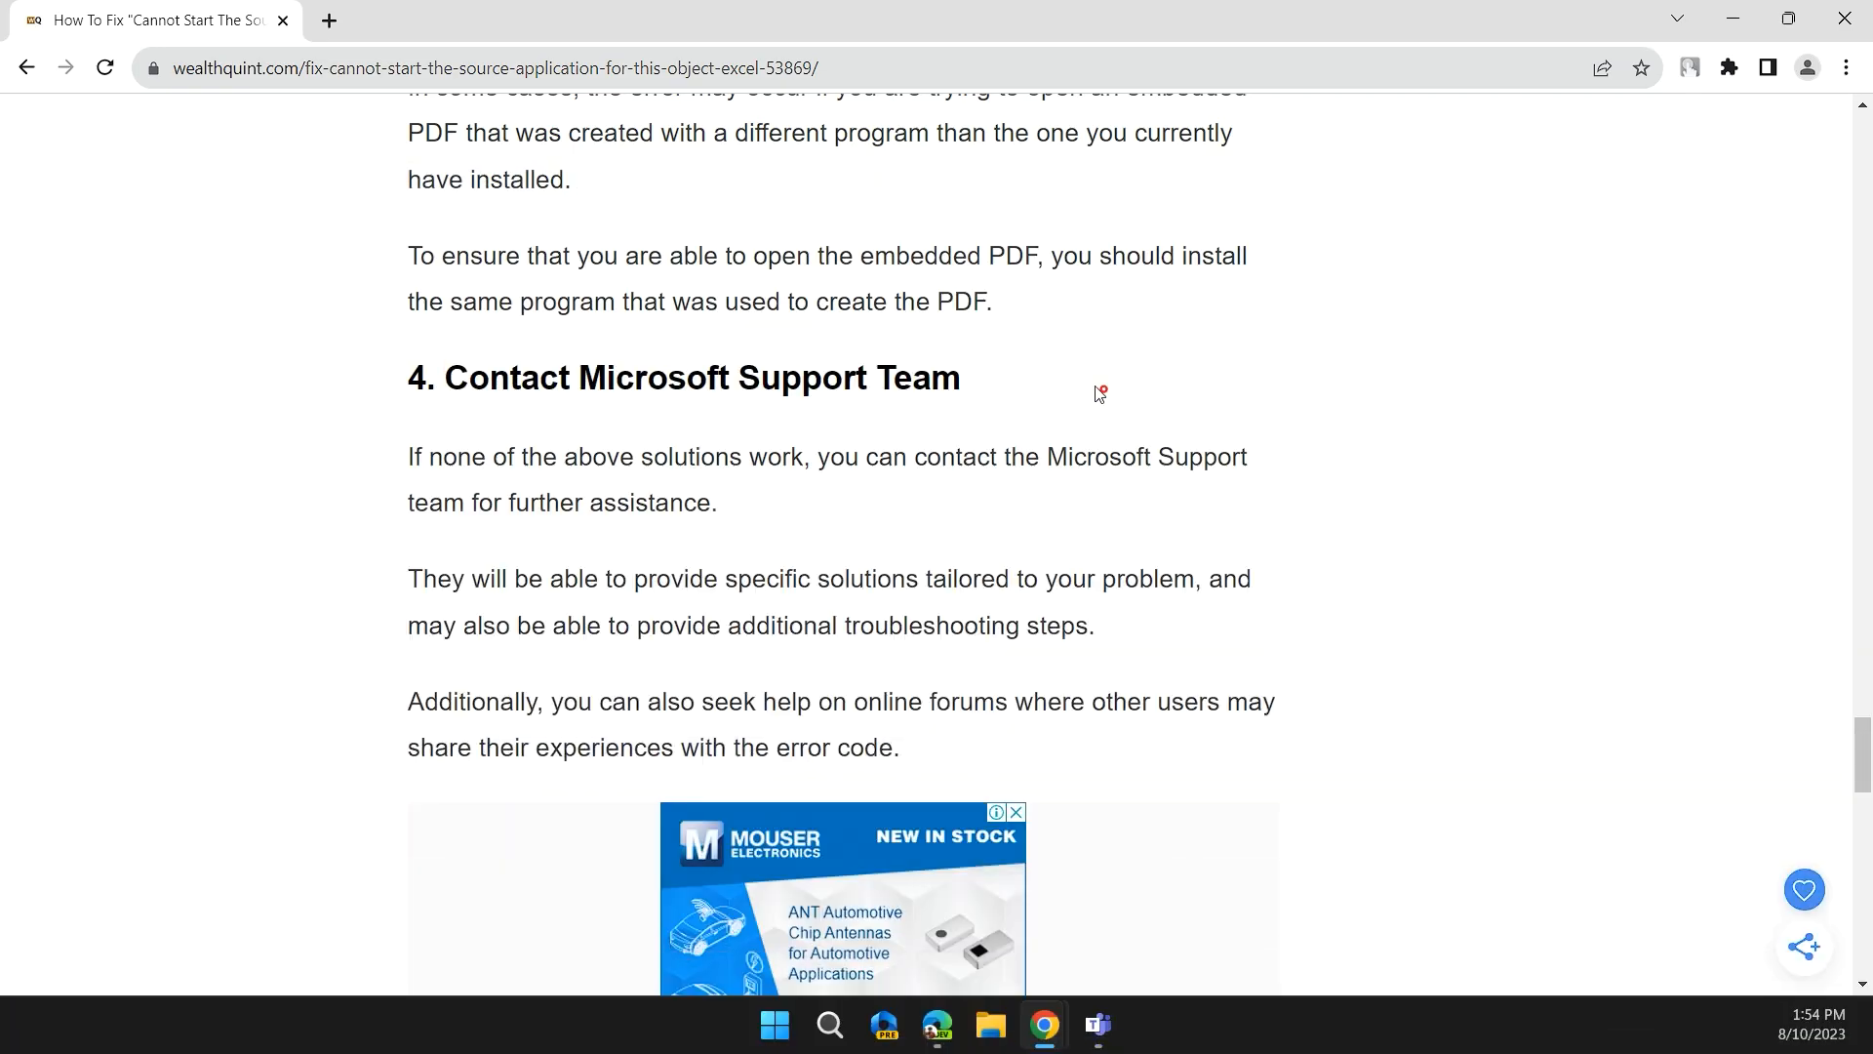
{"action": "scroll", "scroll_direction": "down", "scroll_amount": 3}
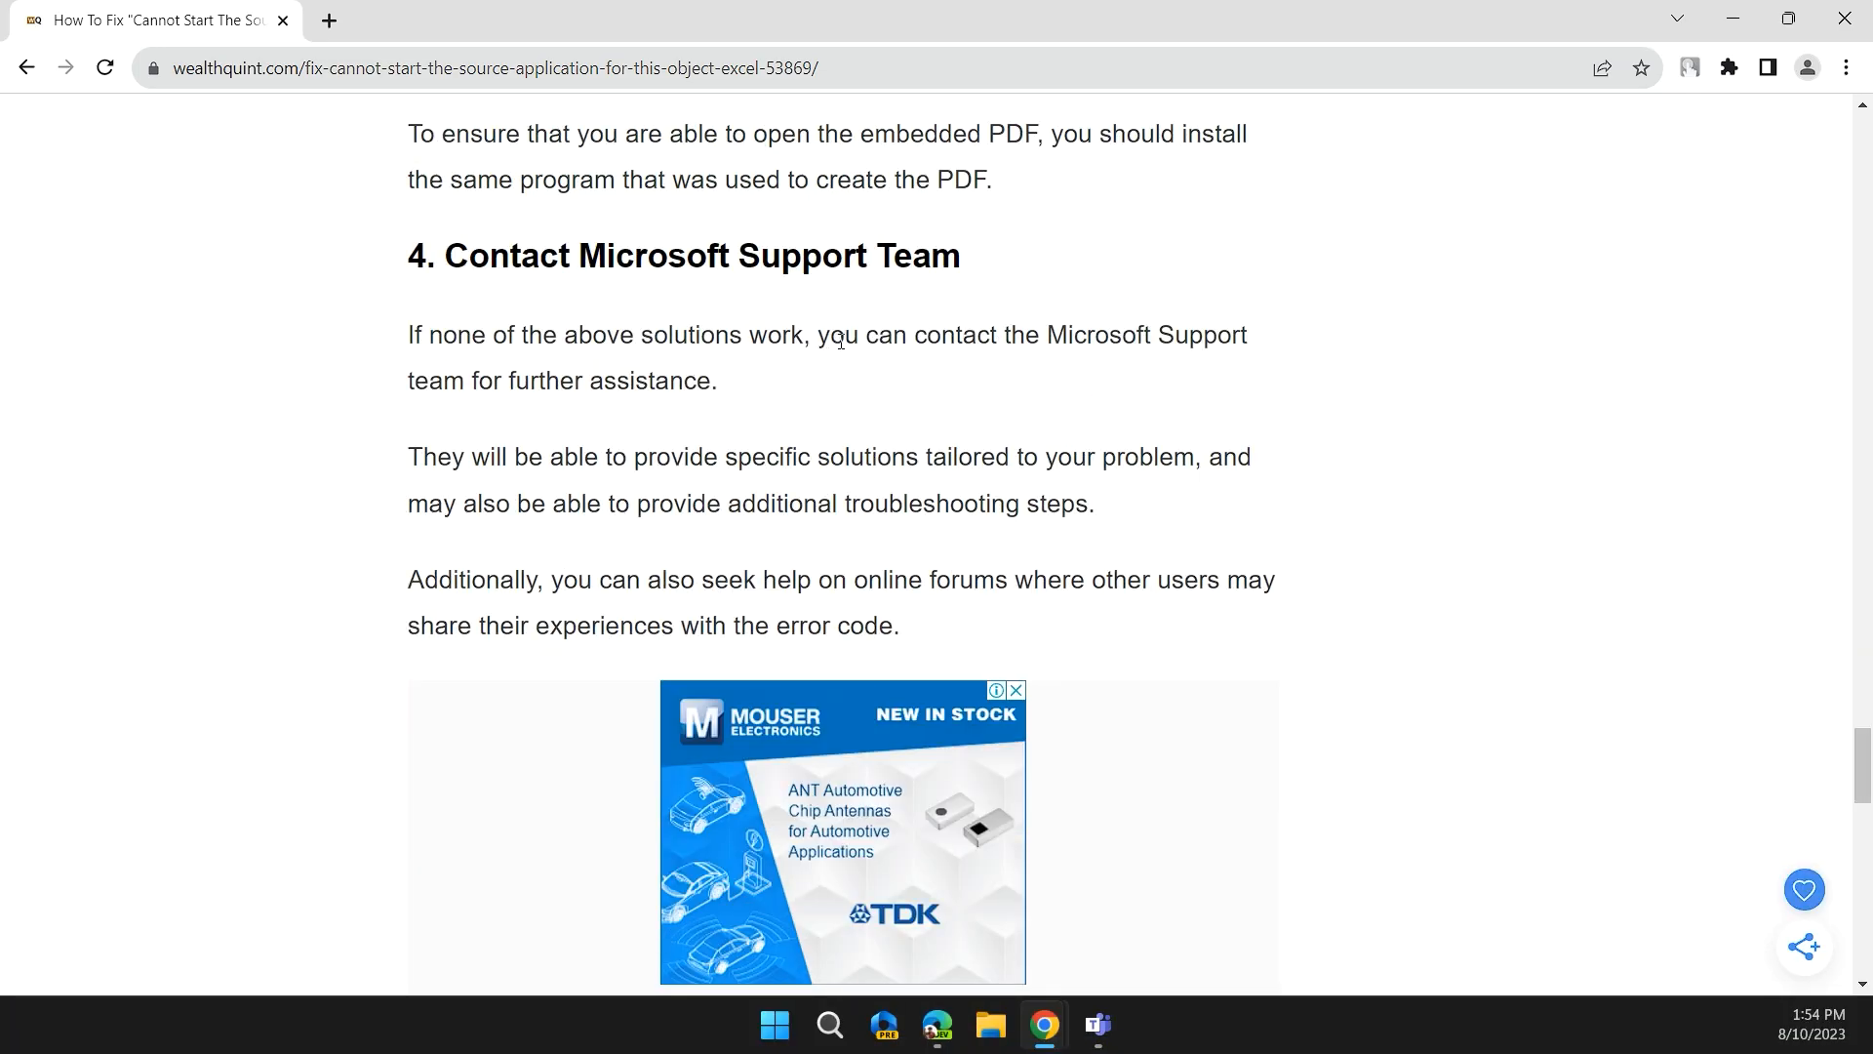
{"action": "mouse_move", "coordinate": [1073, 344]}
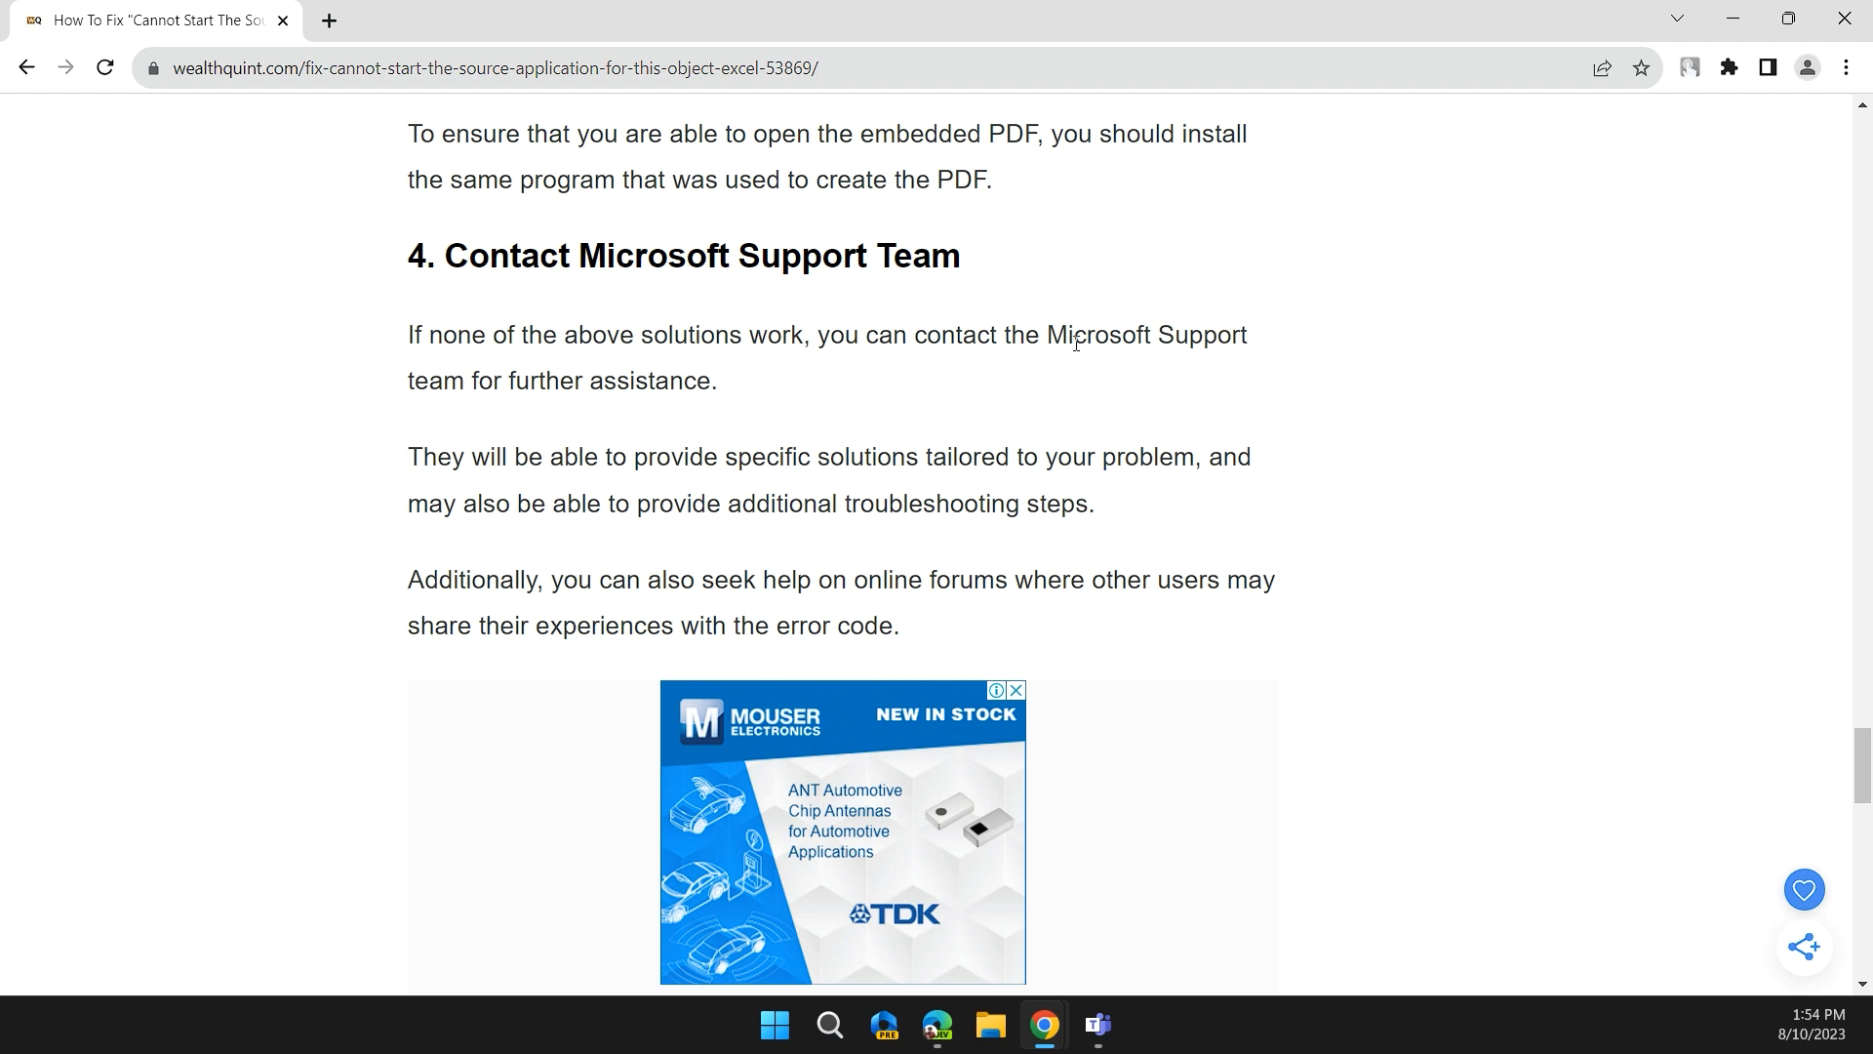
{"action": "mouse_move", "coordinate": [1289, 378]}
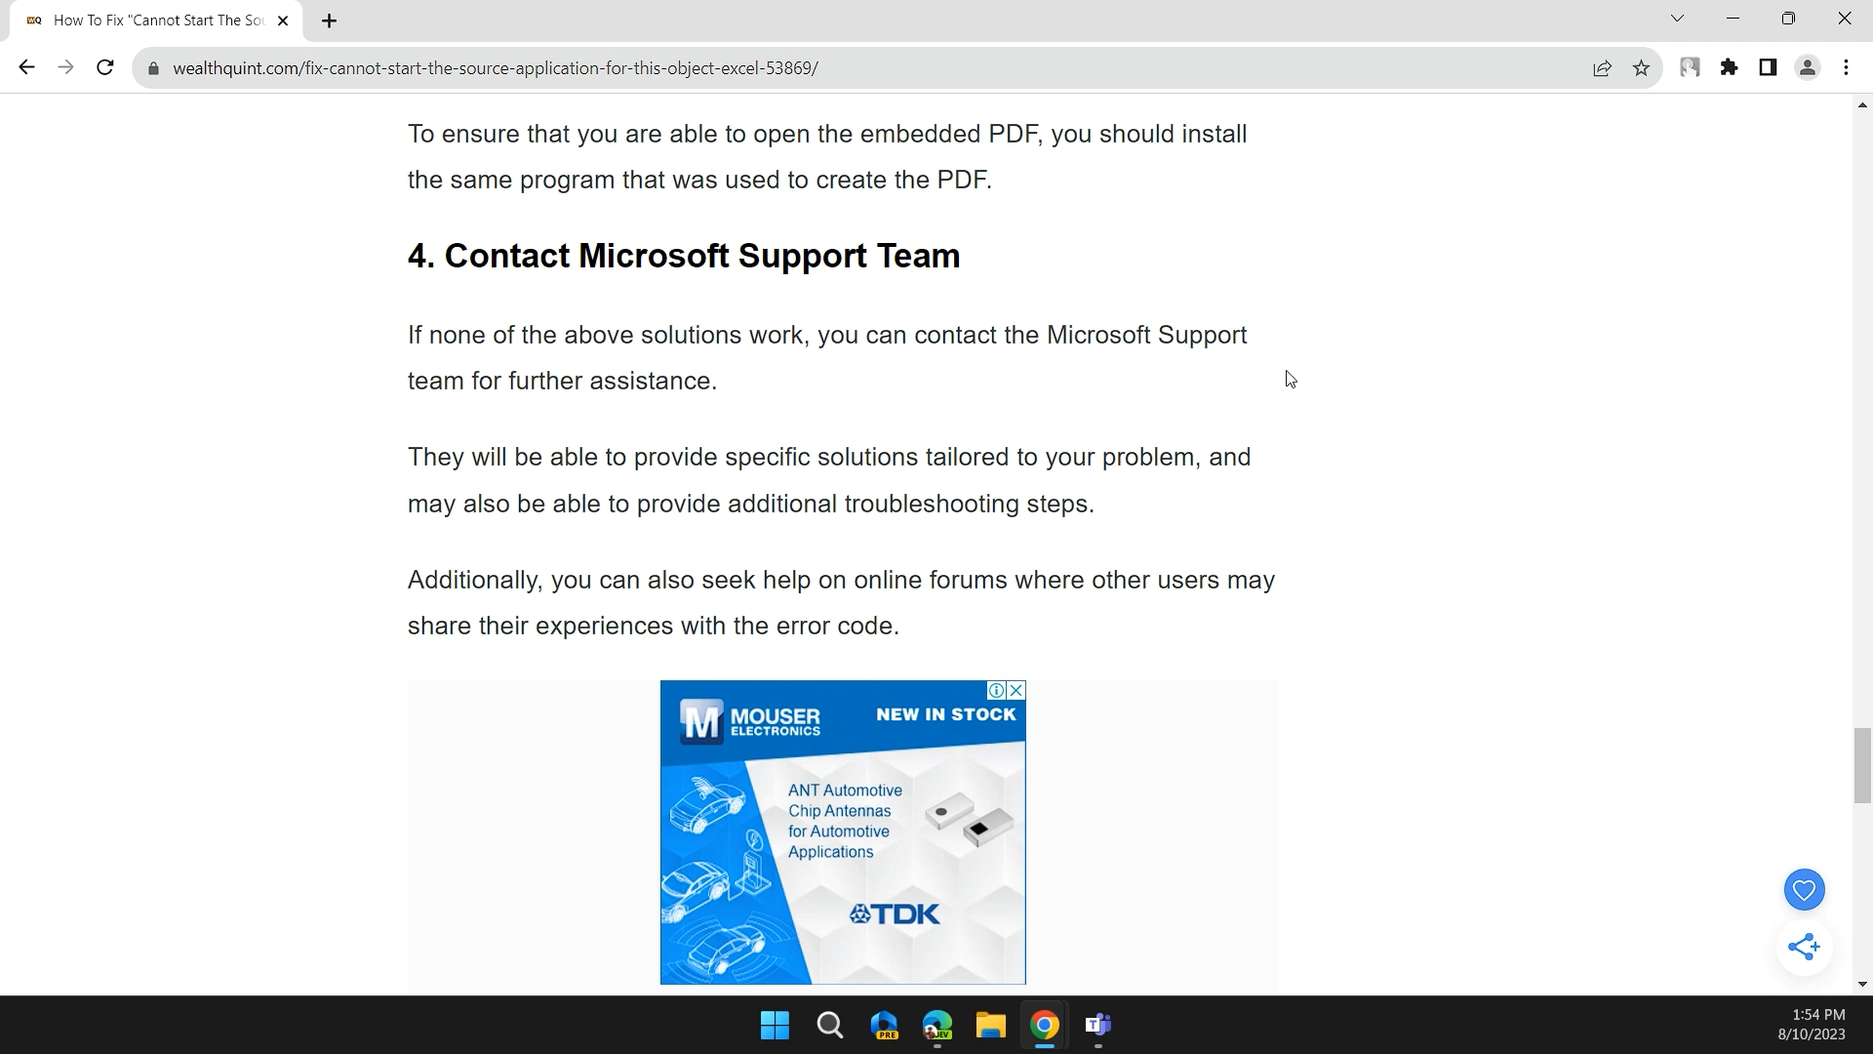